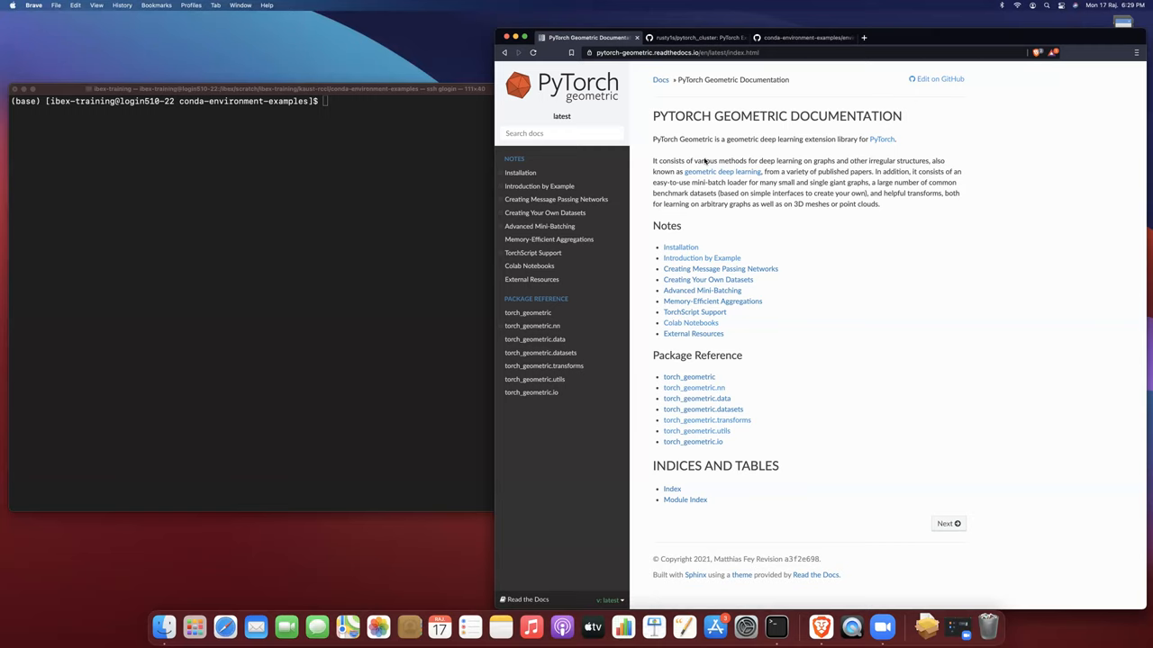
pyautogui.moveTo(353, 174)
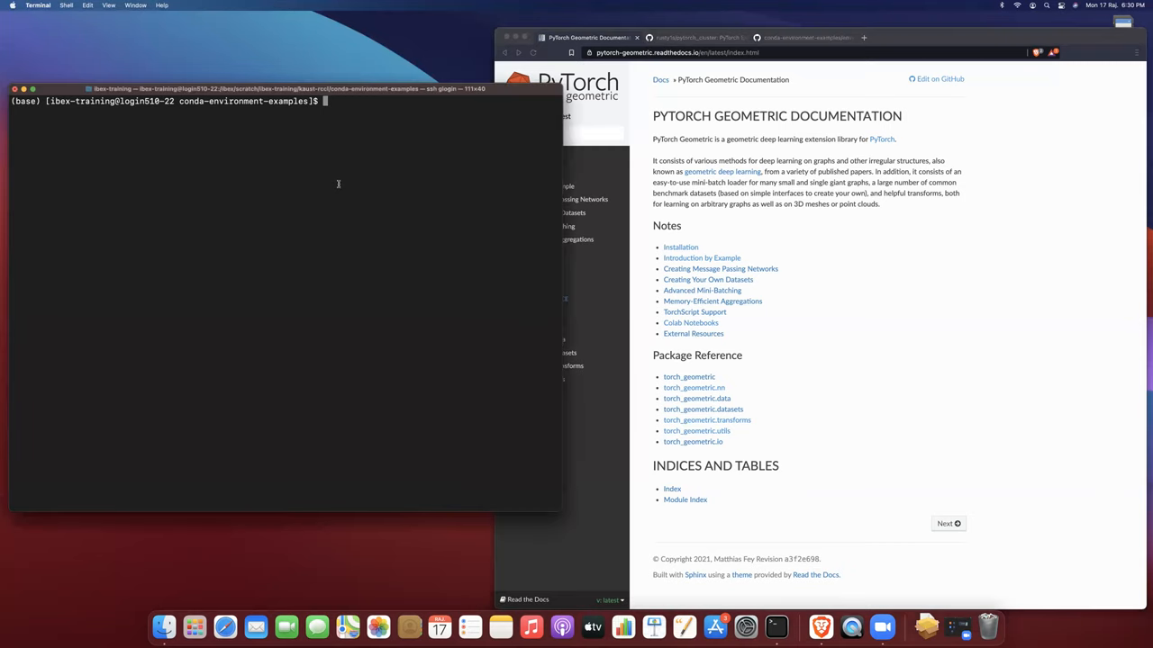
pyautogui.moveTo(344, 119)
pyautogui.write('ls')
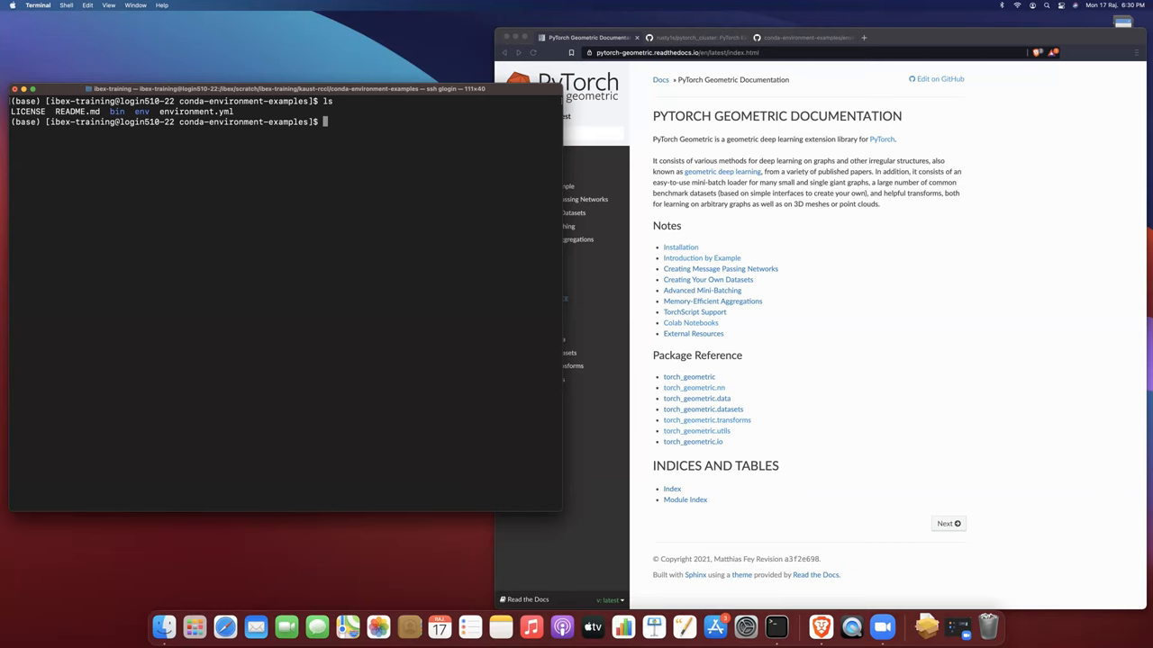
# Display environment.yml and the bin/create-conda-env.sh setup script with cat.
pyautogui.write('cat environment.yml')
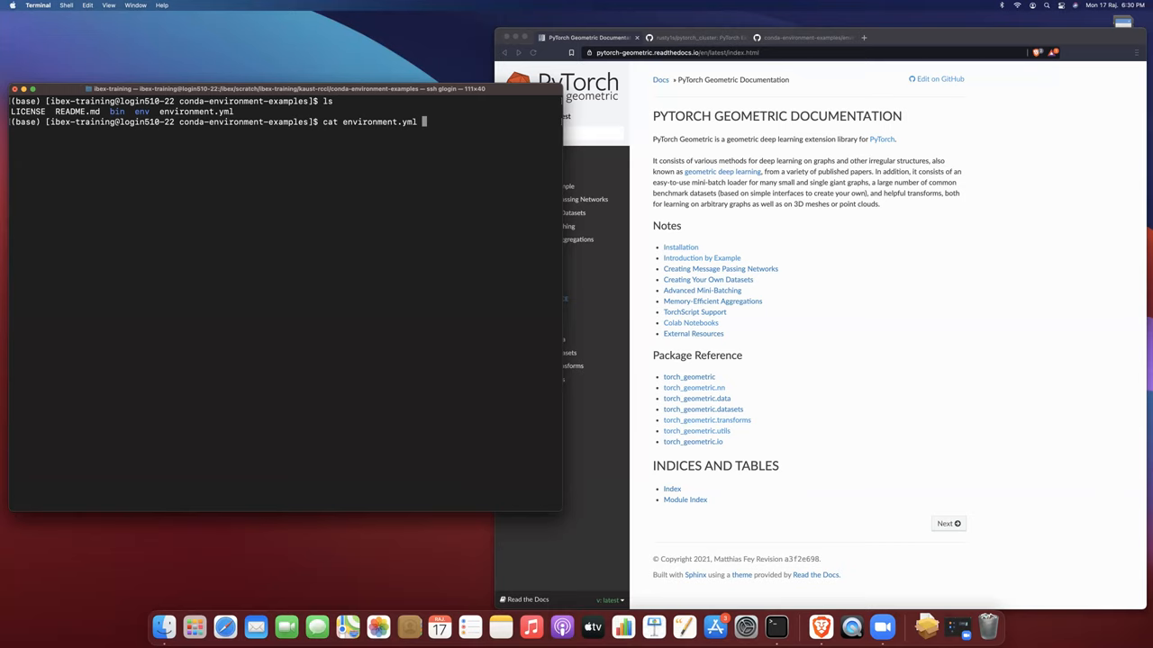
pyautogui.press('Return')
pyautogui.write('cat bin/')
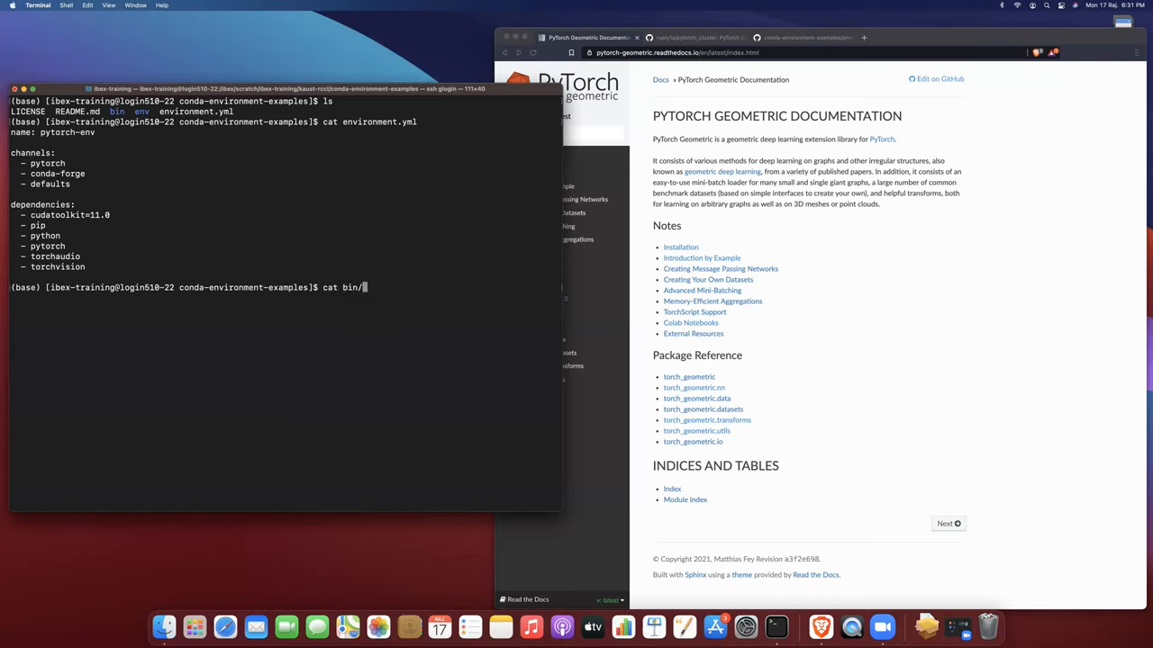
pyautogui.write('create-conda-env.sh')
pyautogui.press('Return')
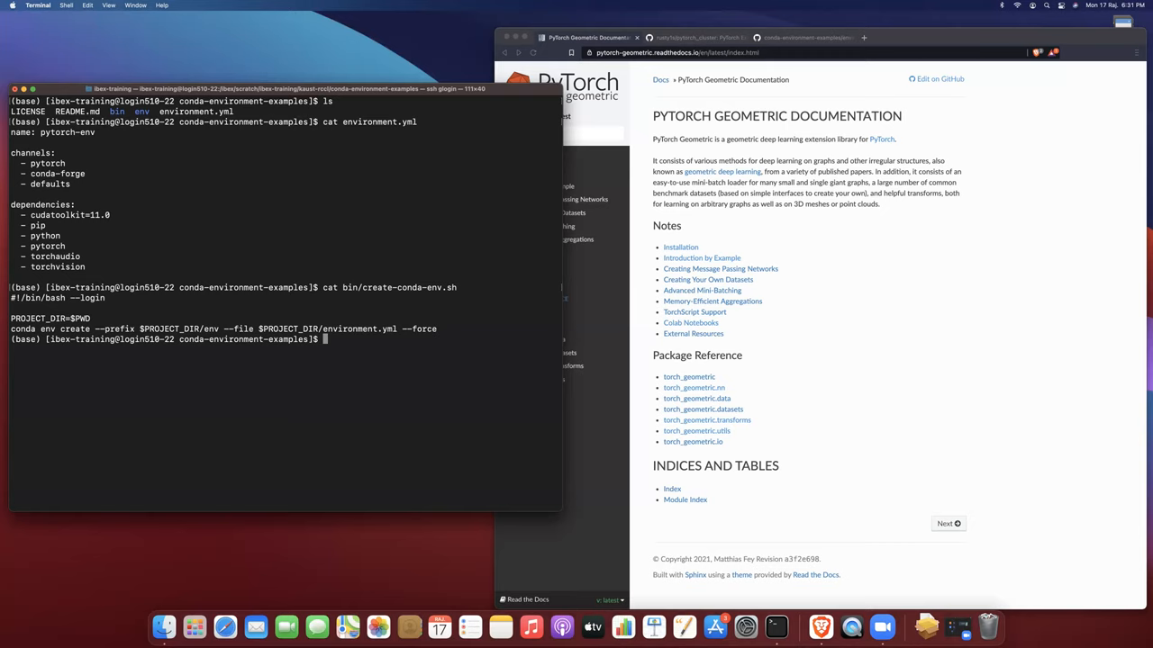
pyautogui.moveTo(767, 227)
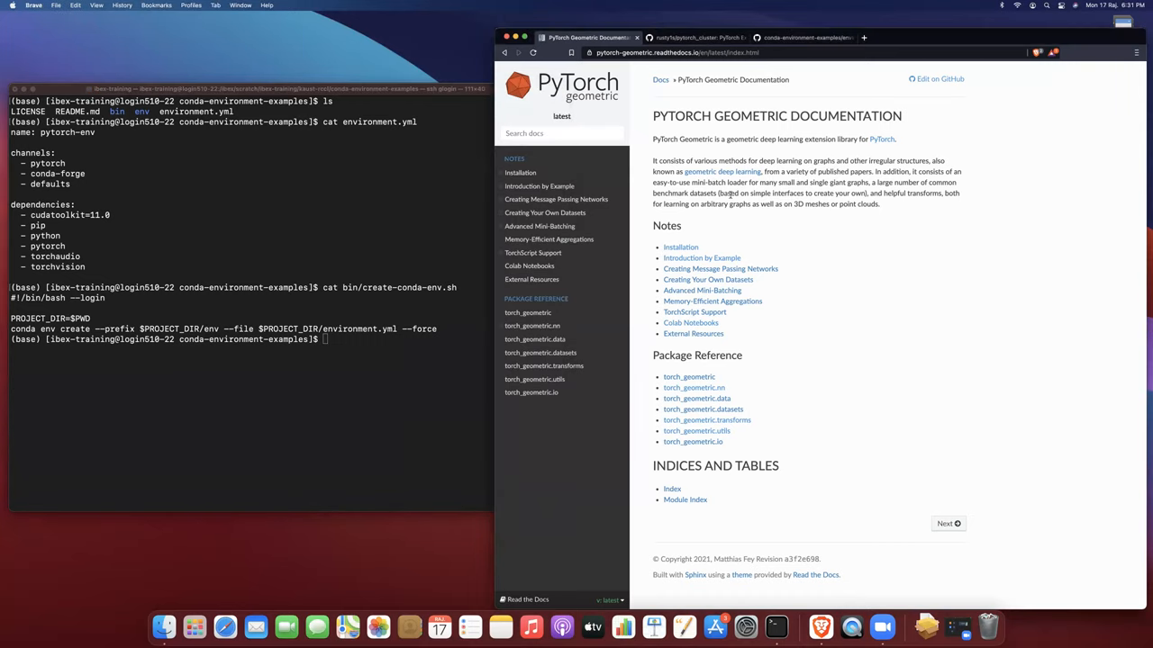
# View the Installation page's pip install commands in the docs, then return to the shell.
pyautogui.click(680, 247)
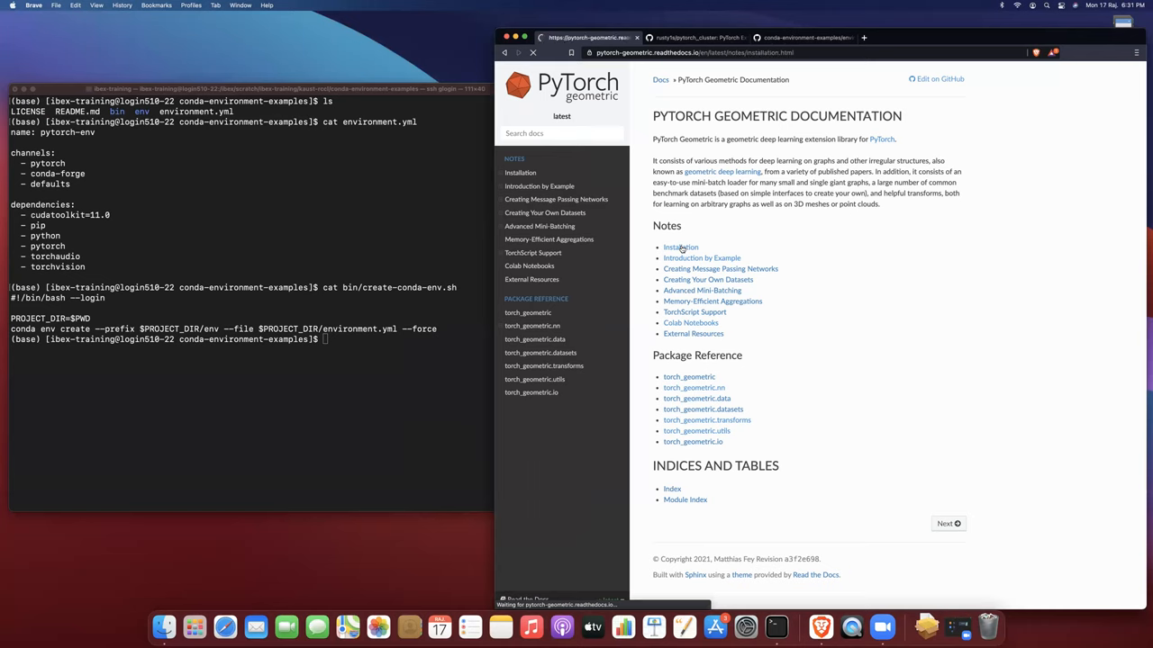
pyautogui.click(681, 246)
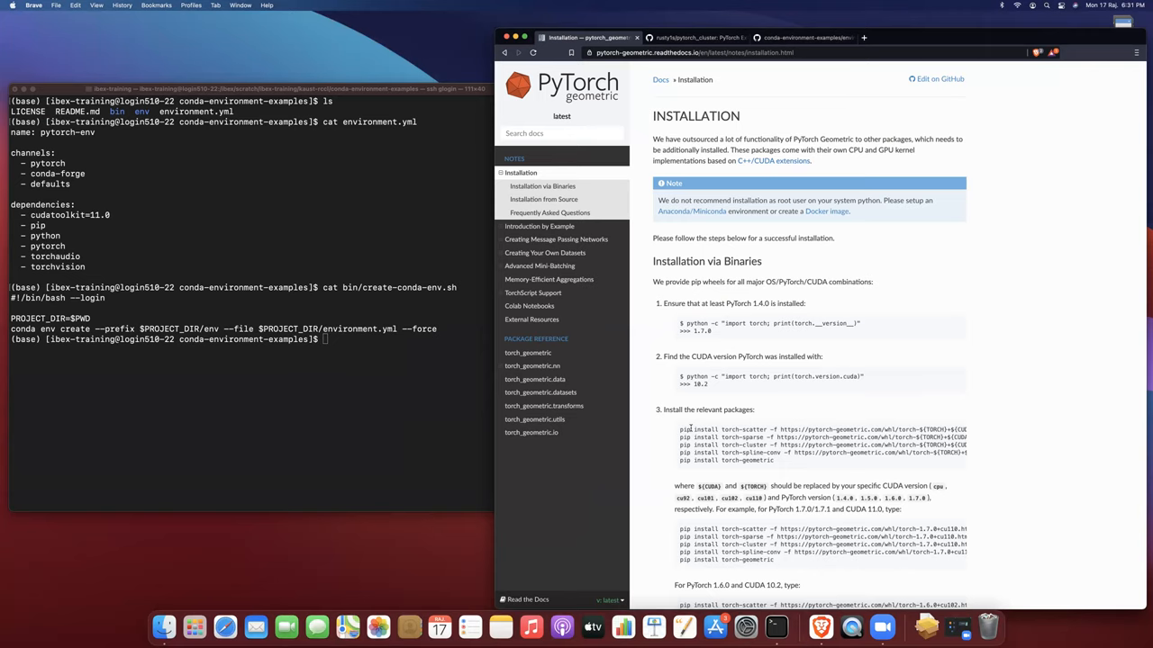
pyautogui.scroll(-3)
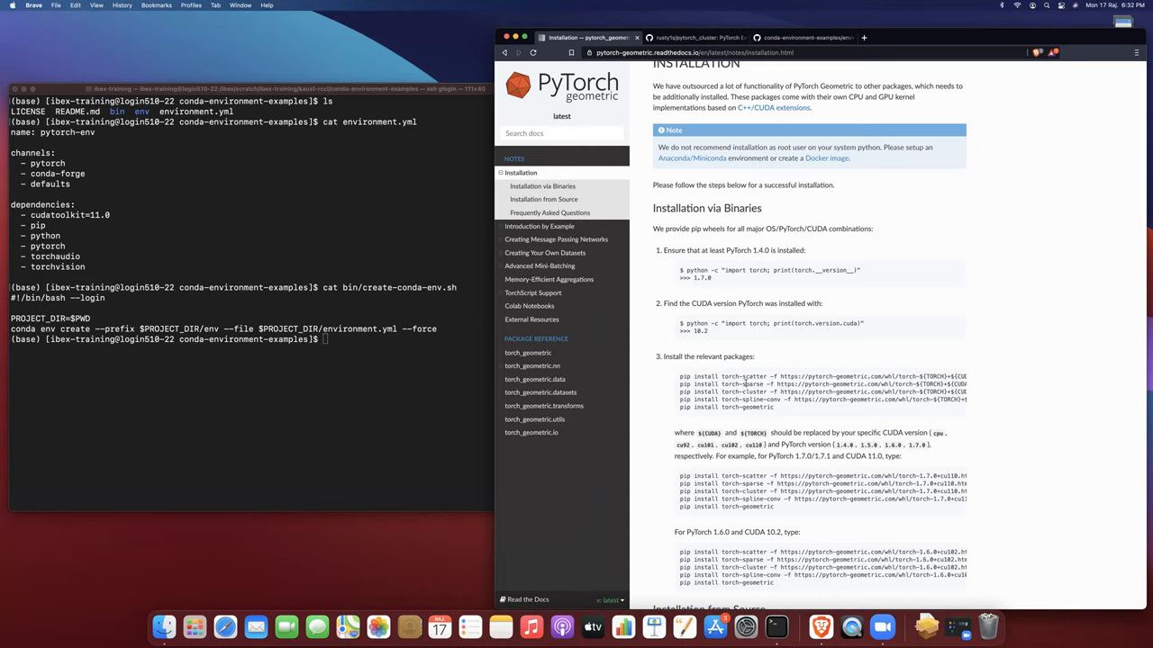
pyautogui.moveTo(776, 409)
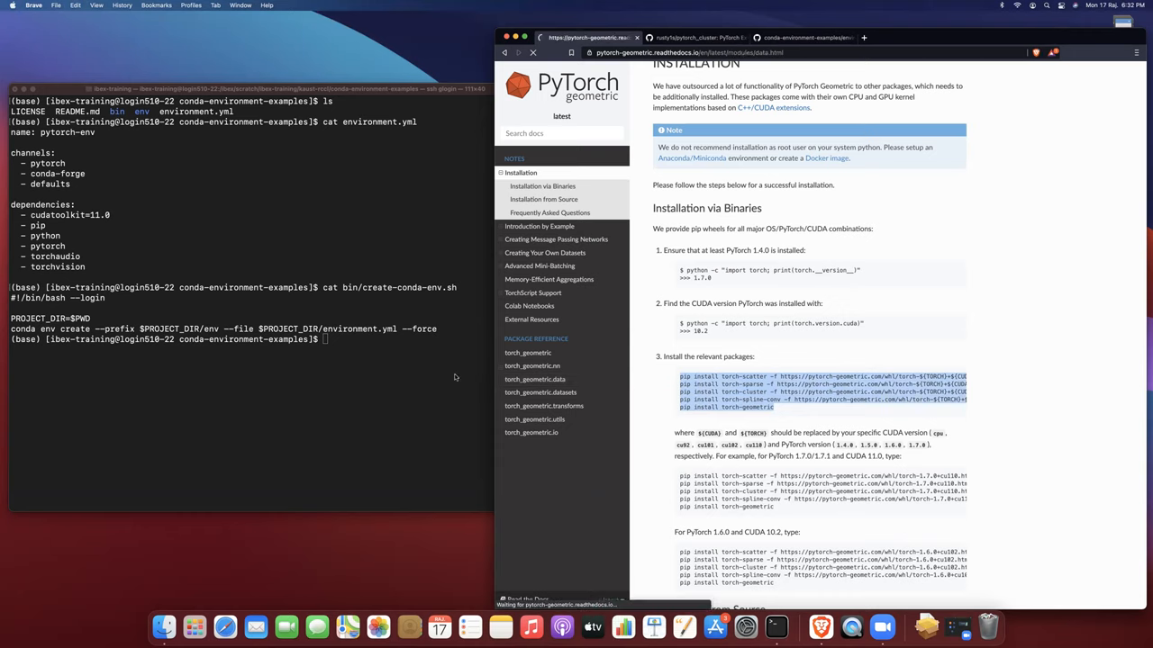
pyautogui.click(534, 366)
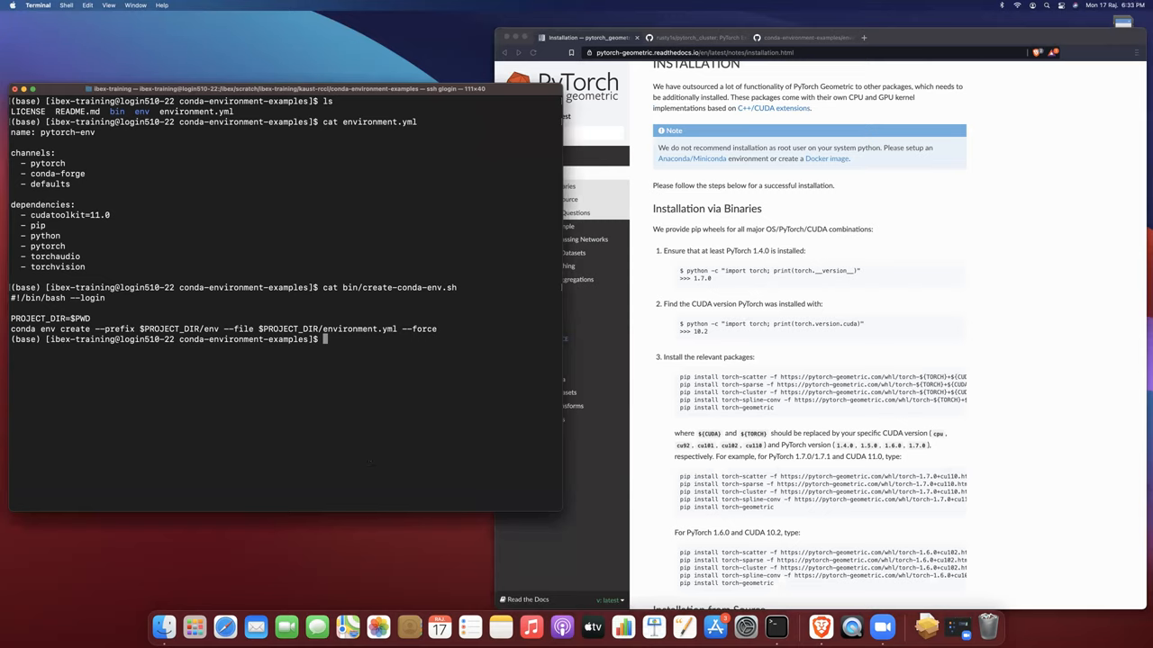
# Edit bin/create-conda-env.sh in nano, adding 'conda activate $PROJECT_DIR/env' before the pasted pip installs.
pyautogui.write('nano')
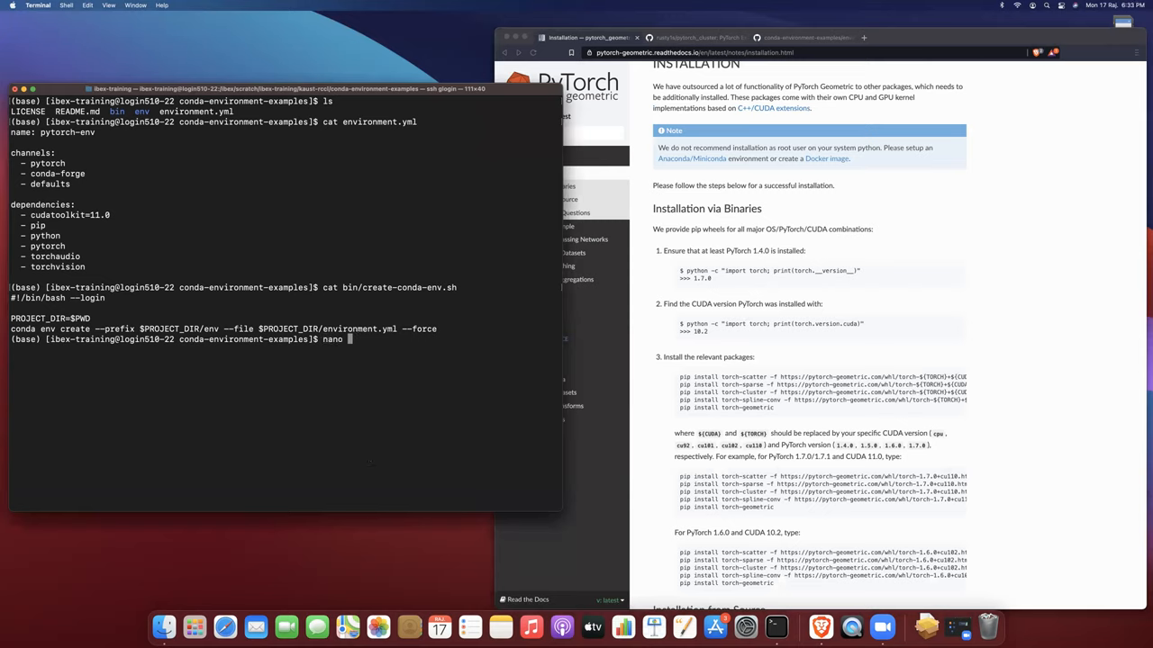
pyautogui.write('bin/create-conda-env.sh')
pyautogui.write('conda activat')
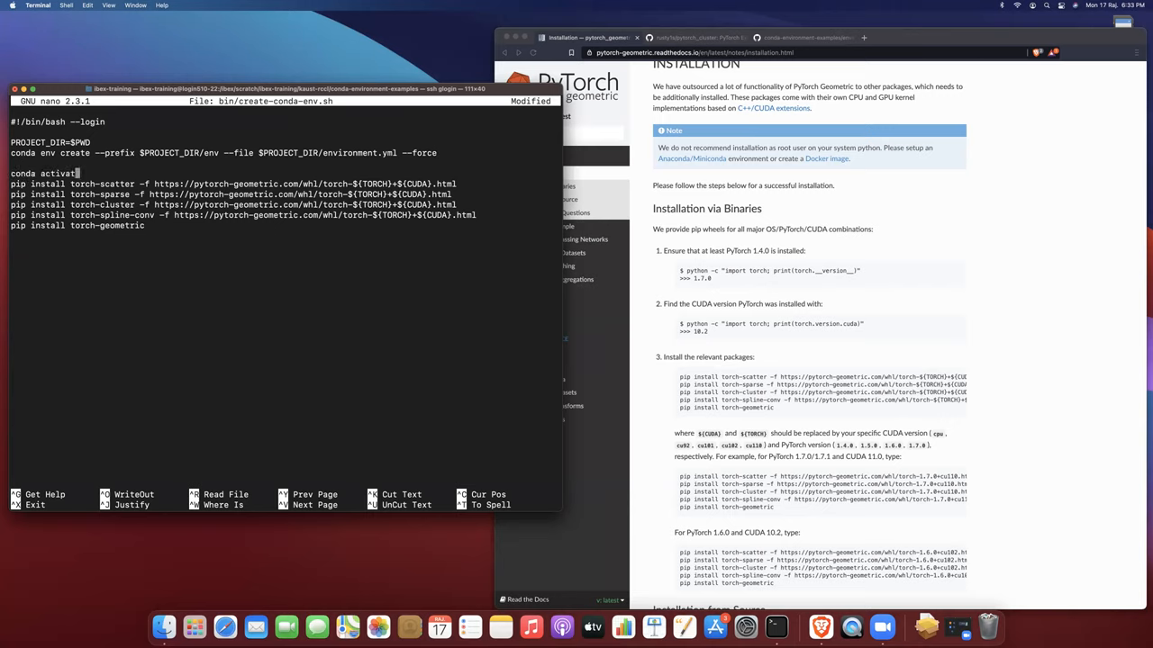
pyautogui.write('e $PRO')
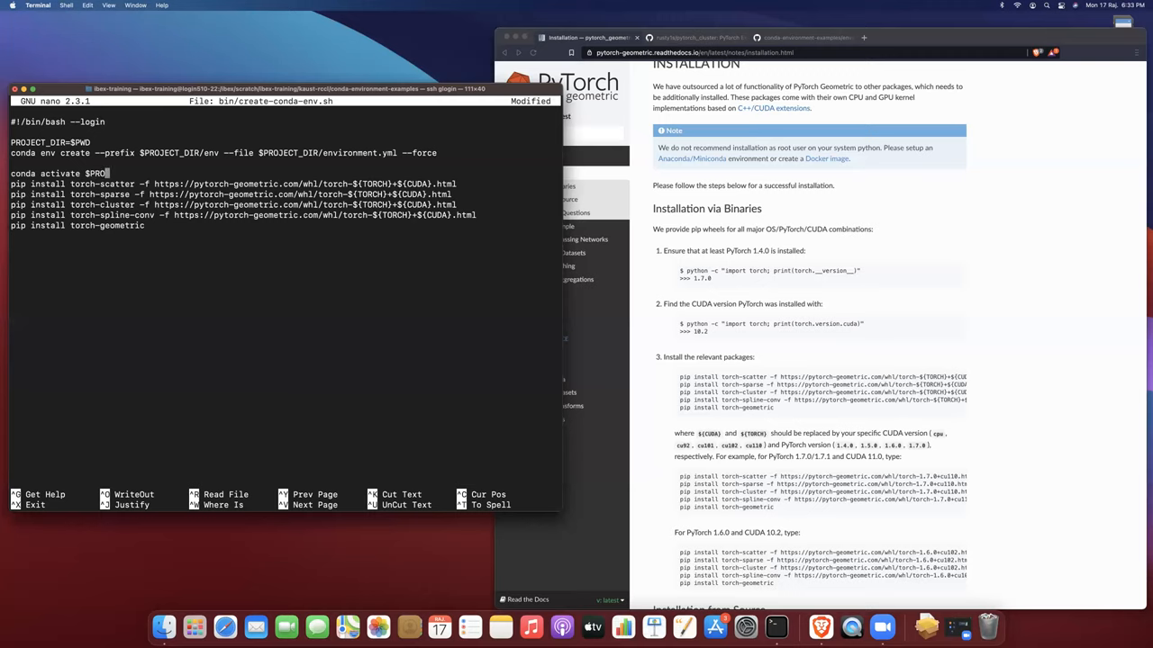
pyautogui.write('JECT_DIR')
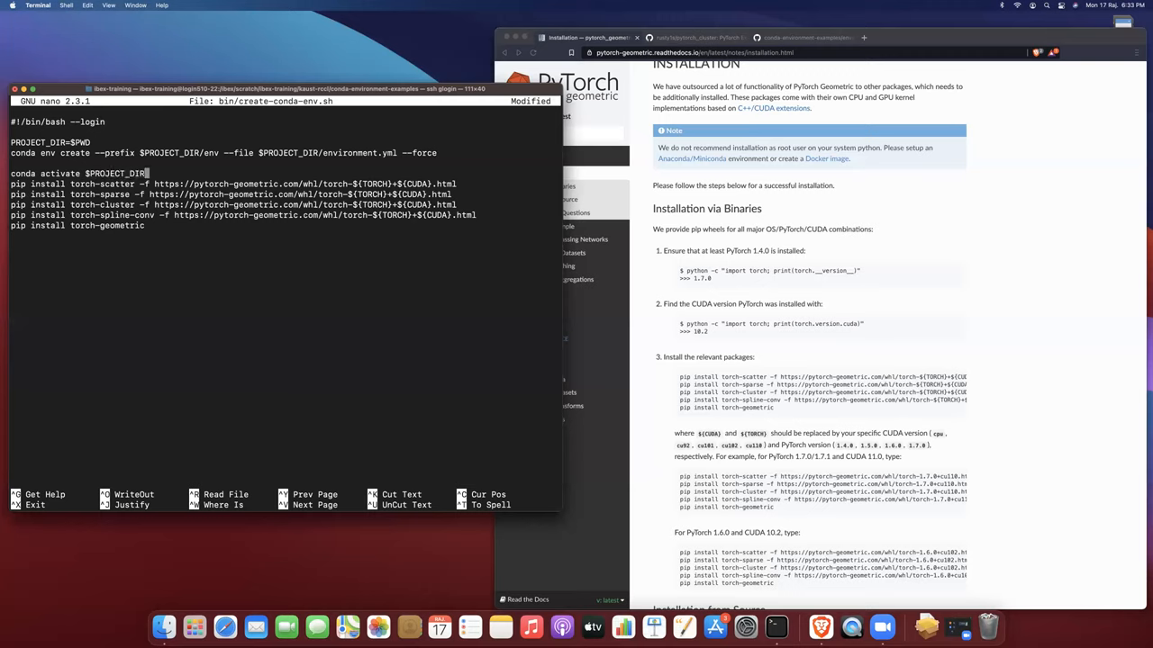
pyautogui.write('/env')
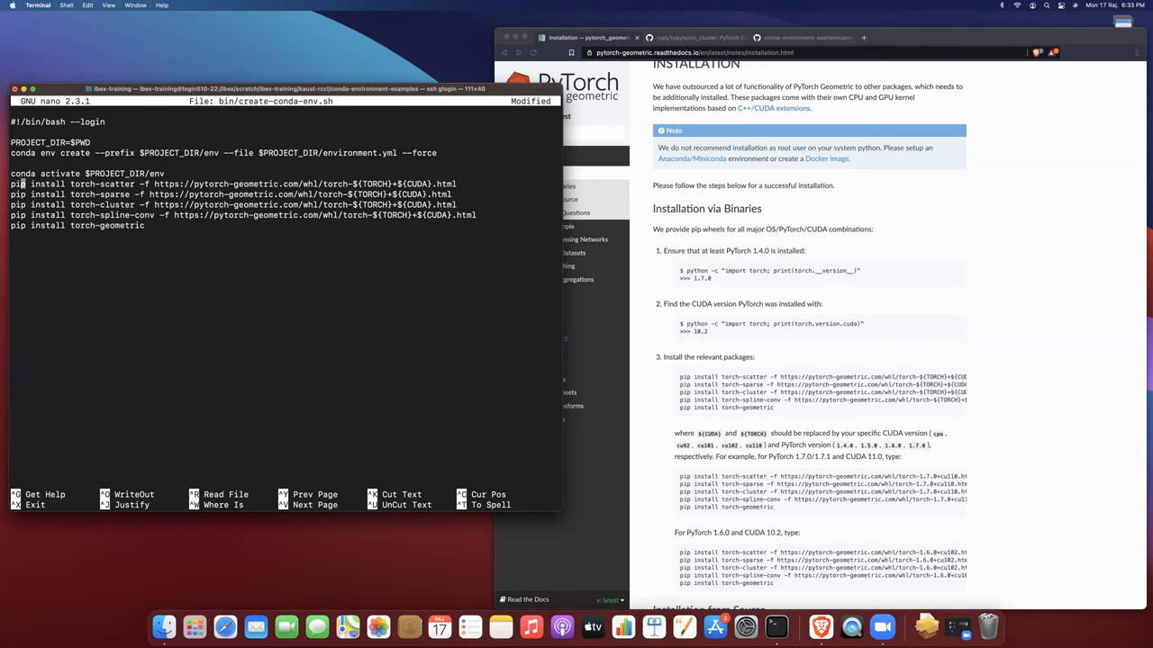
# Prefix each pip install line, including torch-geometric, with 'python -m'.
pyautogui.write('python -m')
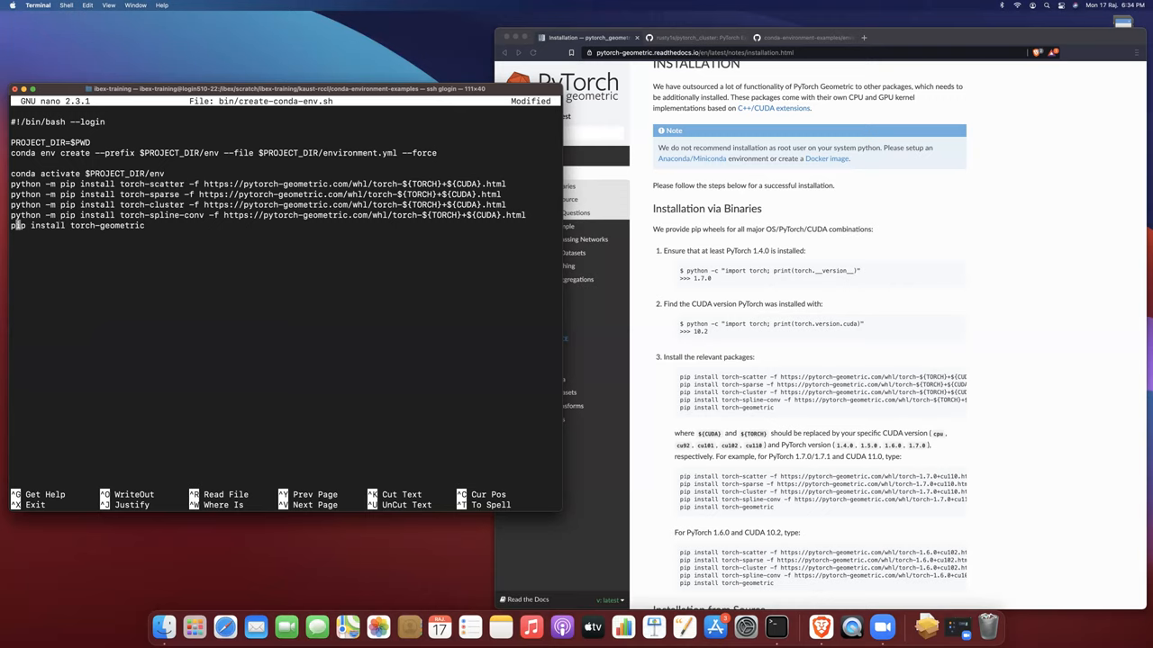
pyautogui.write('python -m')
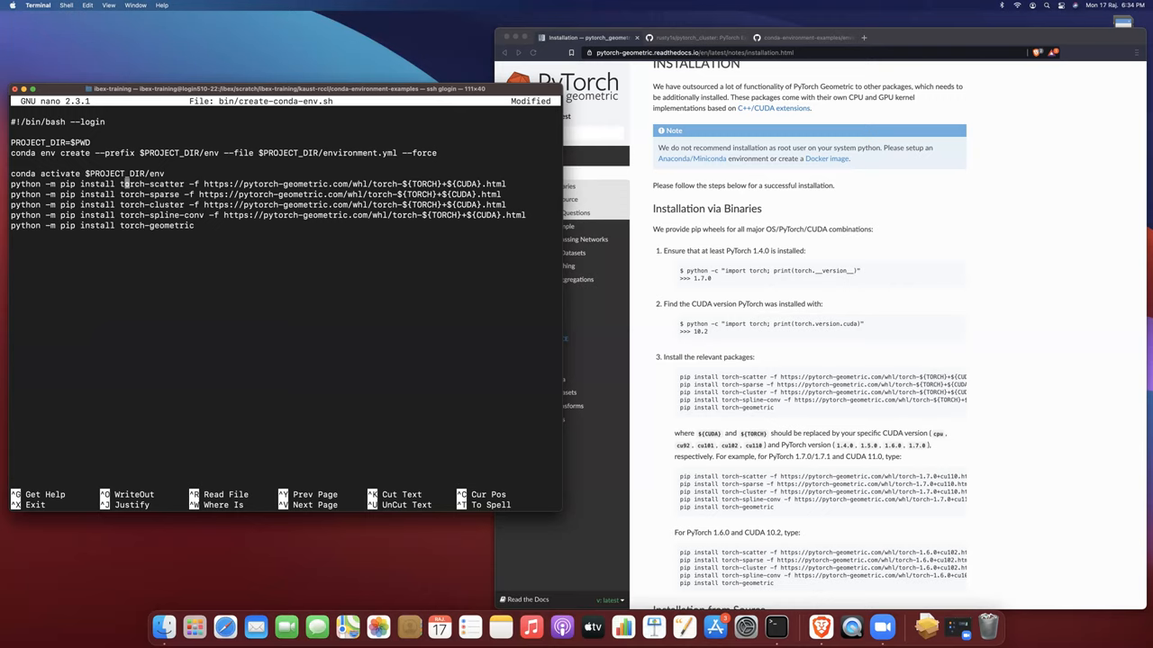
pyautogui.moveTo(171, 184)
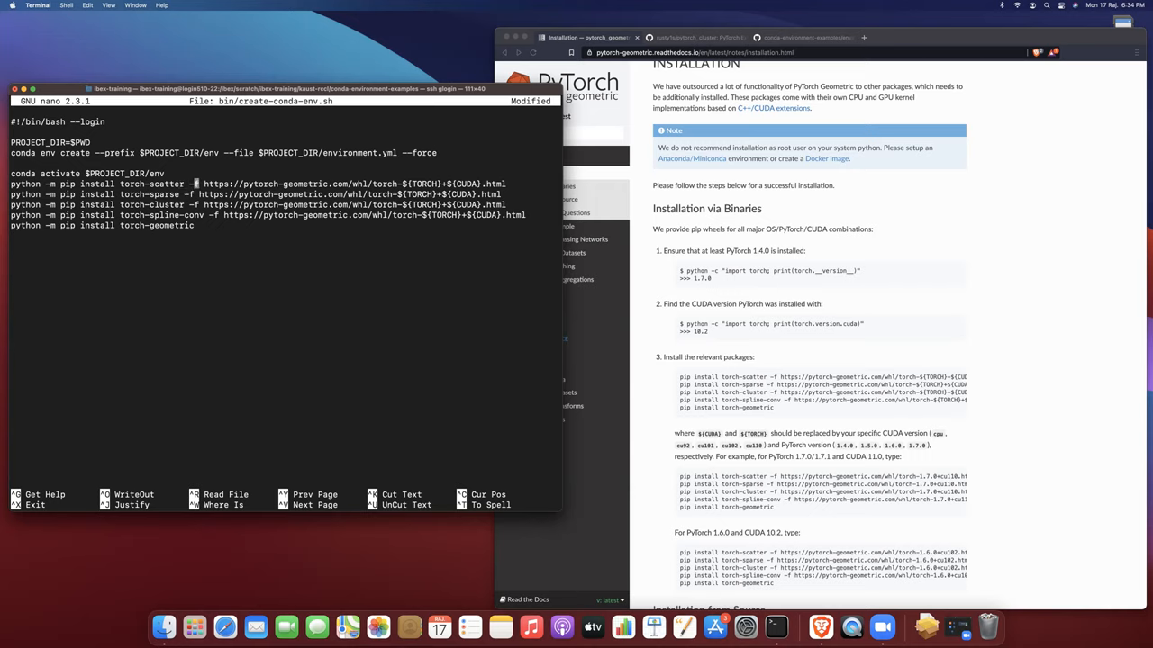
# Replace '-f' with '--find-links' on the torch-scatter, sparse, cluster and spline-conv lines.
pyautogui.write('ind')
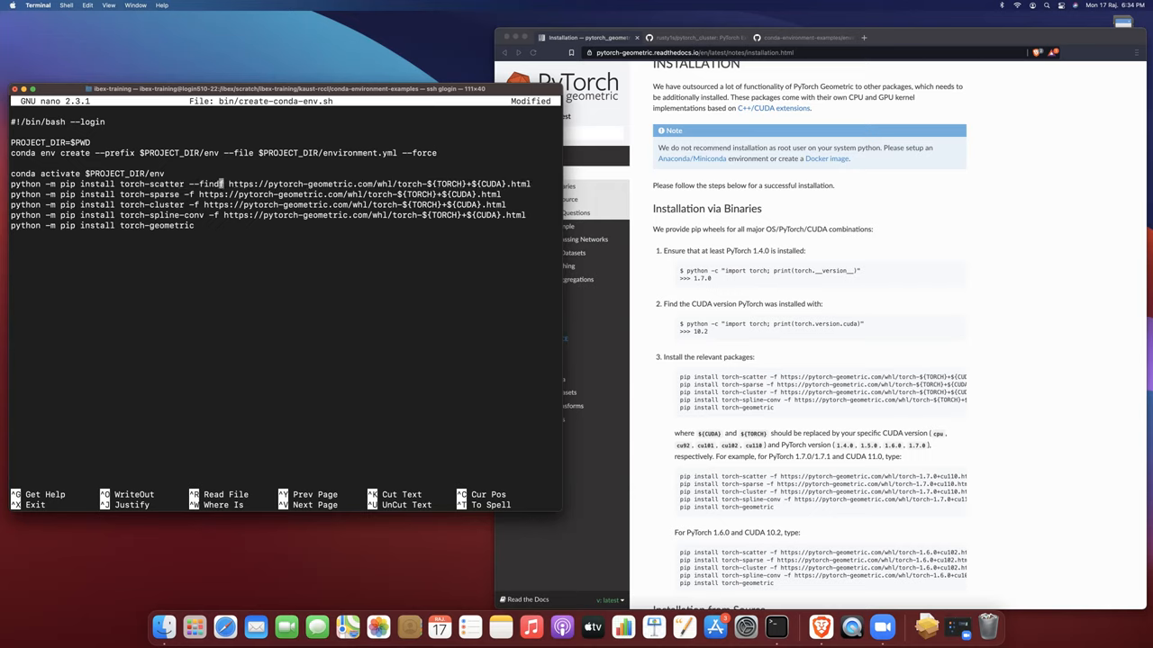
pyautogui.write('-links')
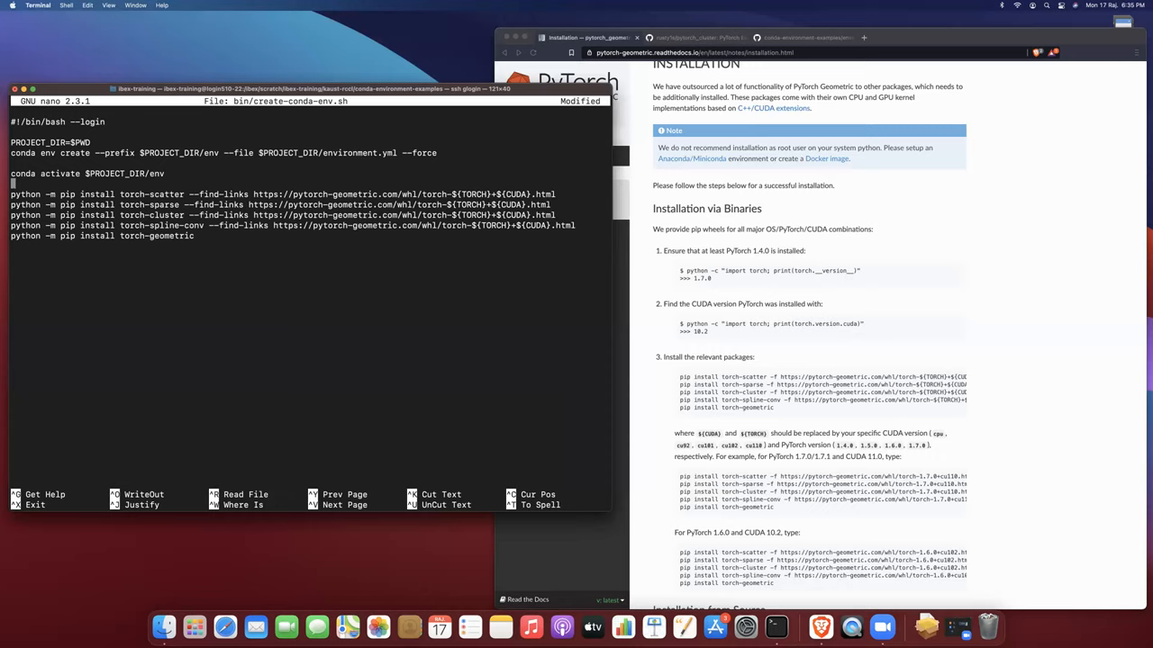
# Add TORCH=1.7.0 and CUDA=cu110 lines after the conda activate step.
pyautogui.write('TORCH=1.7.0')
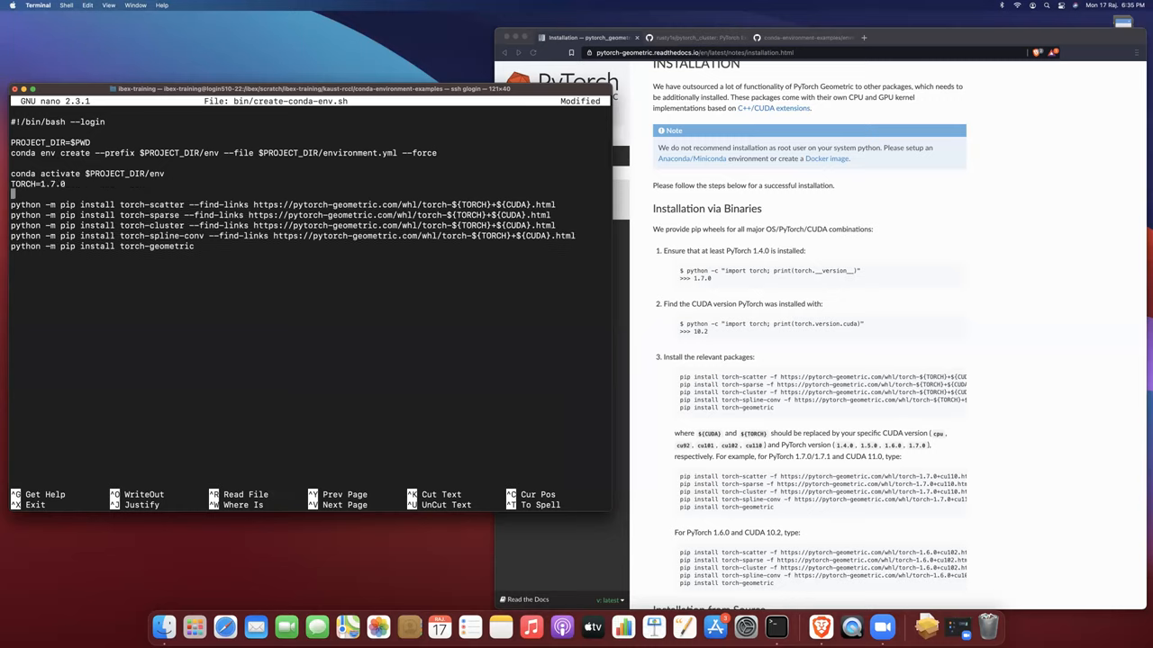
pyautogui.write('CUDA')
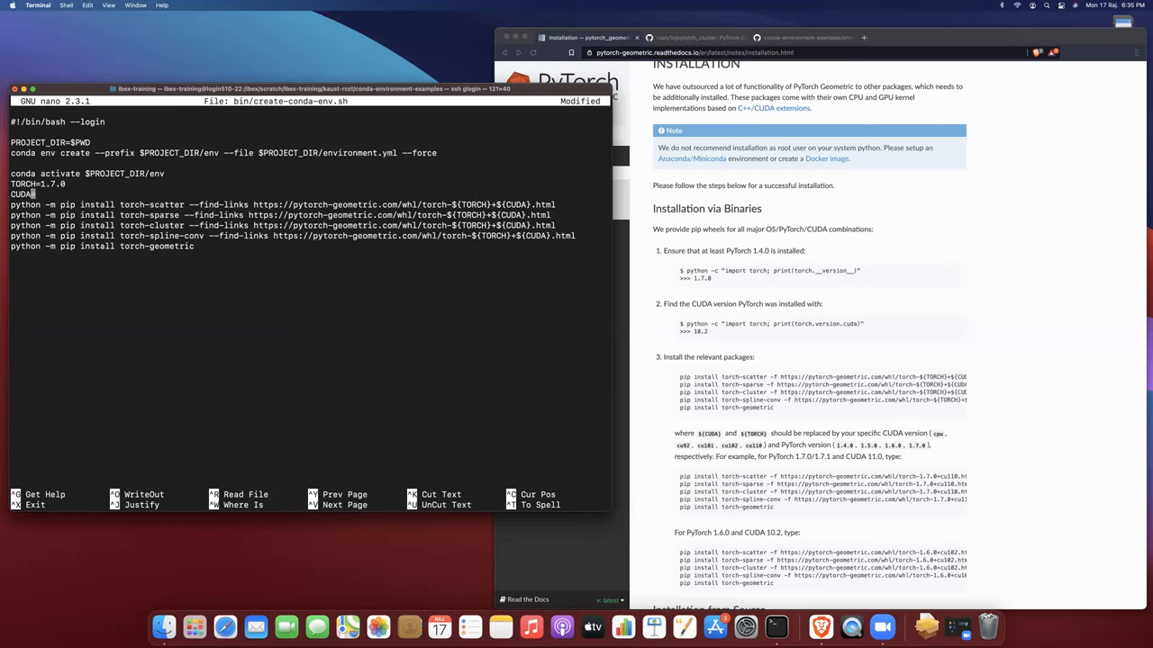
pyautogui.write('cu')
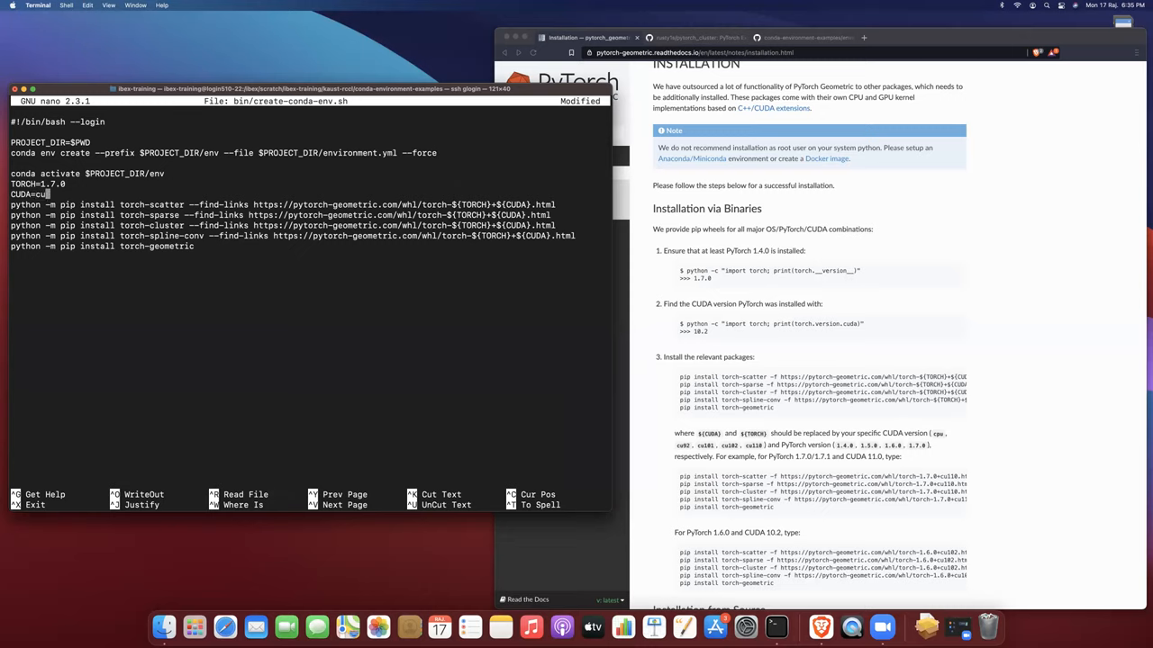
pyautogui.write('110')
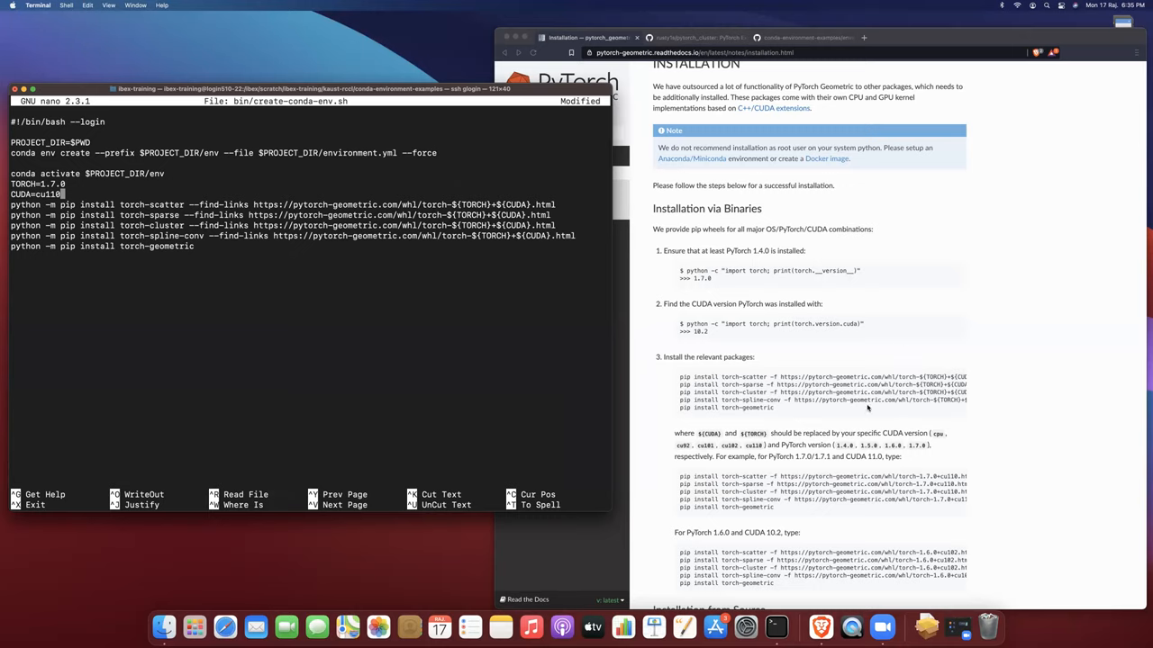
pyautogui.moveTo(368, 294)
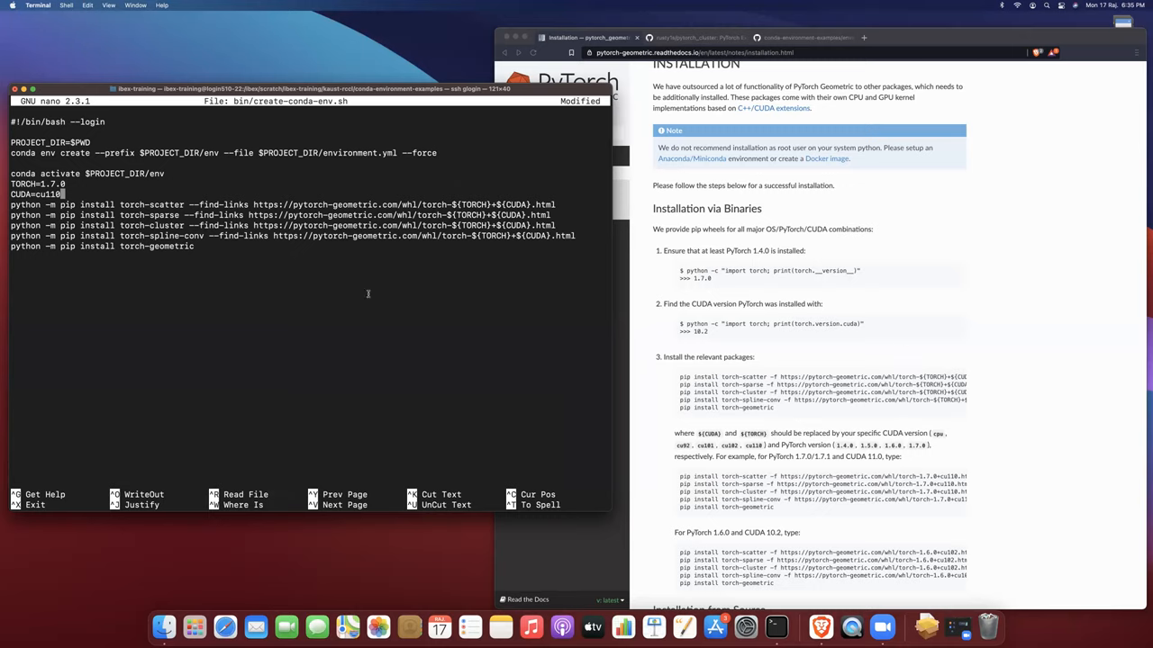
pyautogui.moveTo(245, 261)
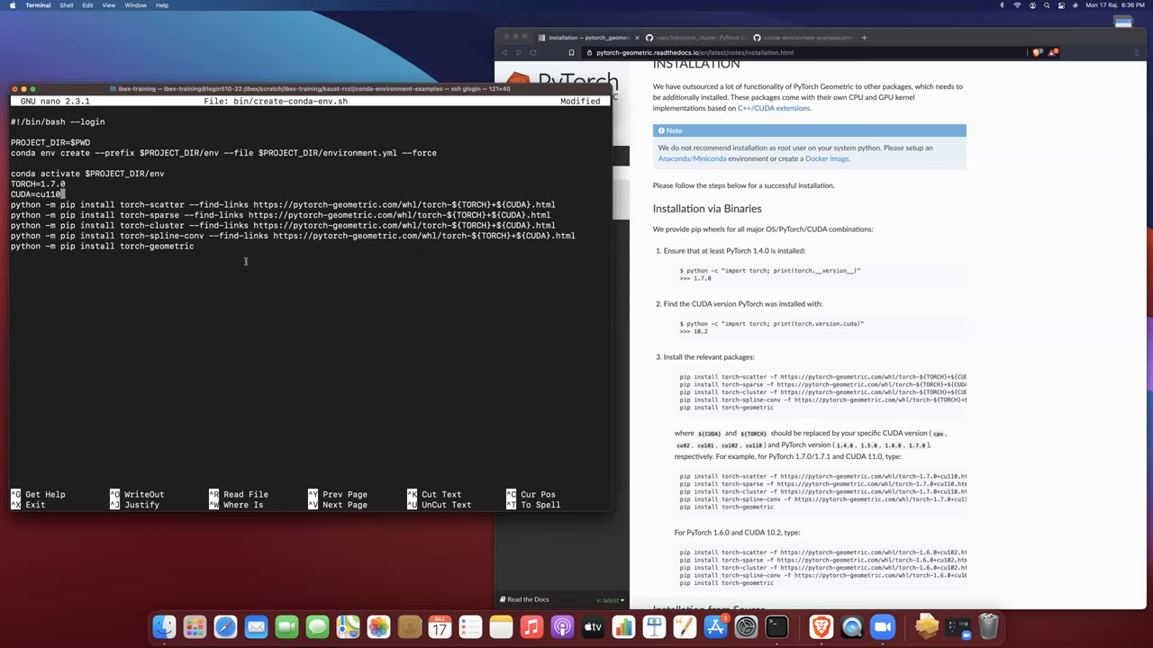
pyautogui.moveTo(486, 303)
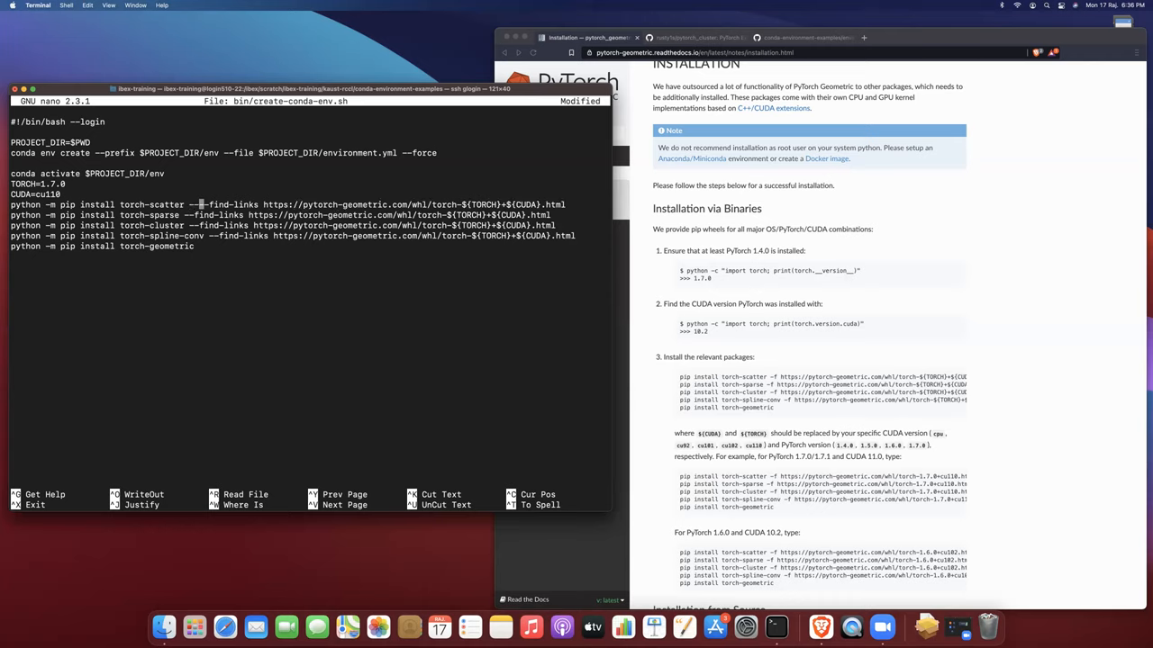
# Add --no-cache-dir --no-index to the torch-* install lines and --no-cache-dir to torch-geometric.
pyautogui.write('--no-index')
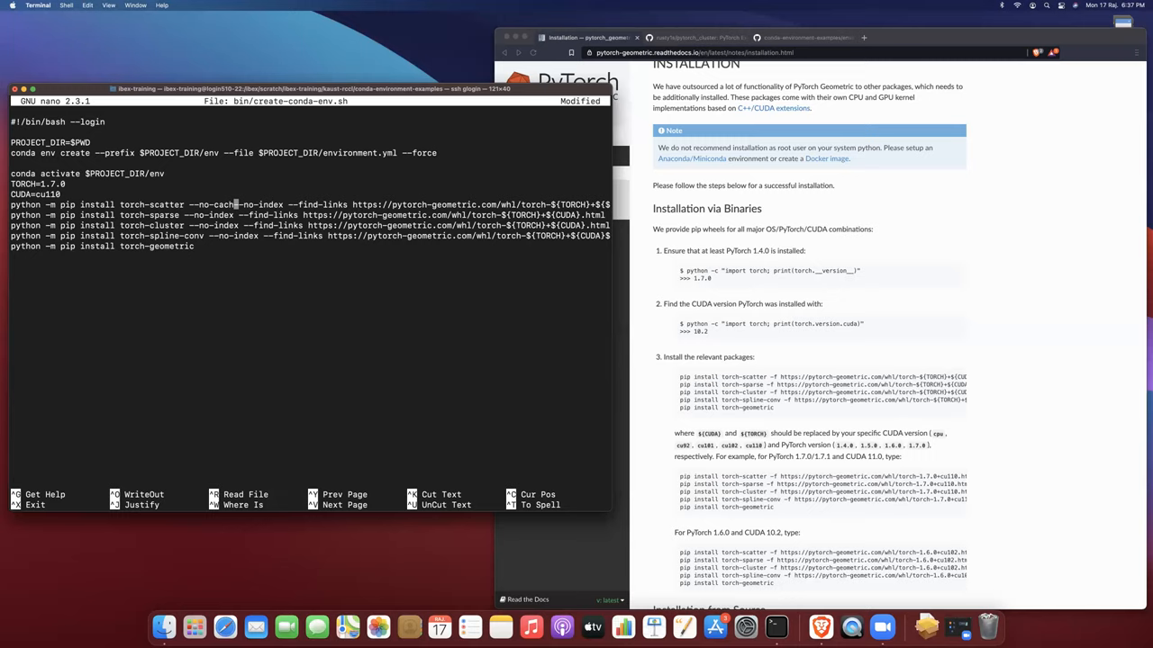
pyautogui.write('-dir')
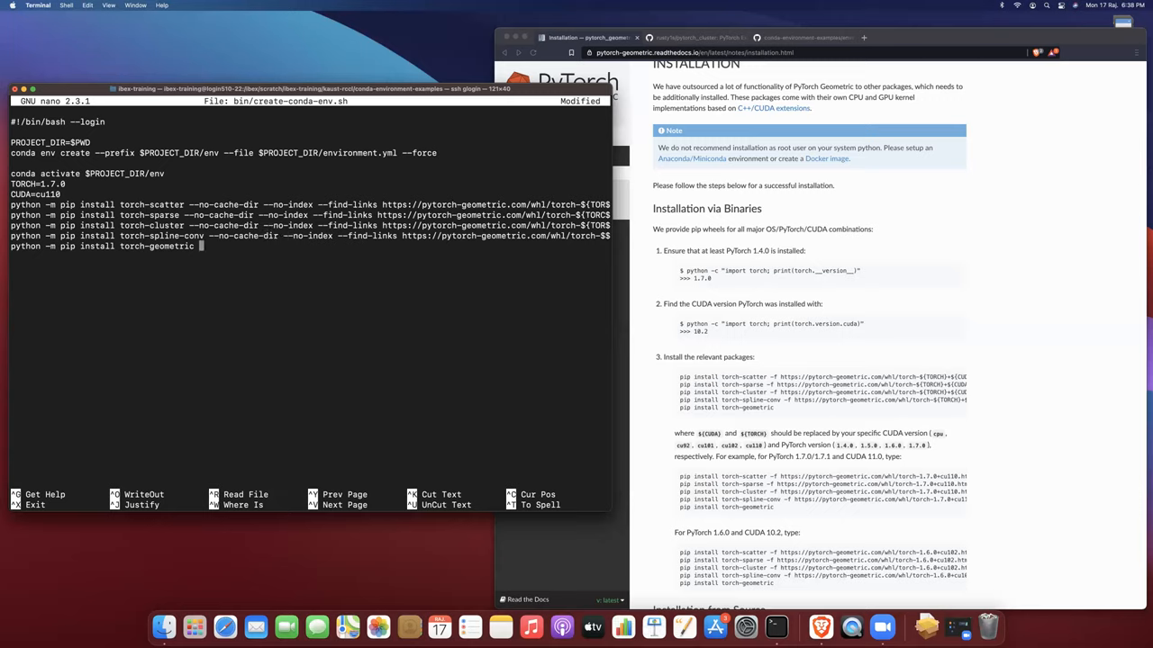
pyautogui.write('--no-cache-dir')
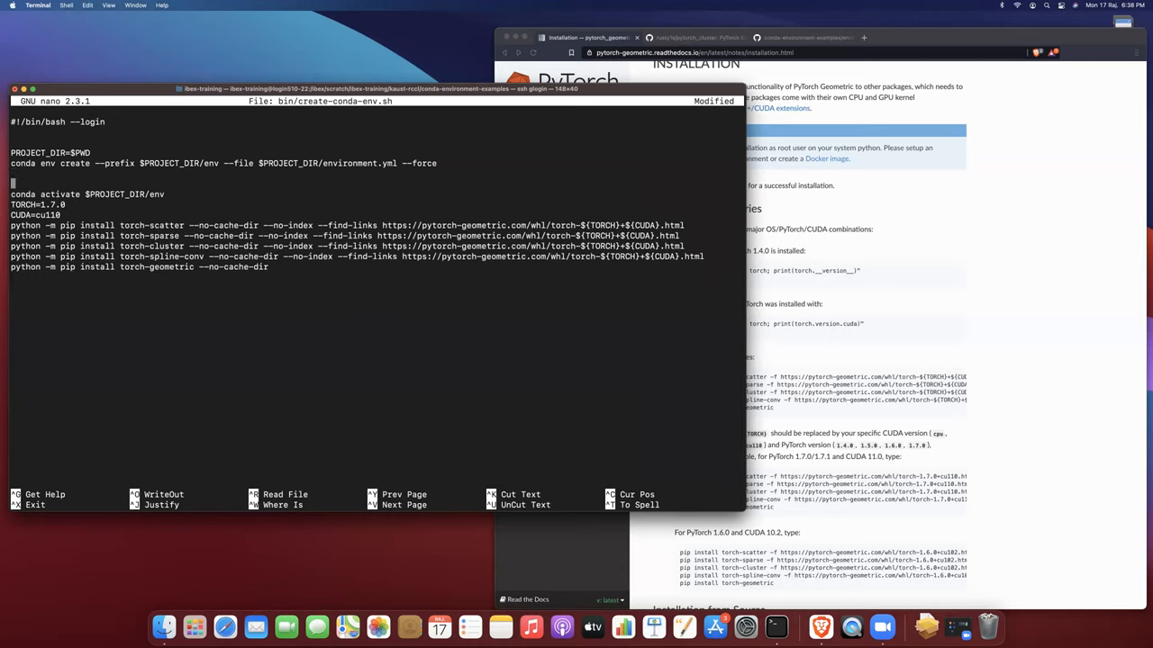
# Comment the activate step: '# activate the conda env before installing PyTorch Geometric via pip'.
pyautogui.write('# activate the conda')
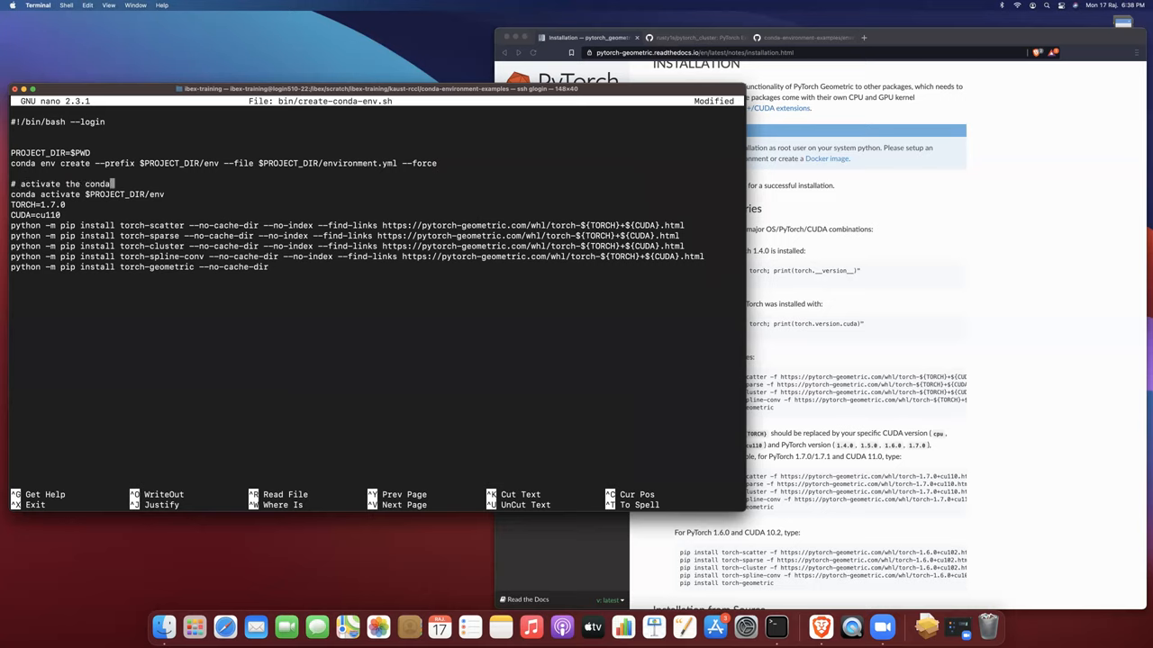
pyautogui.write('env')
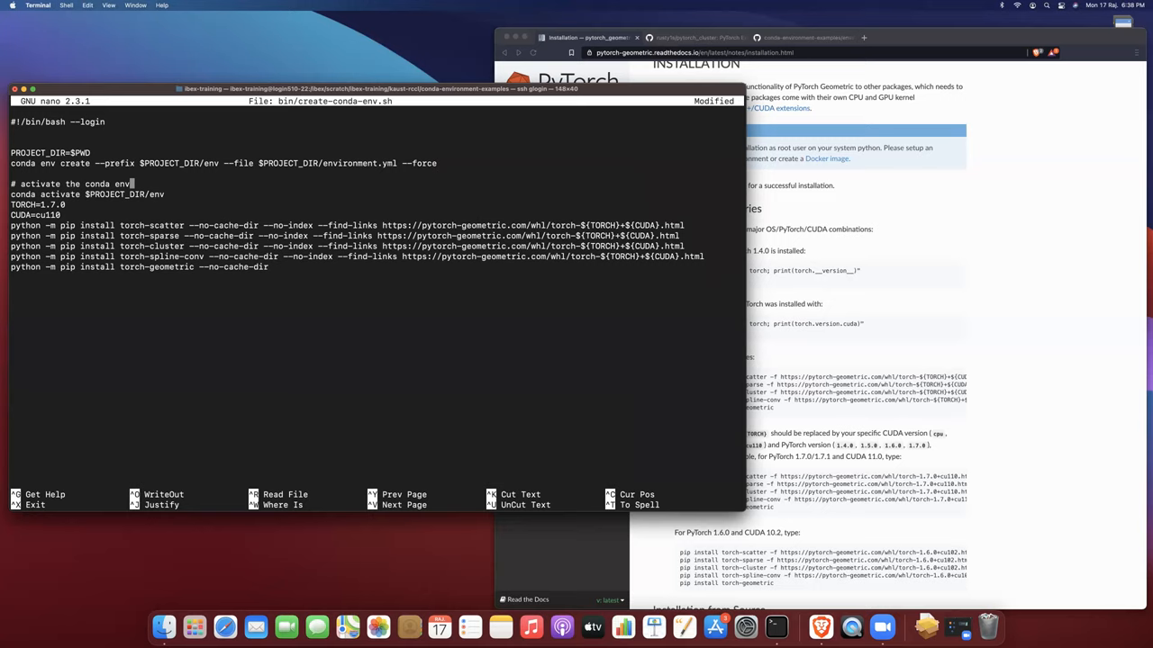
pyautogui.write('before installing pip')
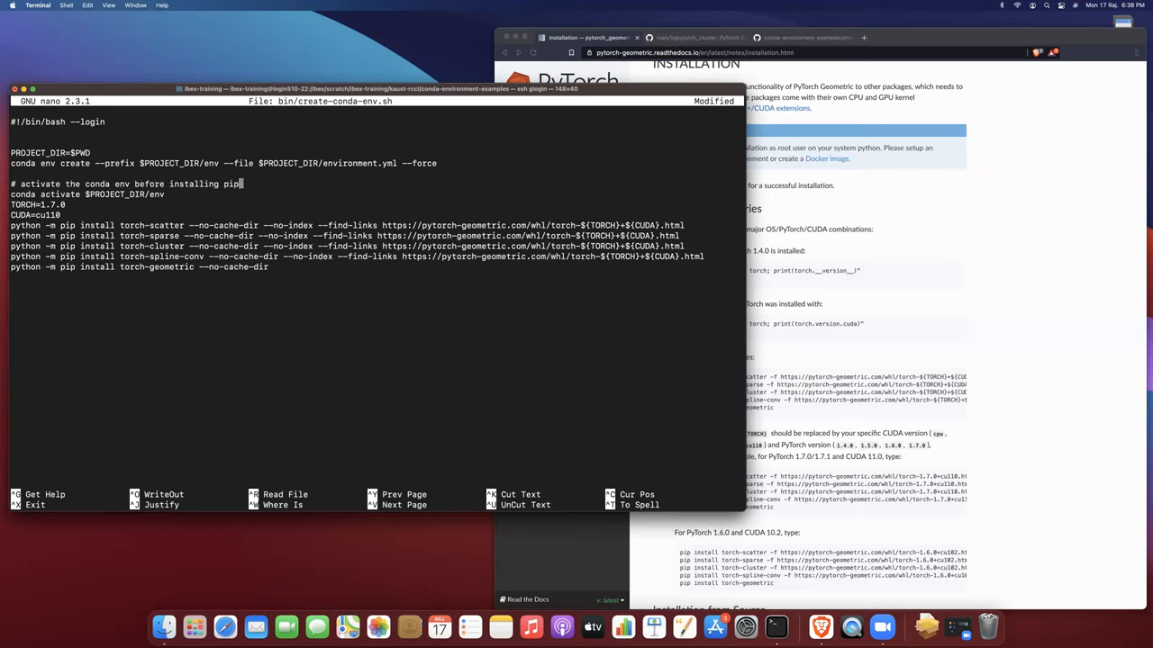
pyautogui.press('Backspace')
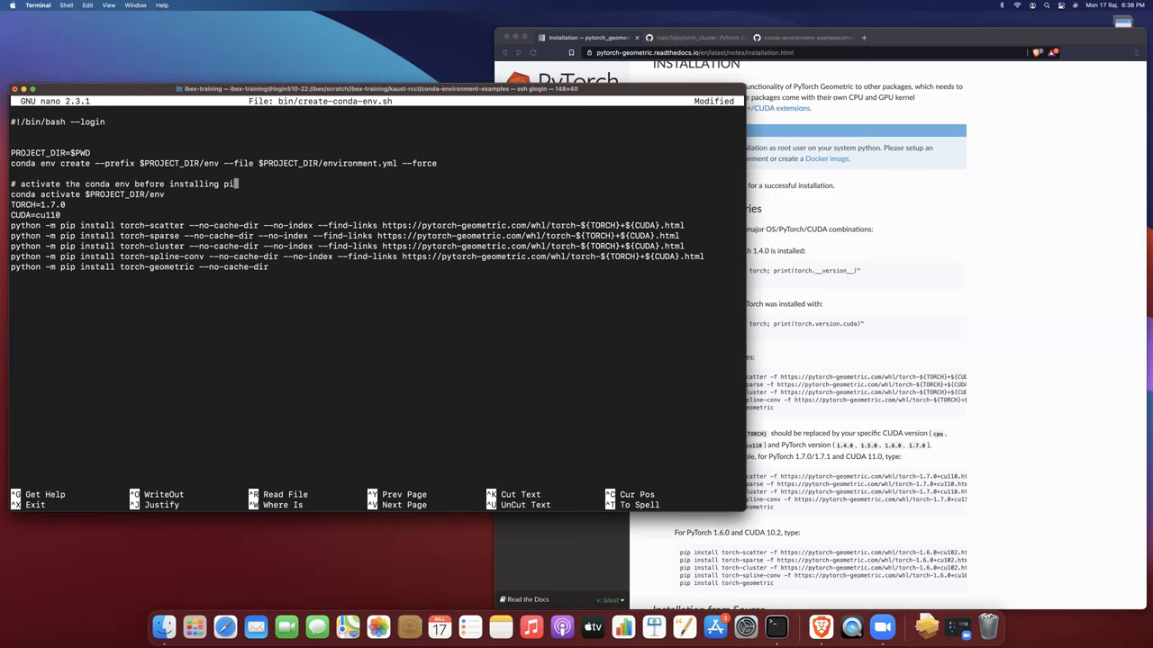
pyautogui.write('PyTorch Gem')
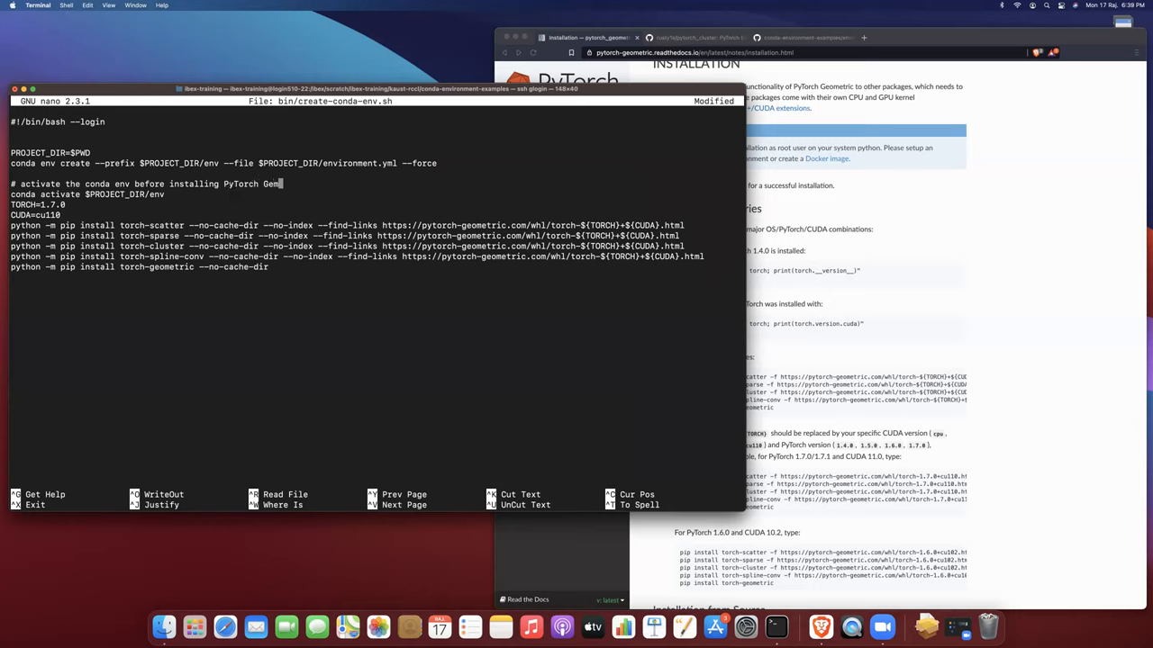
pyautogui.write('ometric via p')
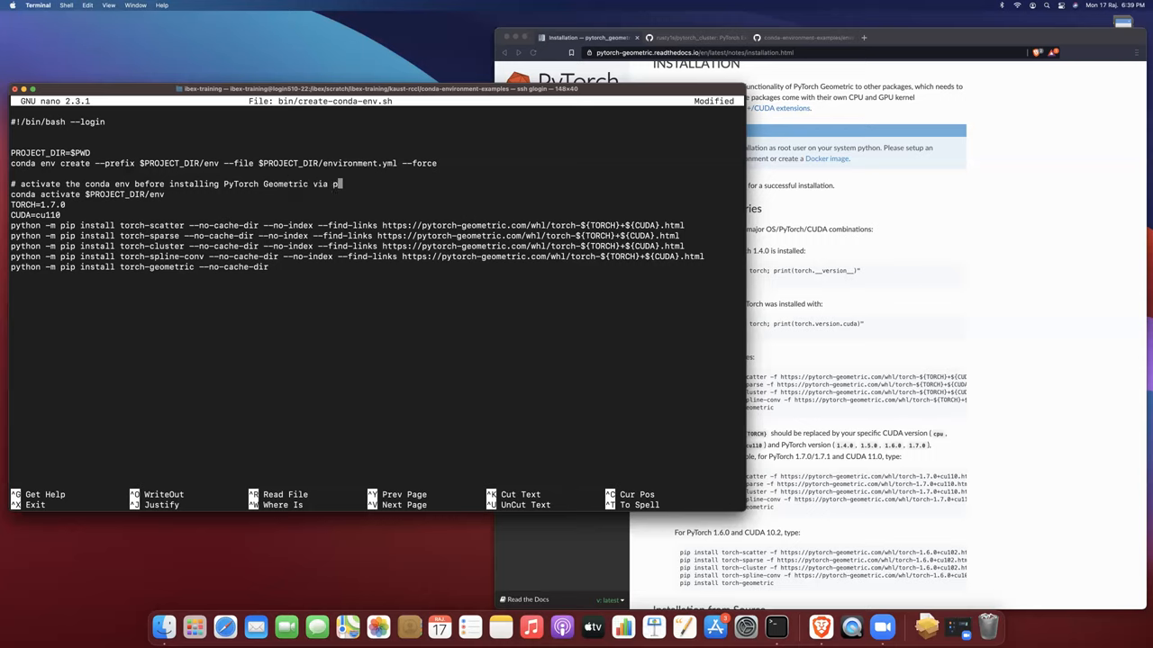
pyautogui.write('ip')
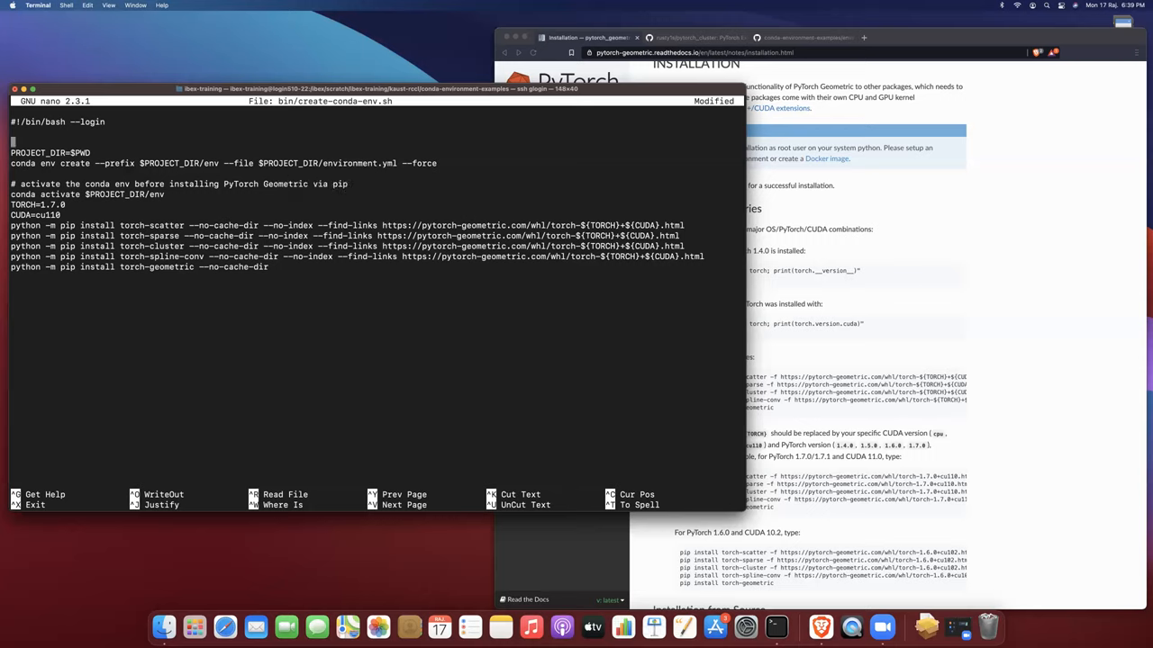
# Comment the PROJECT_DIR block: '# creates the conda environment'.
pyautogui.write('# c')
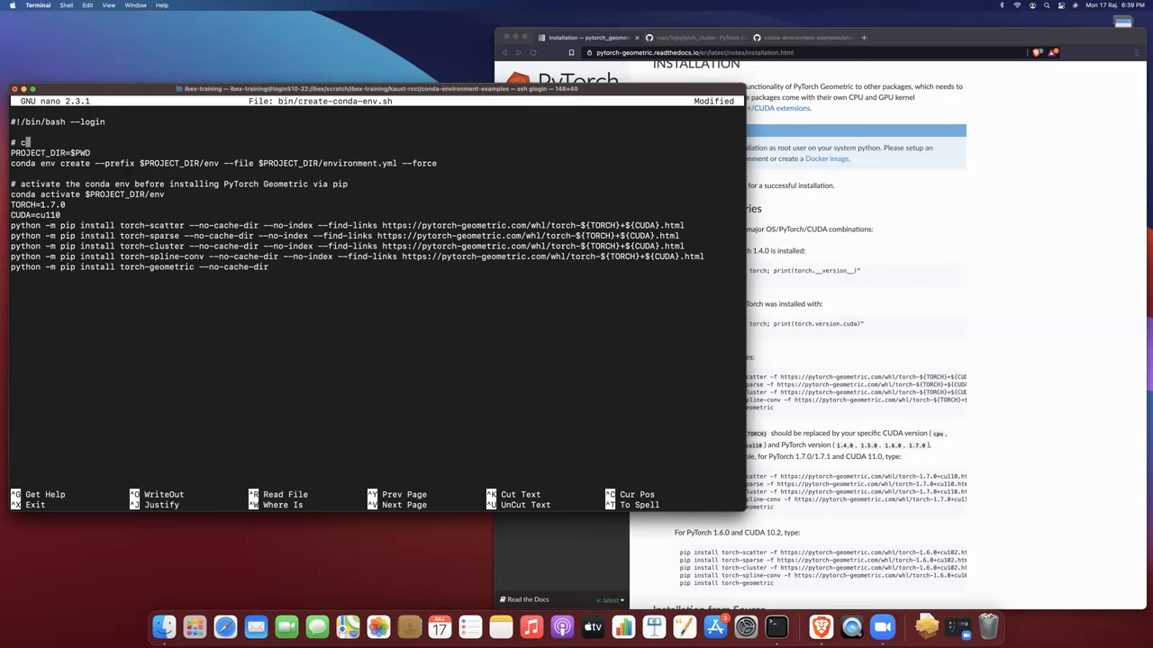
pyautogui.write('reates the')
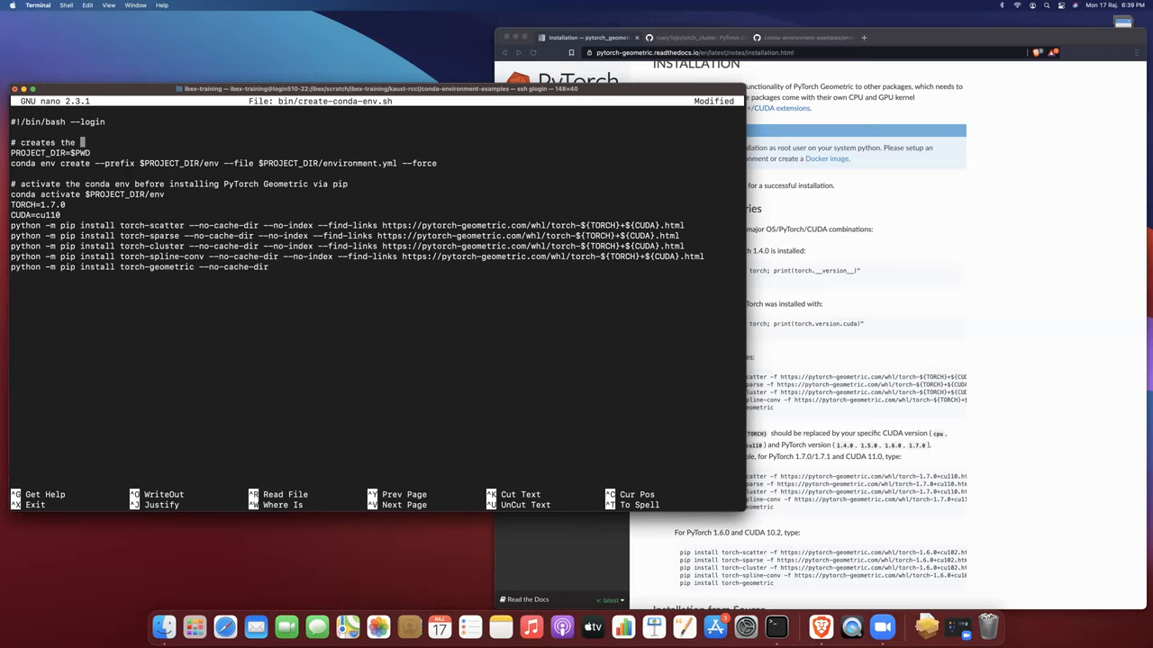
pyautogui.write('conda environment')
pyautogui.write('s')
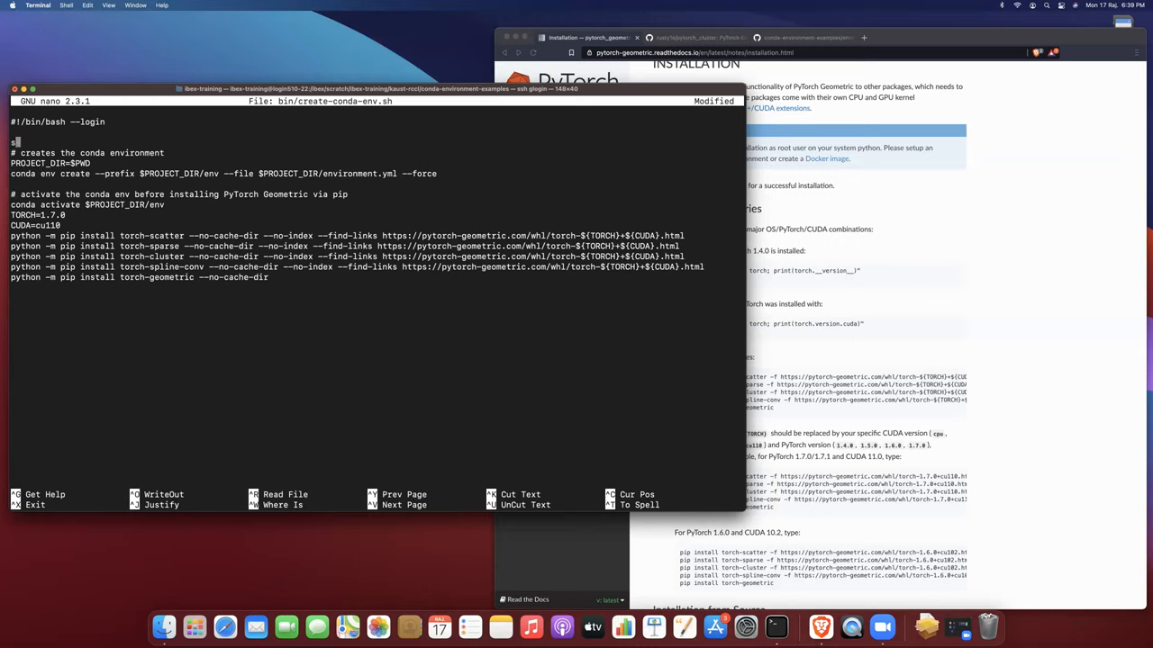
# Finish editing the script (set -e) and exit nano back to the shell.
pyautogui.write('et -e')
pyautogui.write('nano environment.yml')
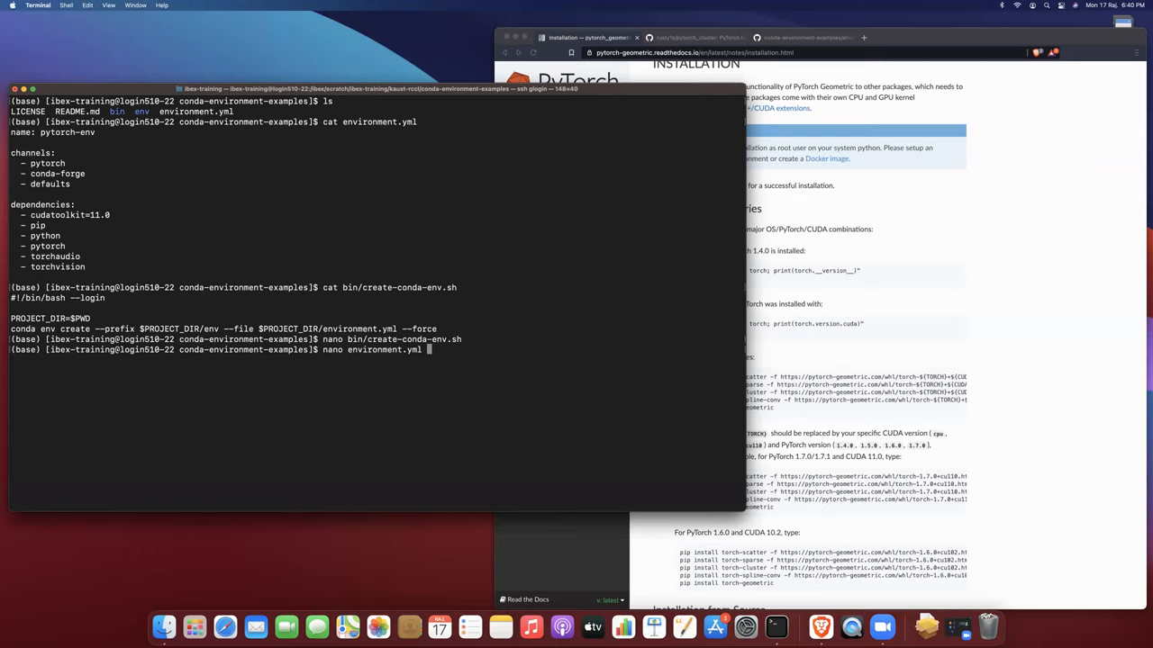
# Load pytorch-geometric.com/whl/torch-1.7.0+cu110.html in Brave while environment.yml opens in nano.
pyautogui.press('Return')
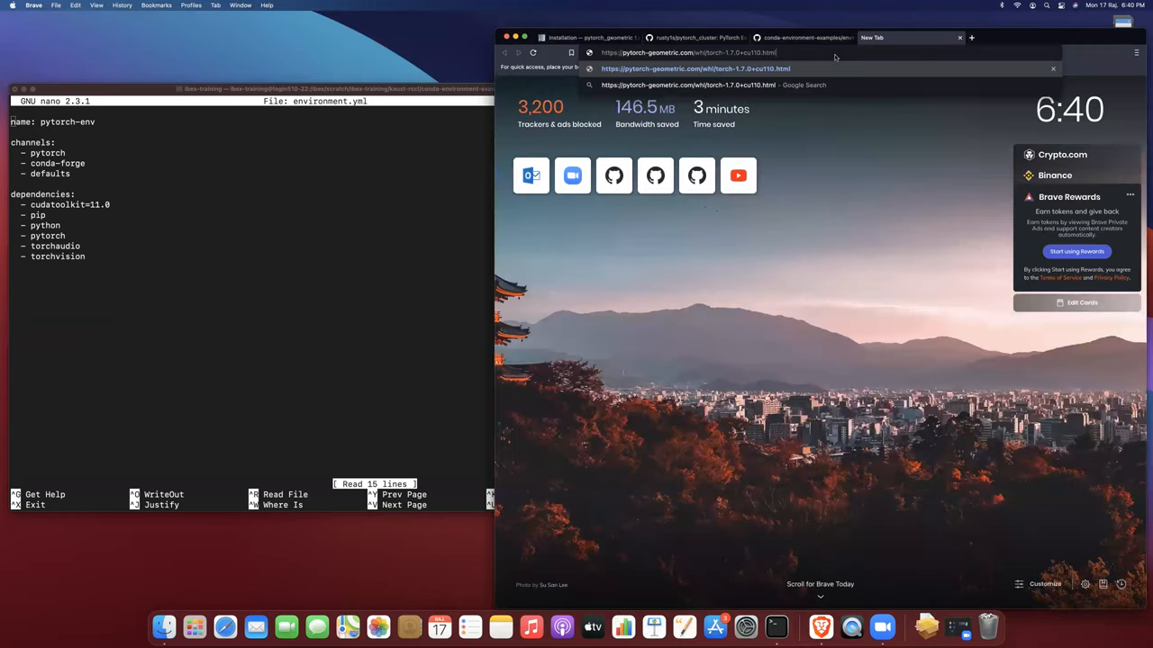
pyautogui.press('Return')
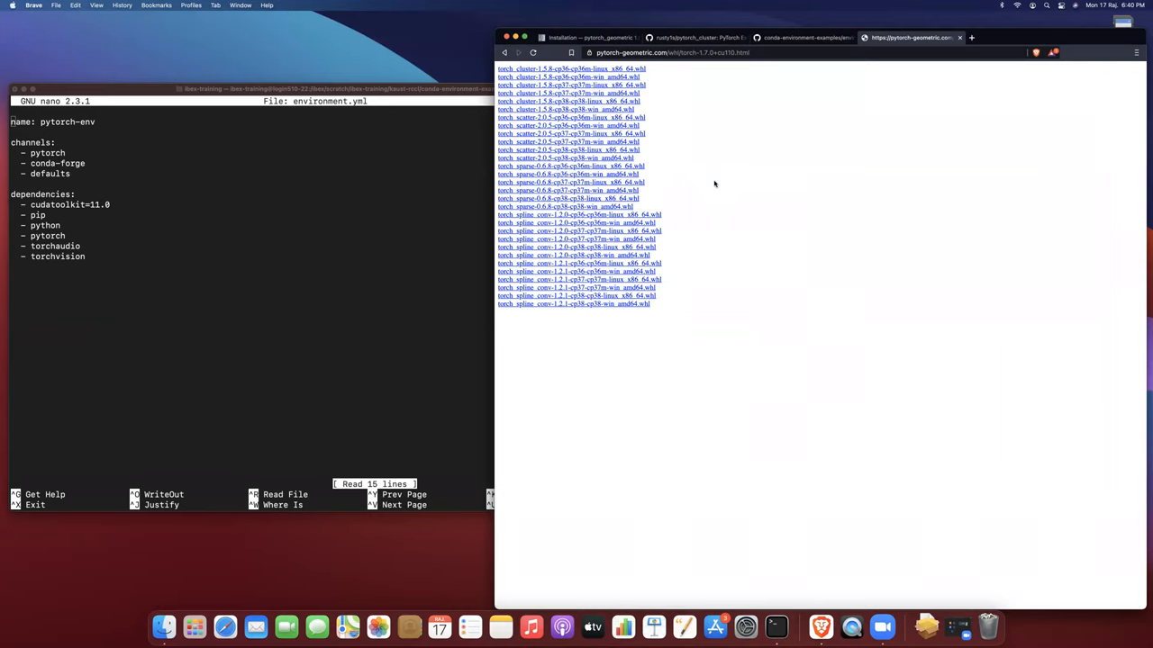
pyautogui.moveTo(569, 252)
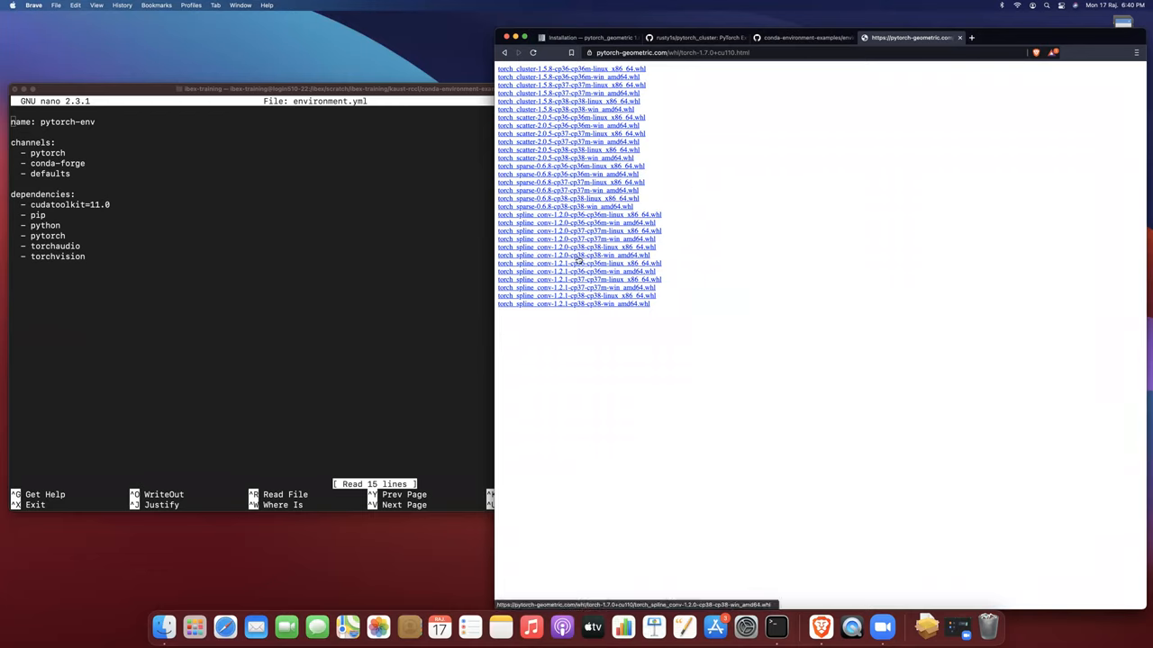
pyautogui.moveTo(616, 287)
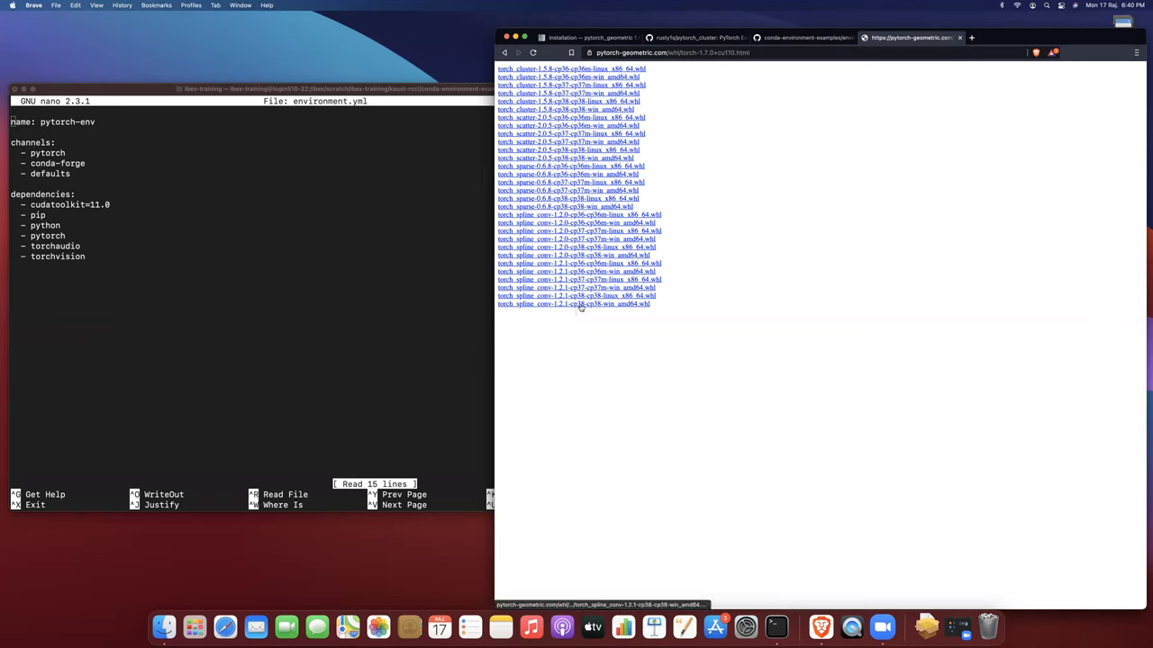
pyautogui.moveTo(580, 270)
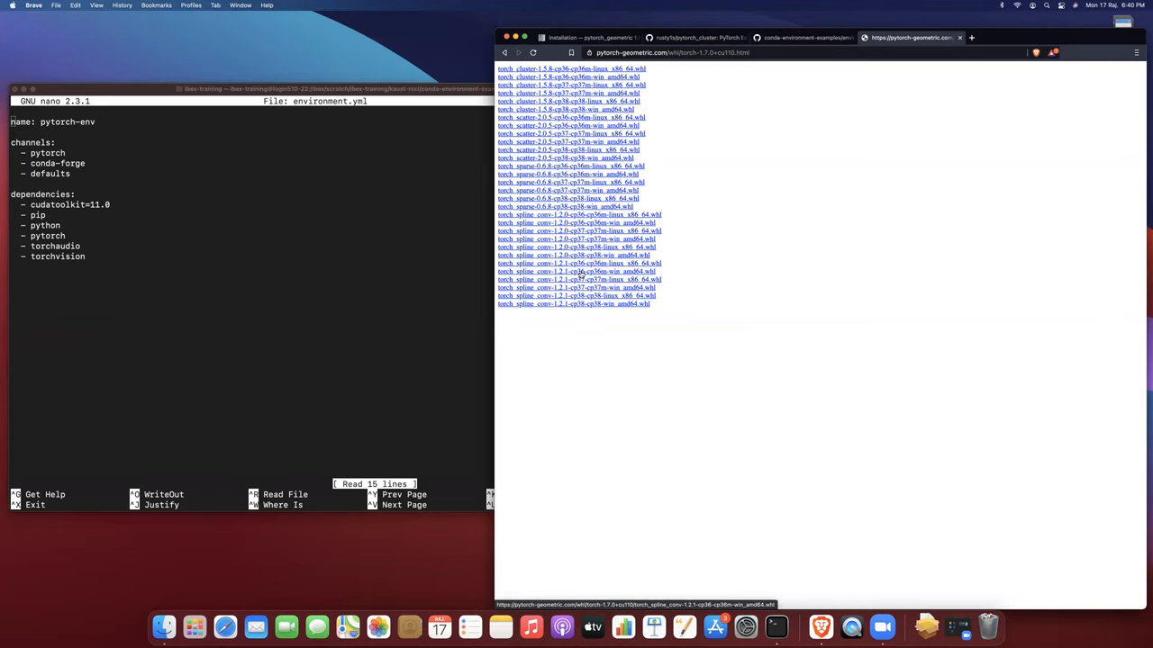
pyautogui.moveTo(685, 86)
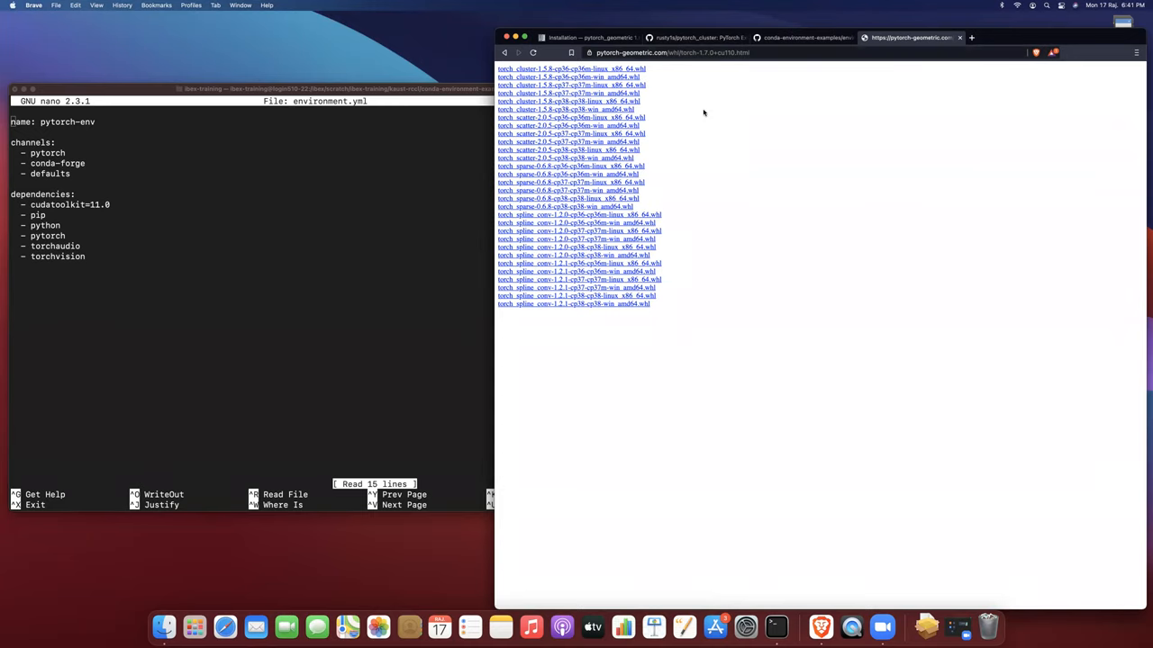
pyautogui.moveTo(201, 238)
pyautogui.write('=3.')
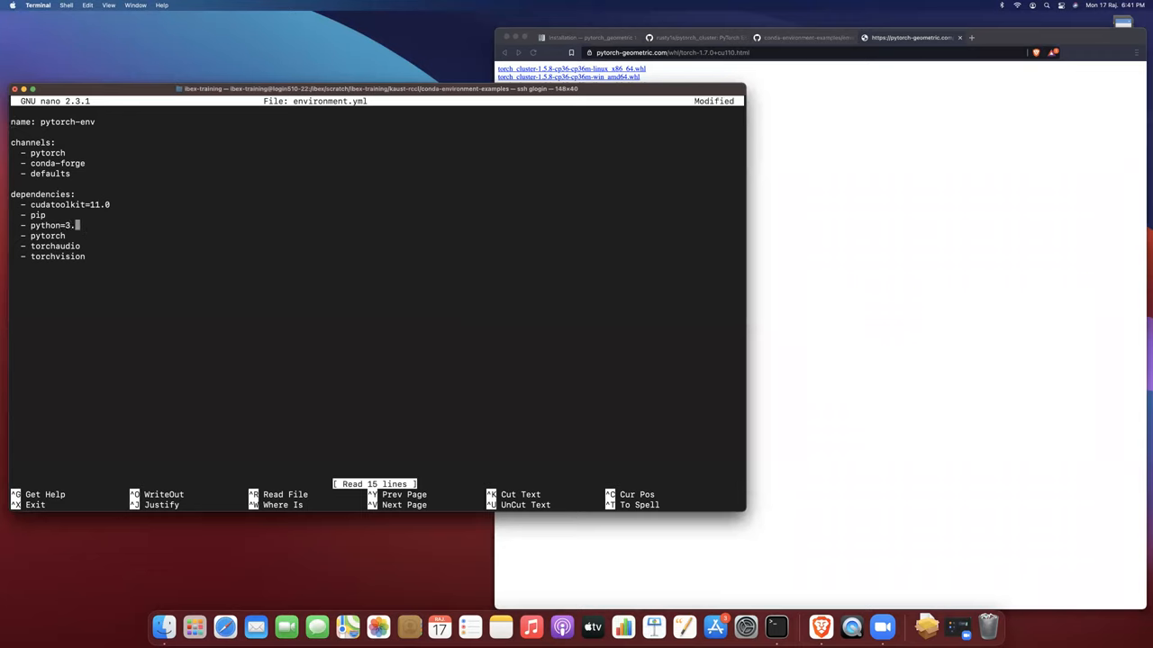
# Pin python=3.8 and pytorch=1.7 in environment.yml, save and exit nano.
pyautogui.write('8')
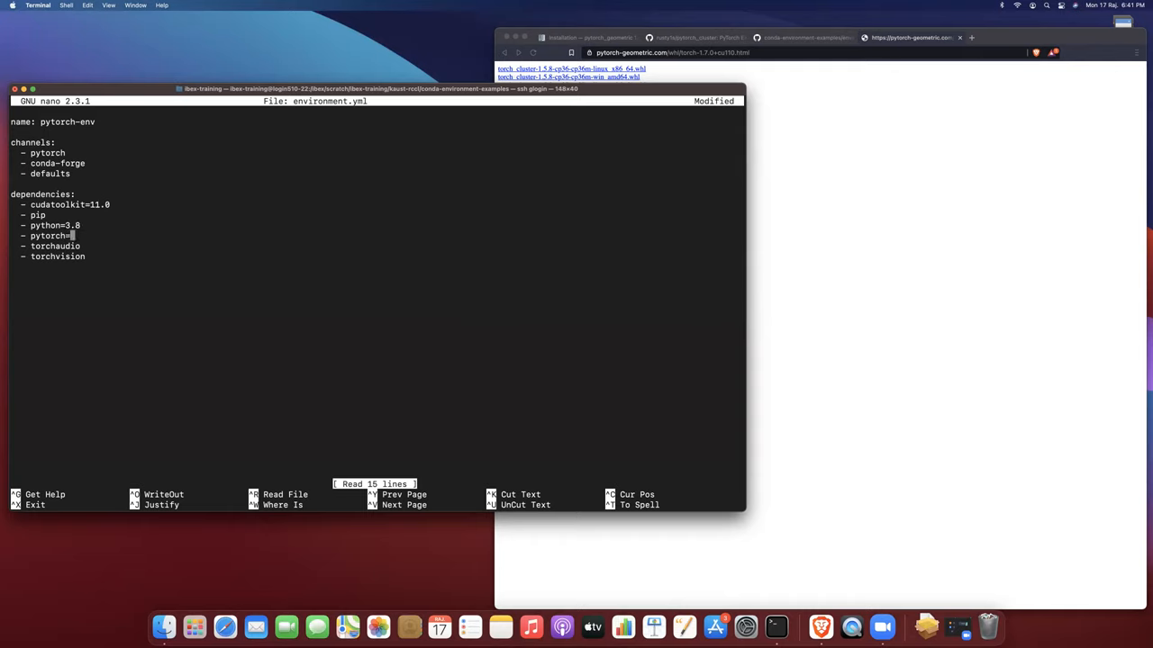
pyautogui.write('1.7')
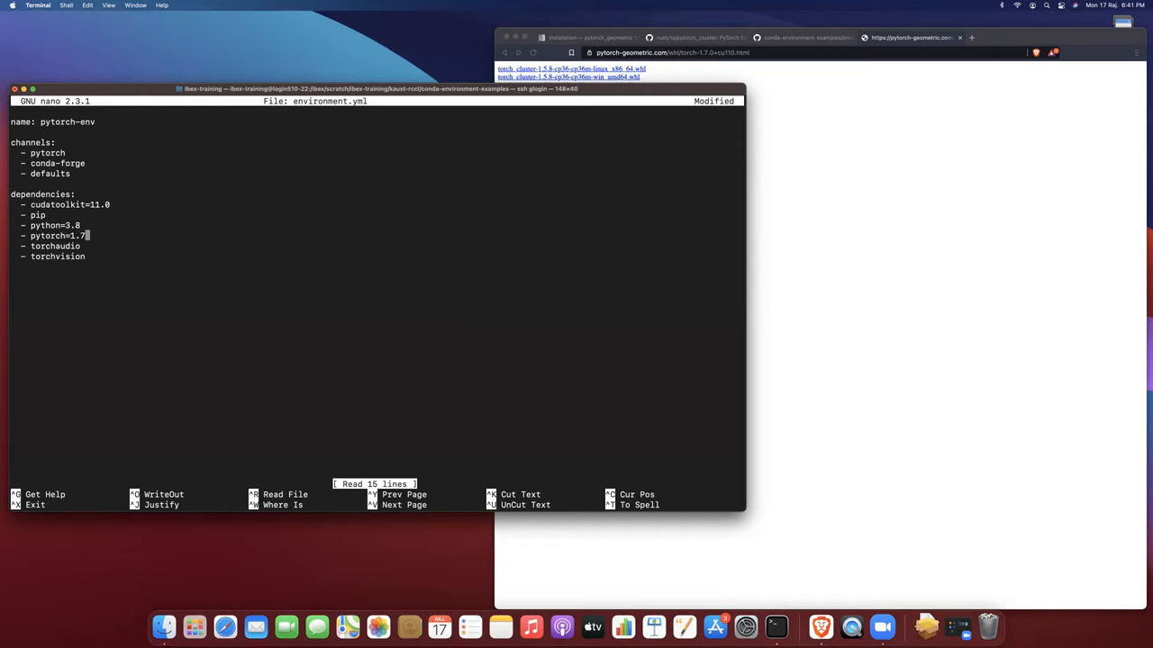
pyautogui.press('ctrl+x')
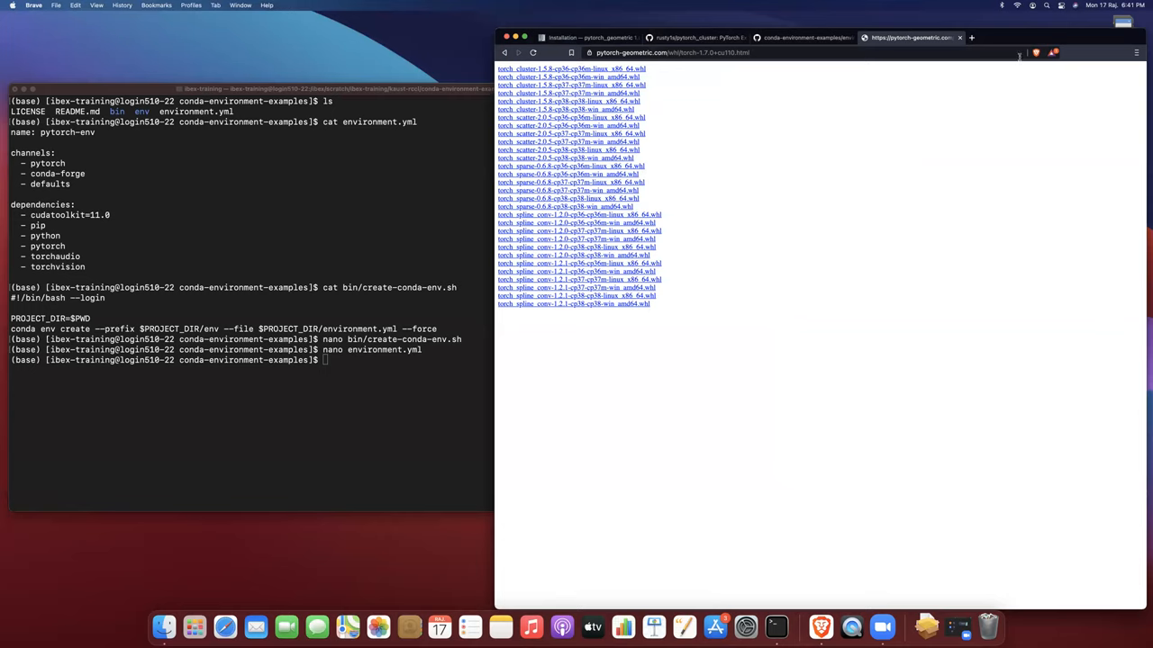
pyautogui.moveTo(1001, 40)
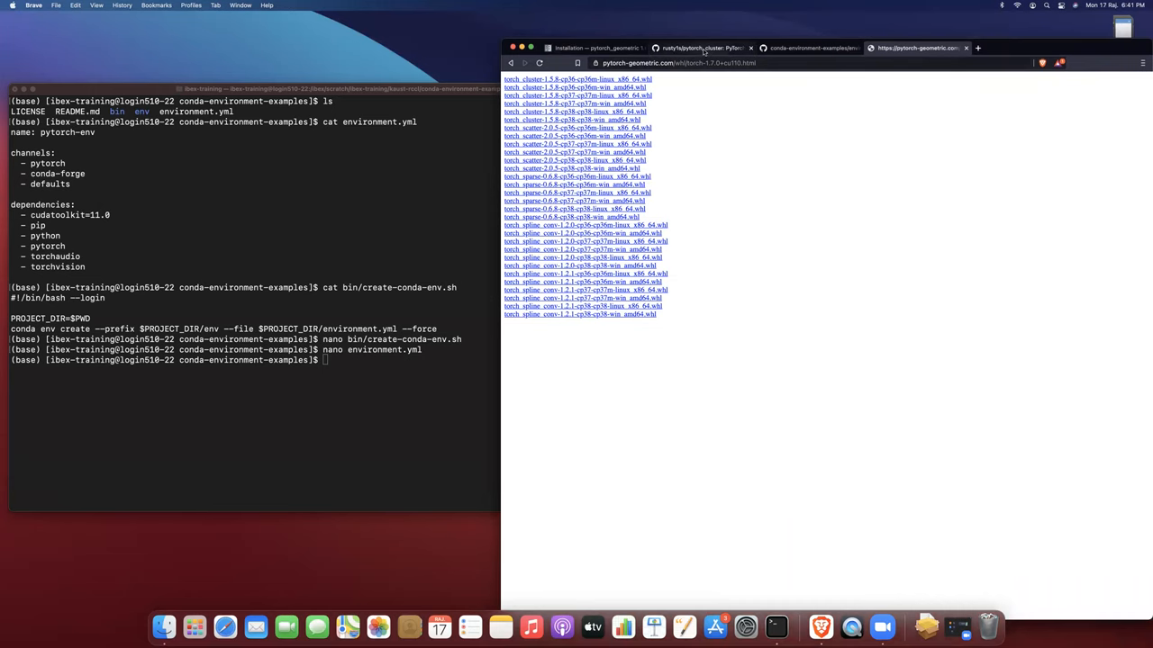
# Look over the pytorch_cluster repository page and go to its owner's profile.
pyautogui.click(703, 47)
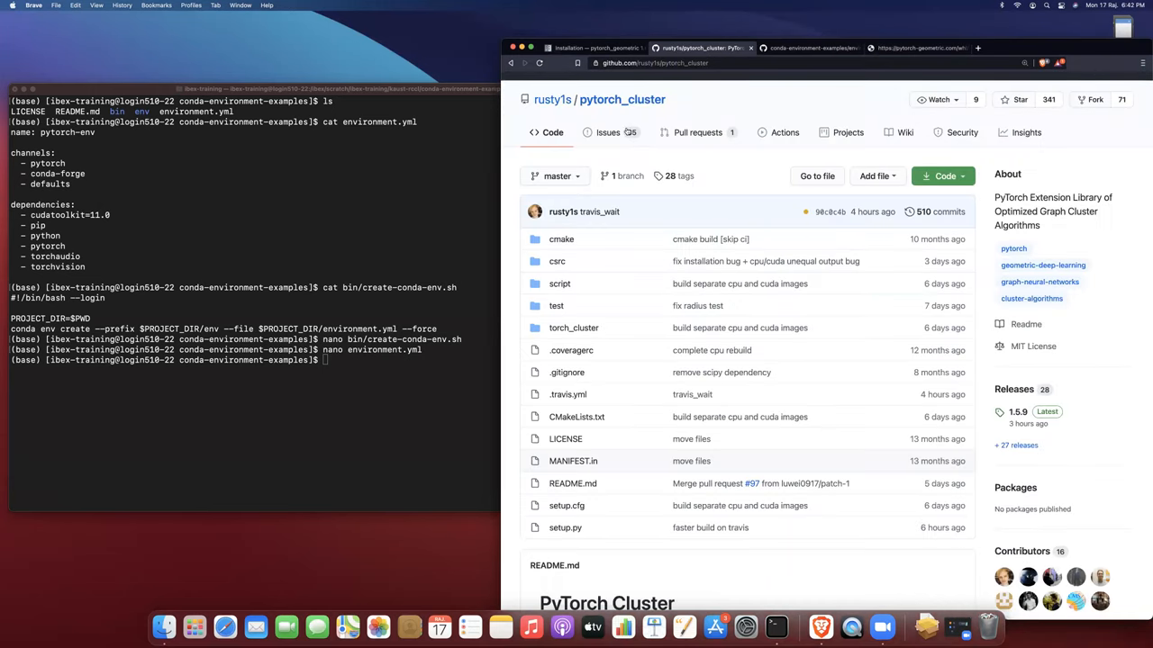
pyautogui.scroll(-3)
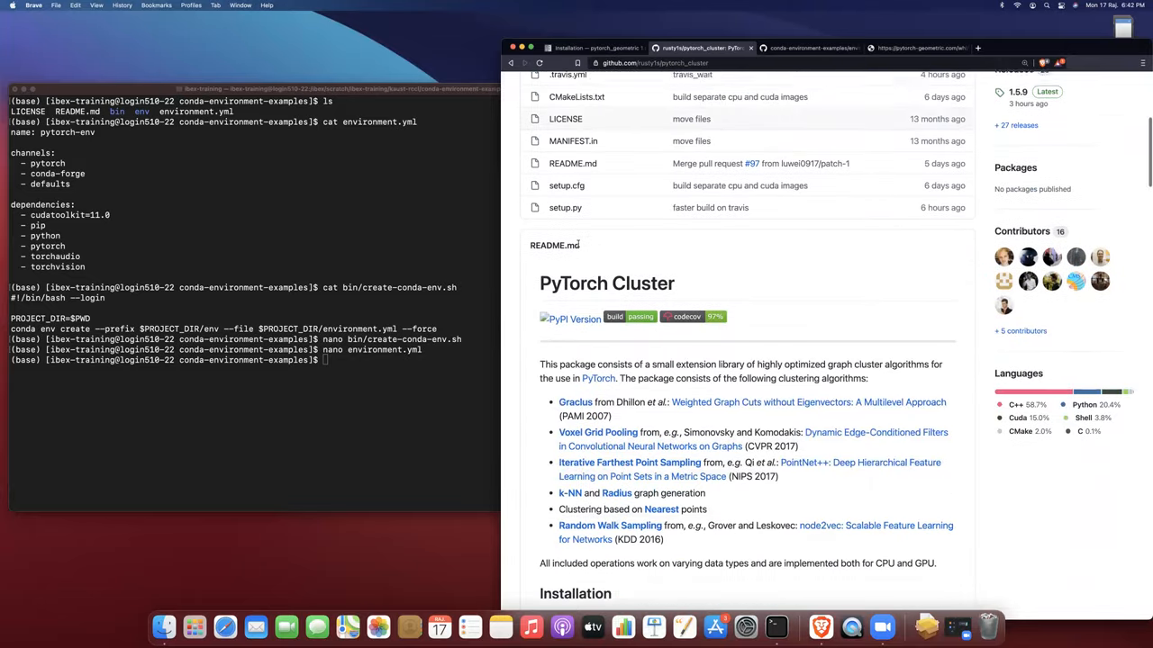
pyautogui.scroll(3)
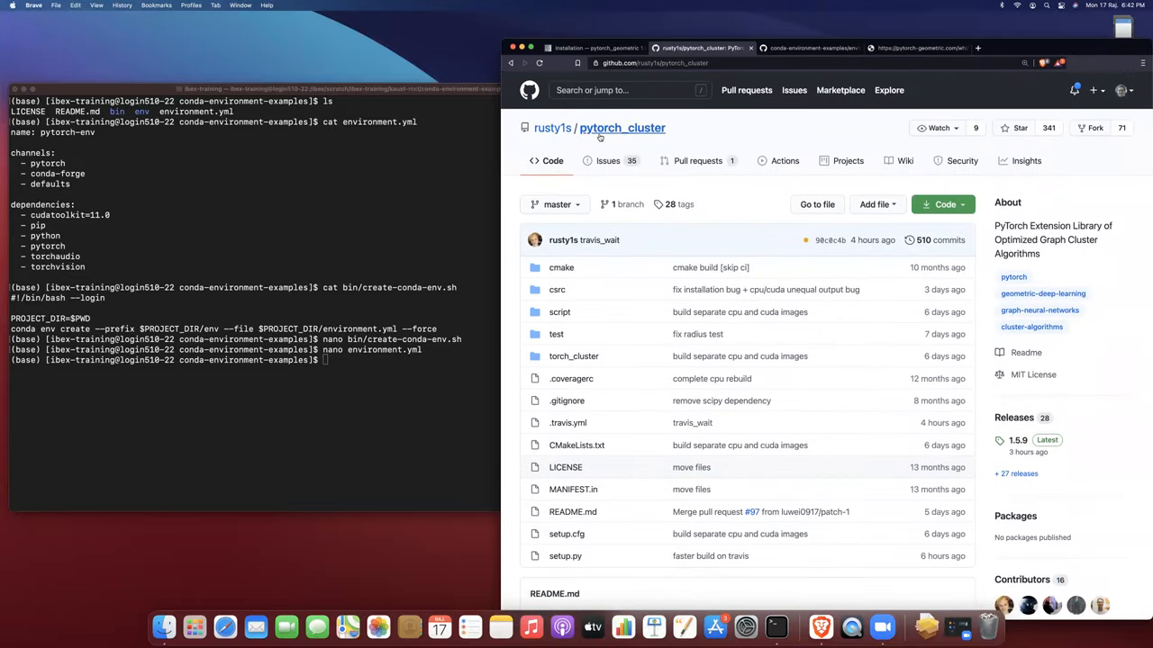
pyautogui.moveTo(551, 126)
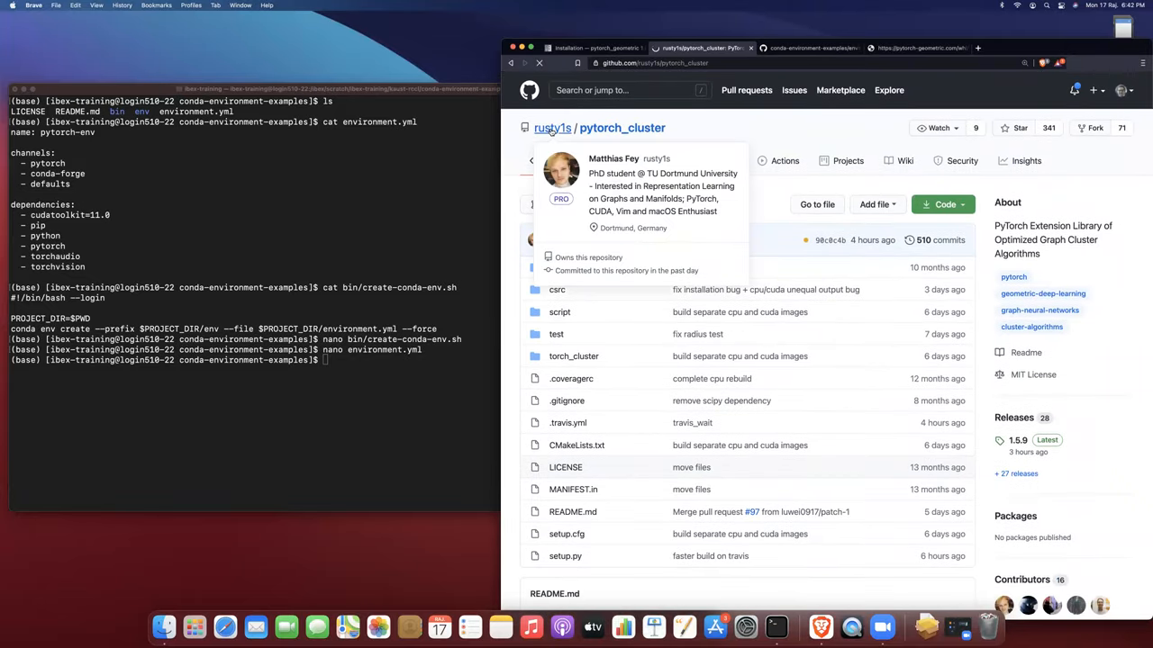
pyautogui.click(553, 126)
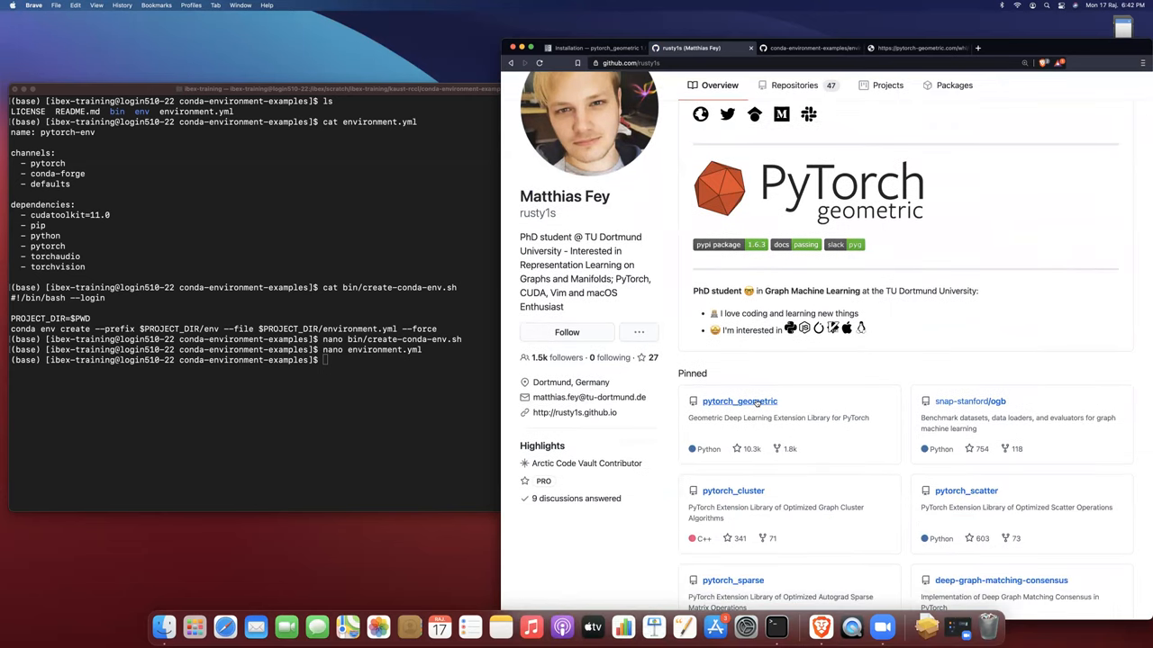
# Open the pytorch_geometric repository from the pinned repos and view its setup.py.
pyautogui.click(739, 400)
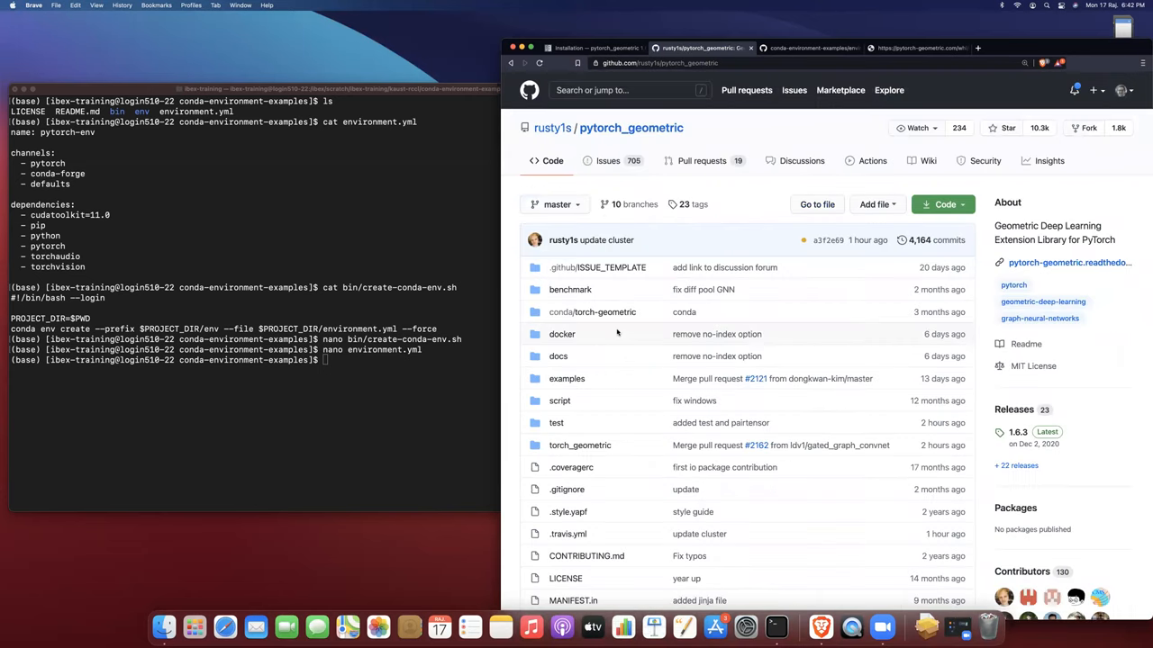
pyautogui.scroll(-3)
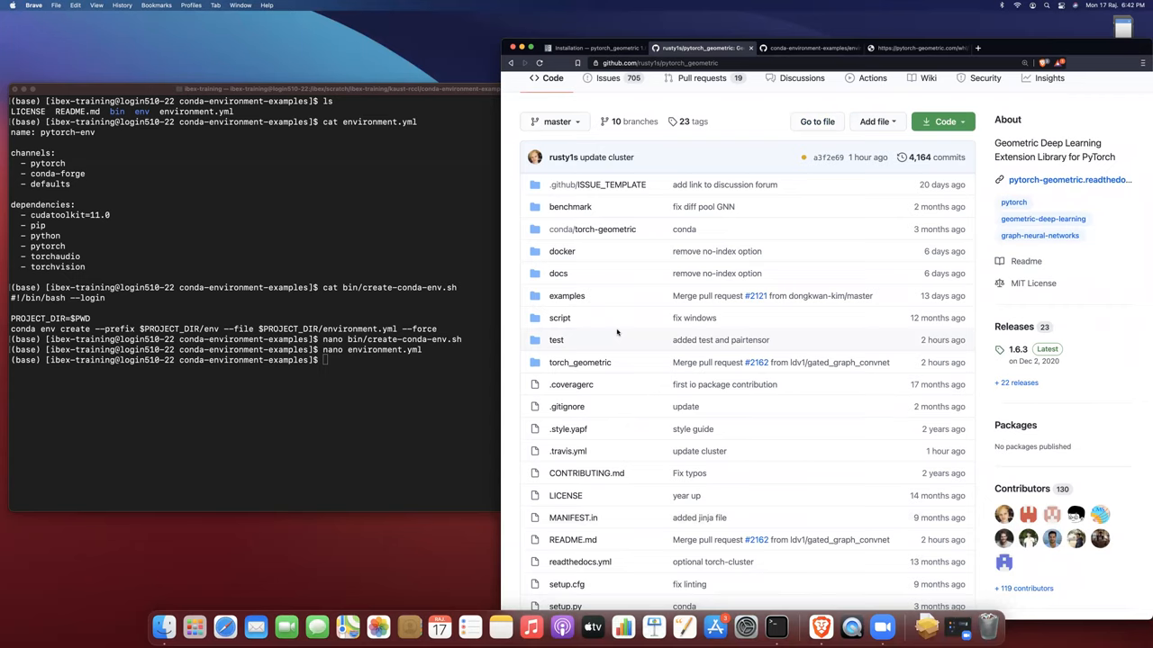
pyautogui.scroll(-3)
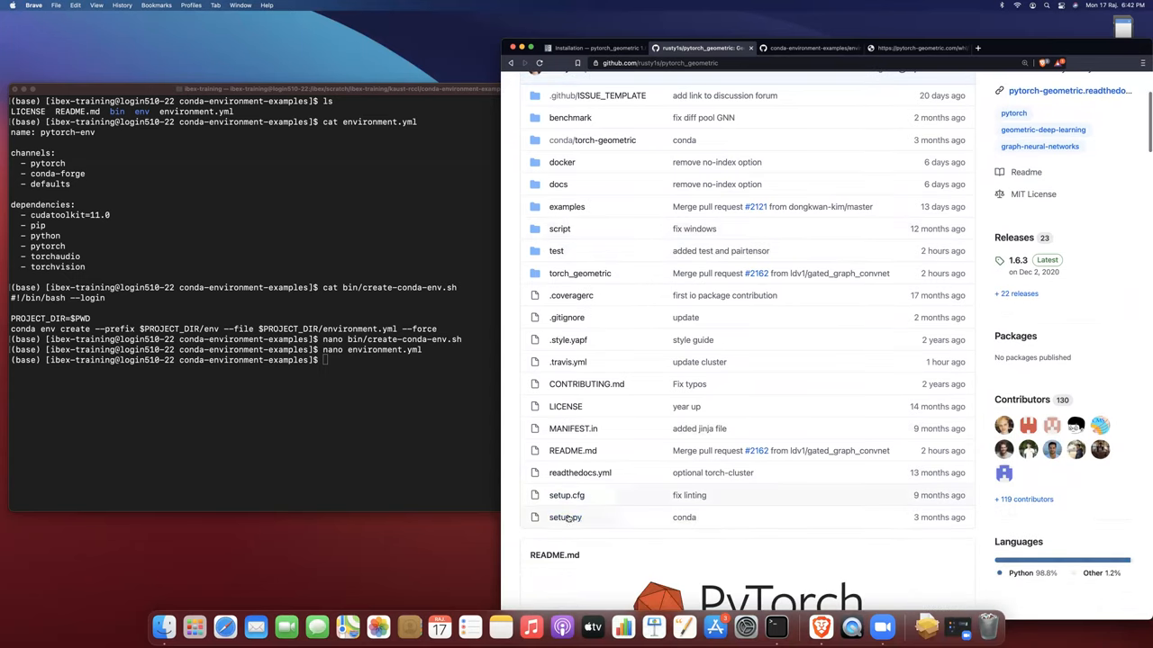
pyautogui.click(565, 517)
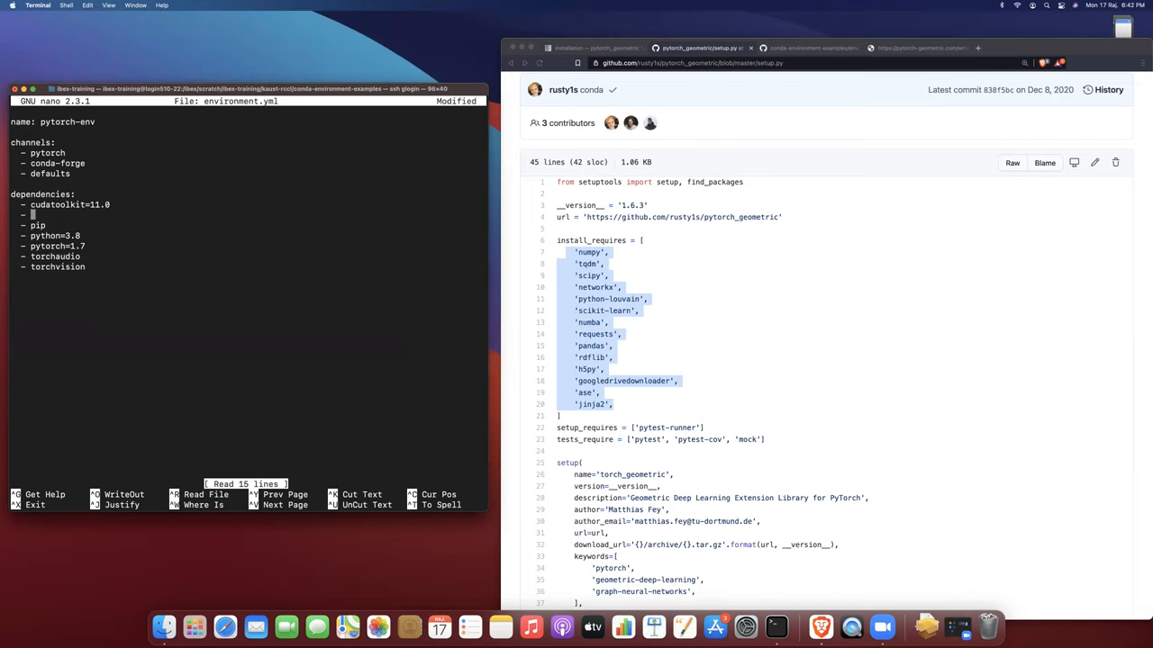
# Add numpy, scipy, networkx, python-louvain and scikit-learn dependency lines to environment.yml.
pyautogui.write('numpy')
pyautogui.write('- tqdm')
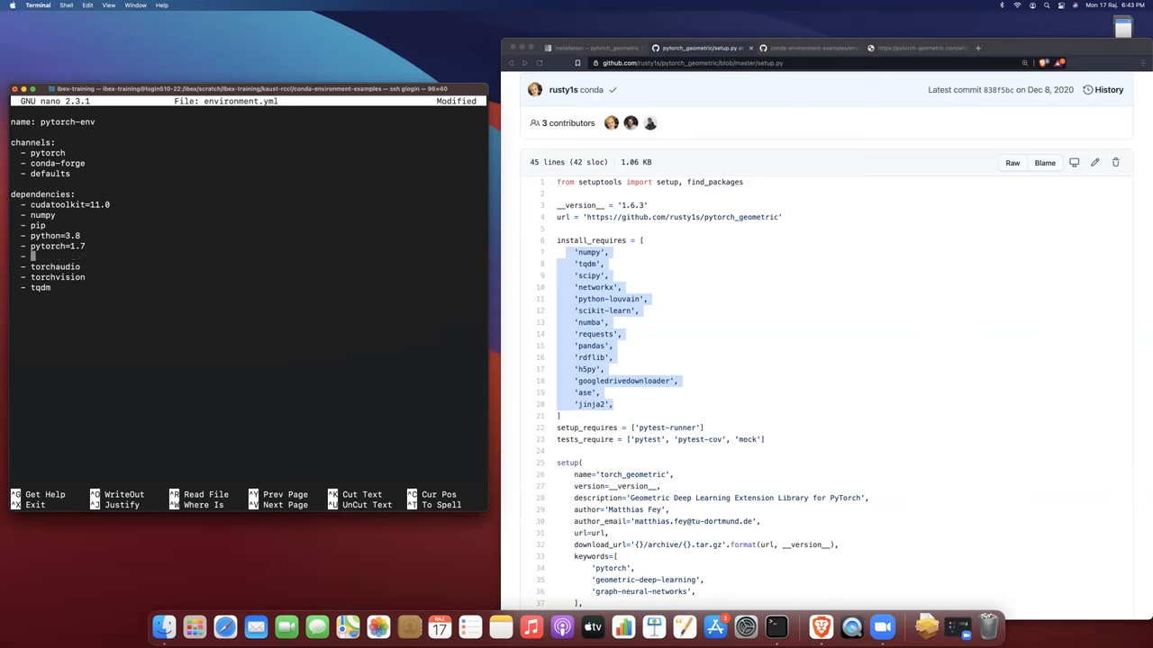
pyautogui.write('scipy')
pyautogui.write('- netwo')
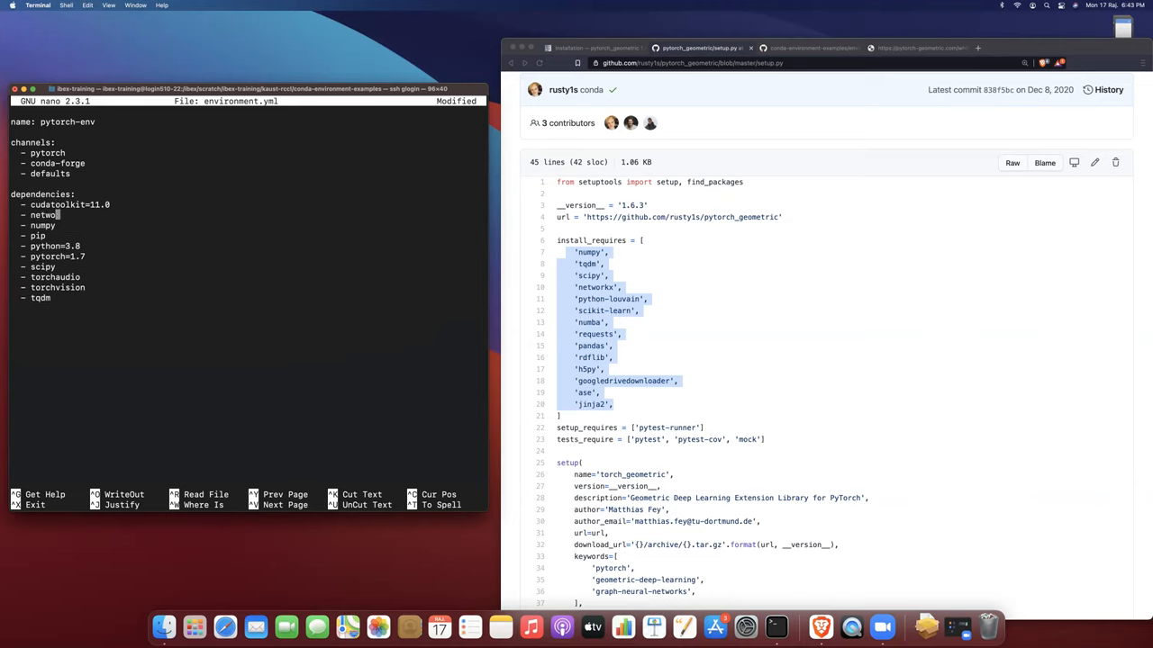
pyautogui.write('rkx')
pyautogui.write('- python')
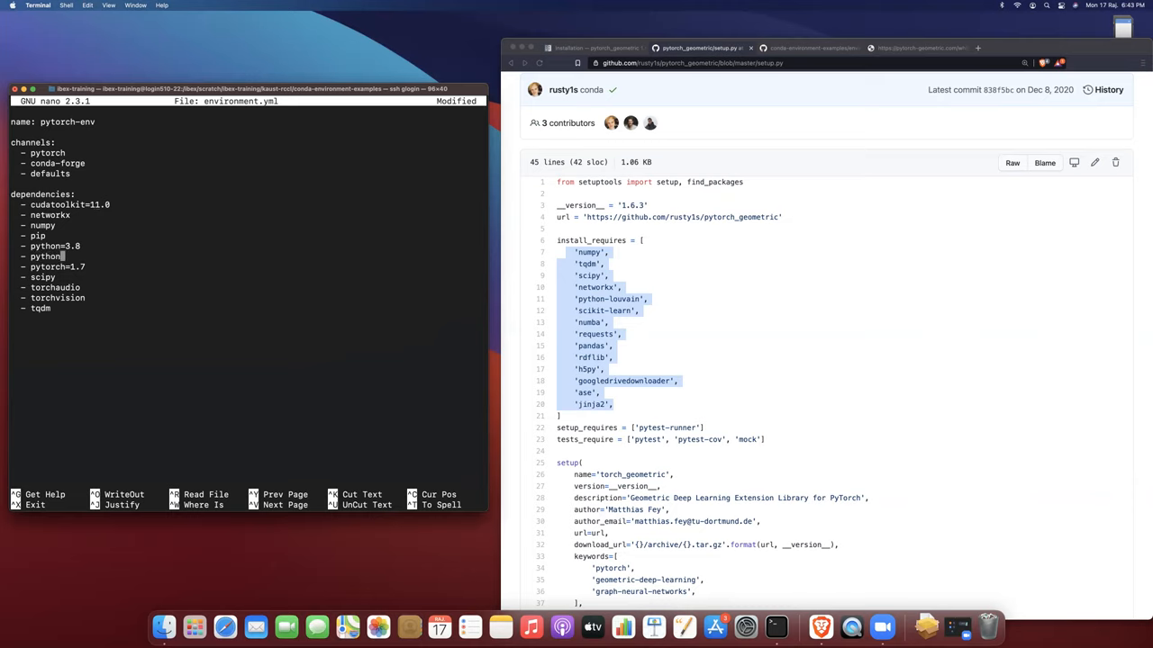
pyautogui.write('louvain')
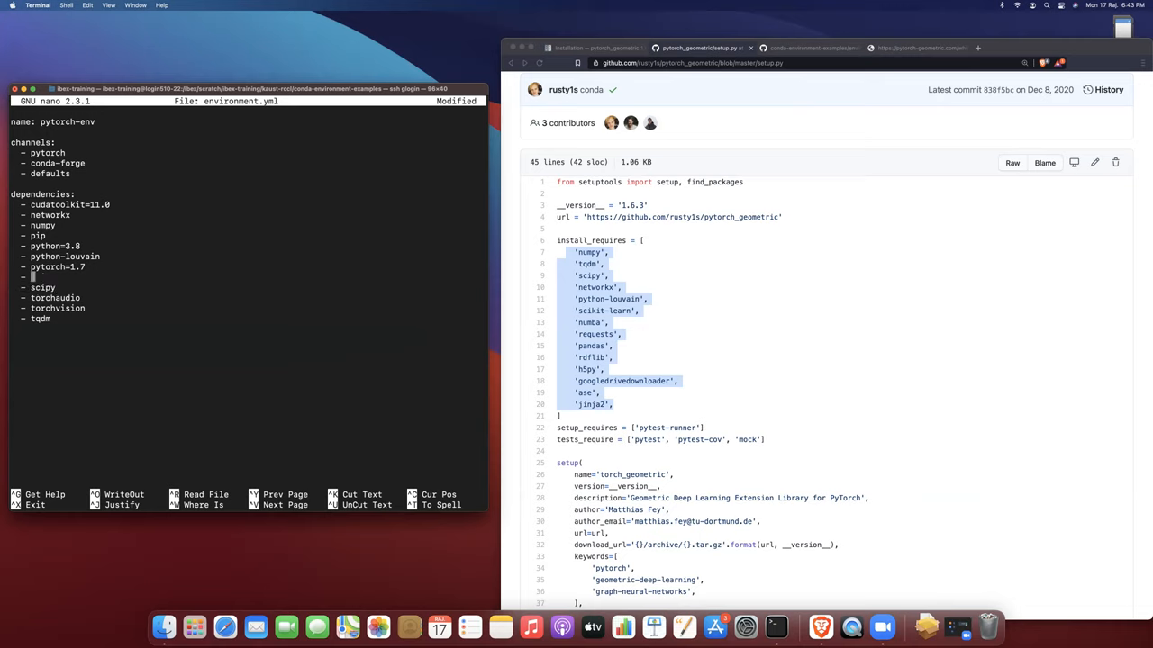
pyautogui.write('sciki-')
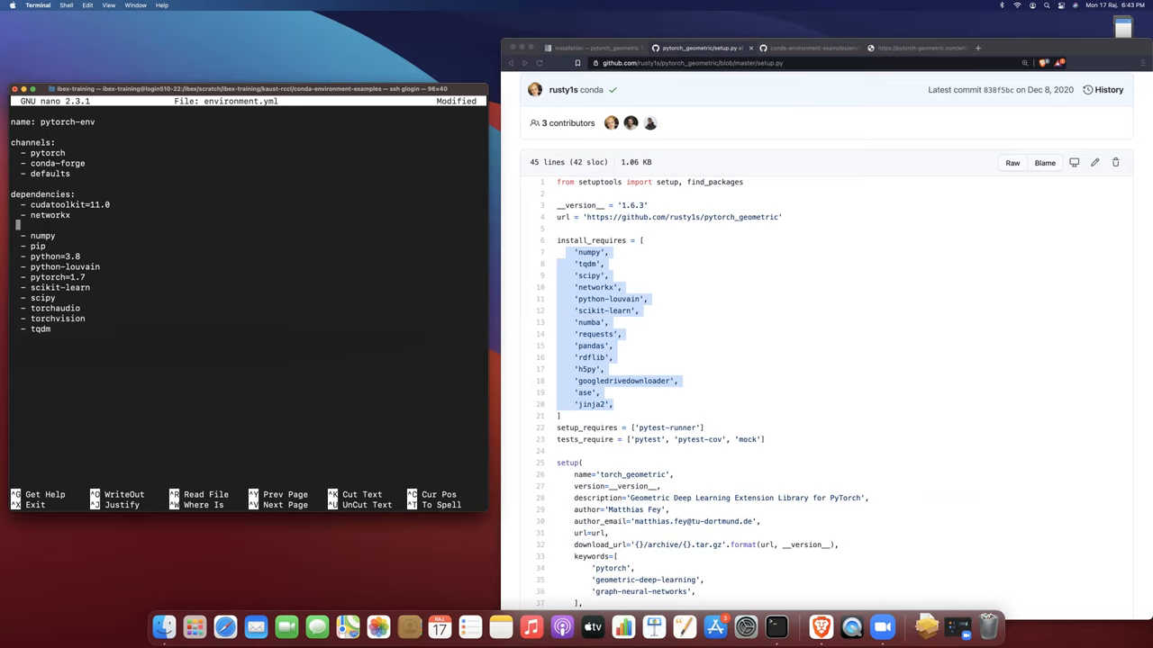
# Add numba, requests, rdflib, h5py, pandas, googledrivedownloader and jinja2 dependency lines.
pyautogui.write('numba')
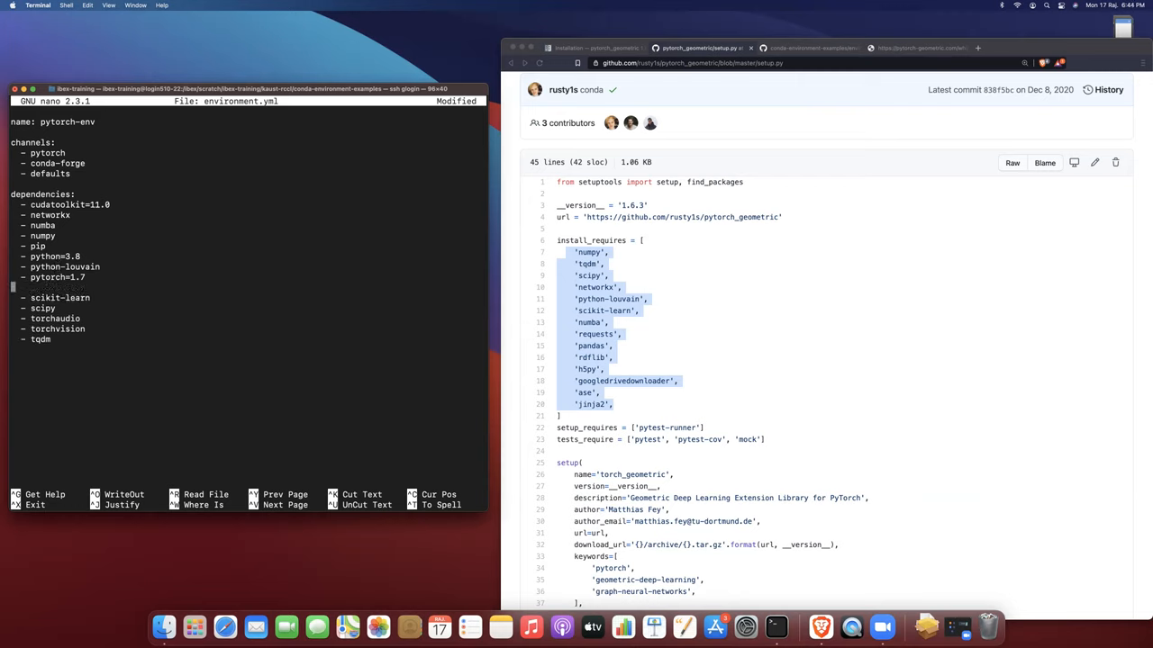
pyautogui.write('requests')
pyautogui.write('- rd')
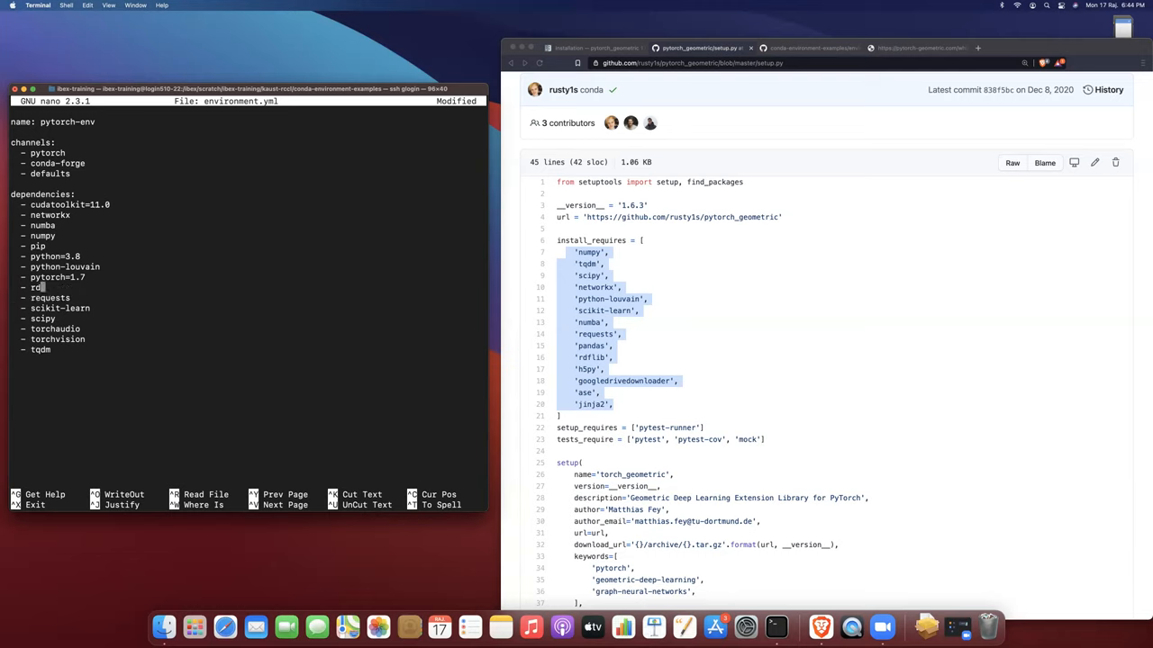
pyautogui.write('flib')
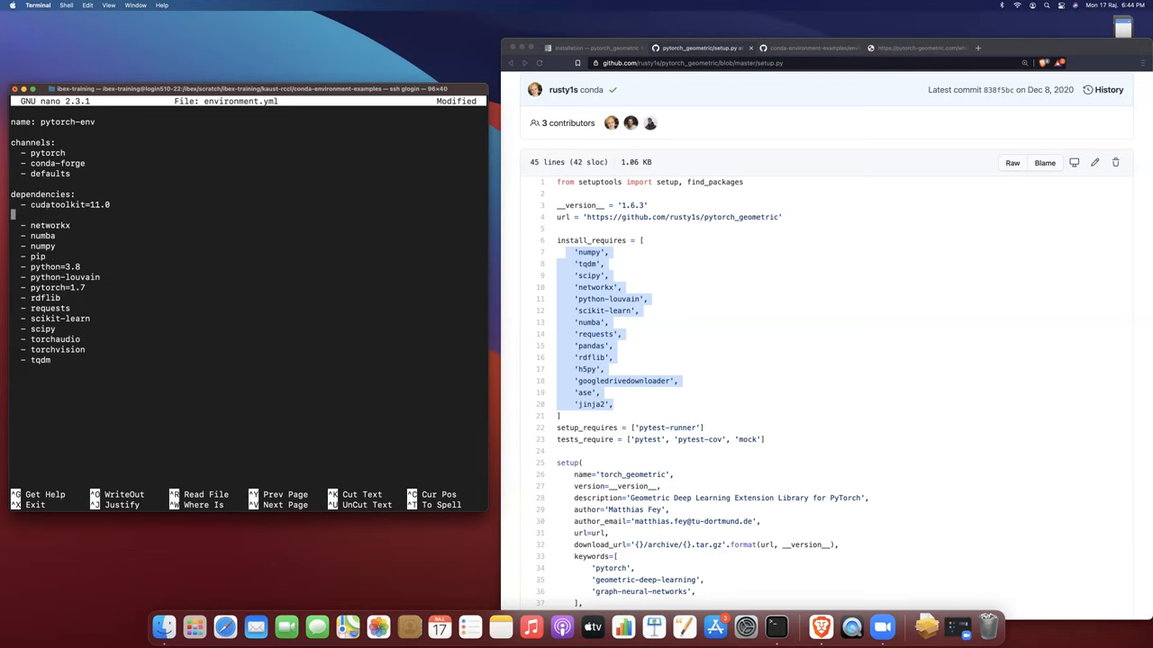
pyautogui.write('h5py')
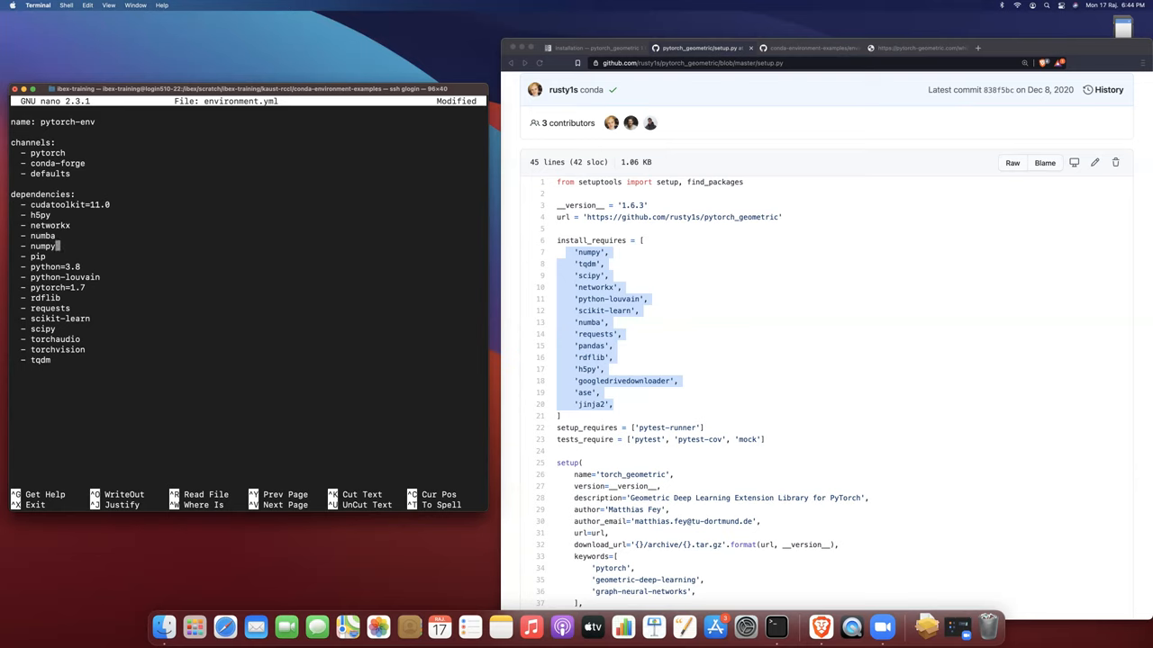
pyautogui.write('pandas')
pyautogui.write('- googledrivedown')
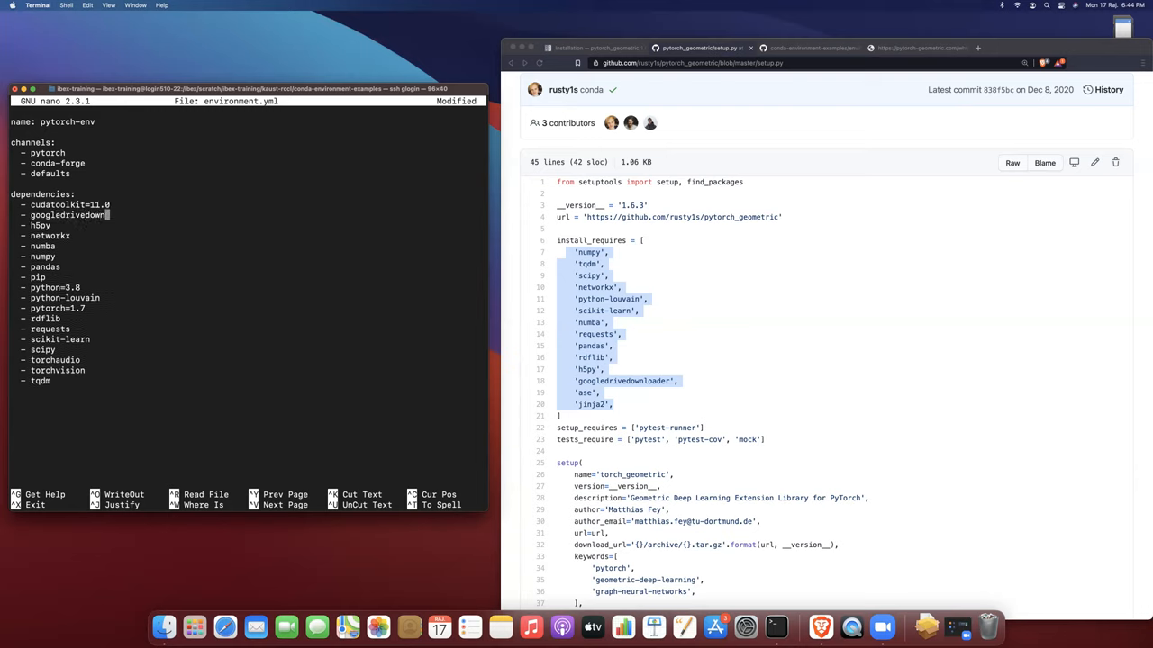
pyautogui.write('loader')
pyautogui.write('- ase')
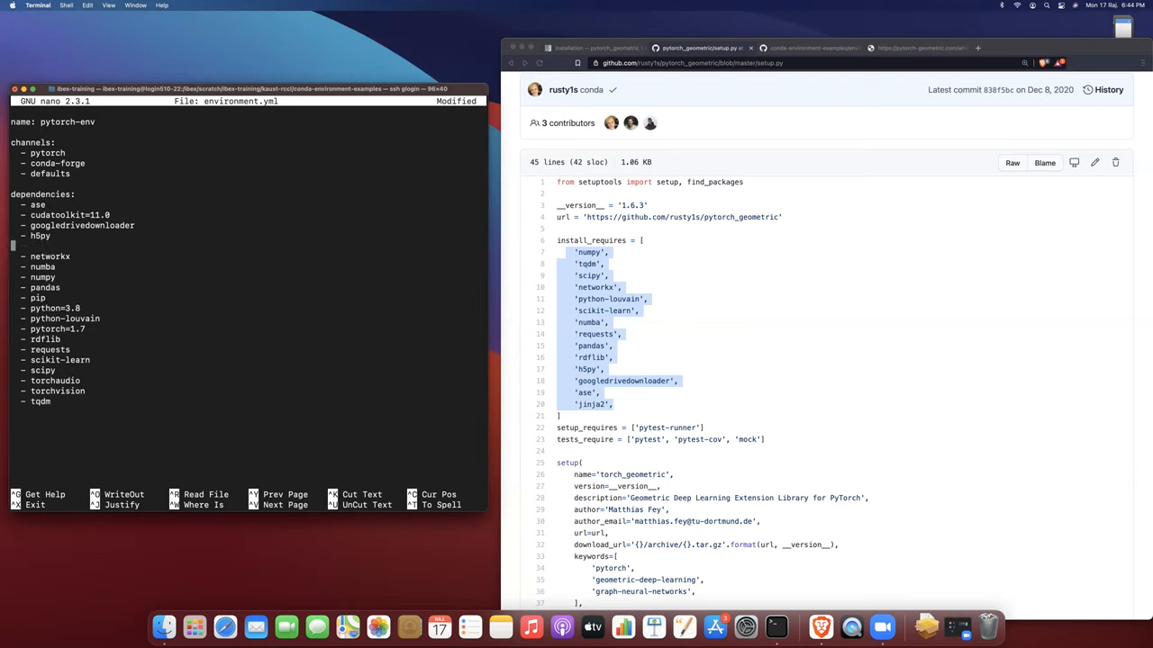
pyautogui.write('jinja2')
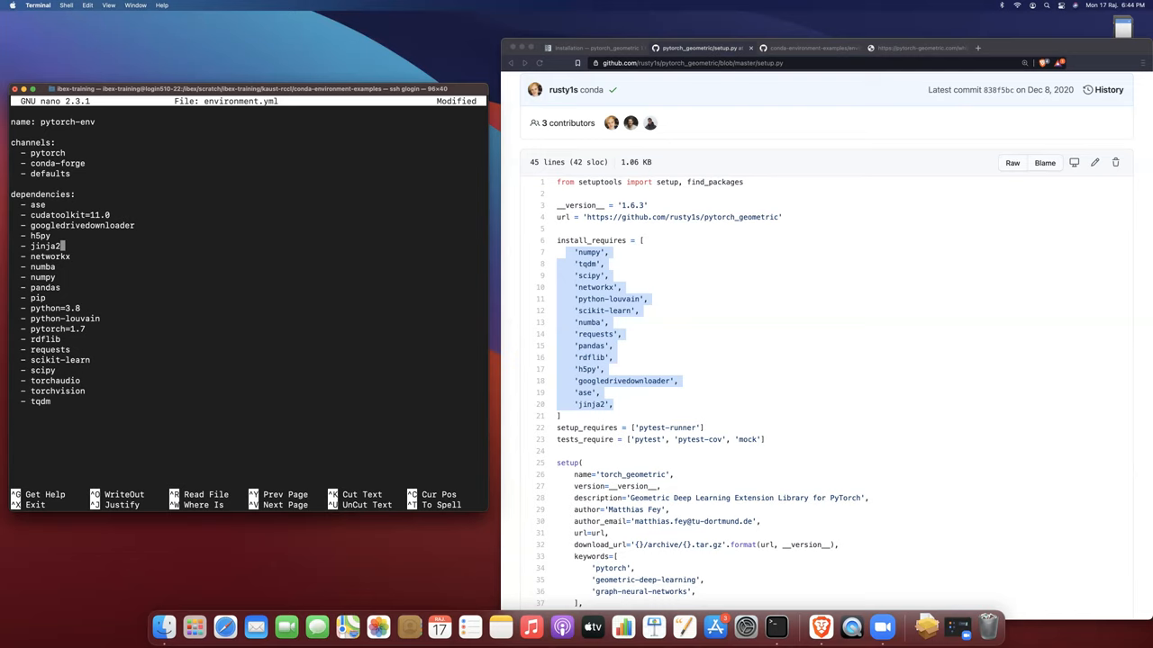
pyautogui.moveTo(326, 317)
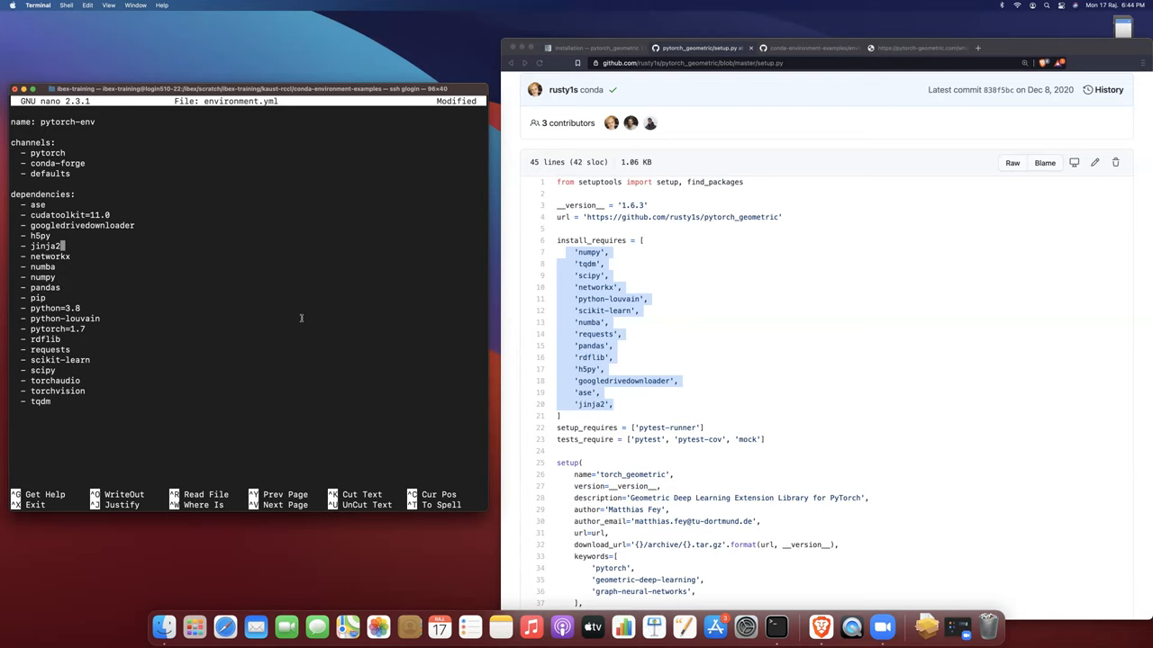
# Save environment.yml, exit nano, and enter ./bin/create-conda-env.sh at the prompt.
pyautogui.press('ctrl+x')
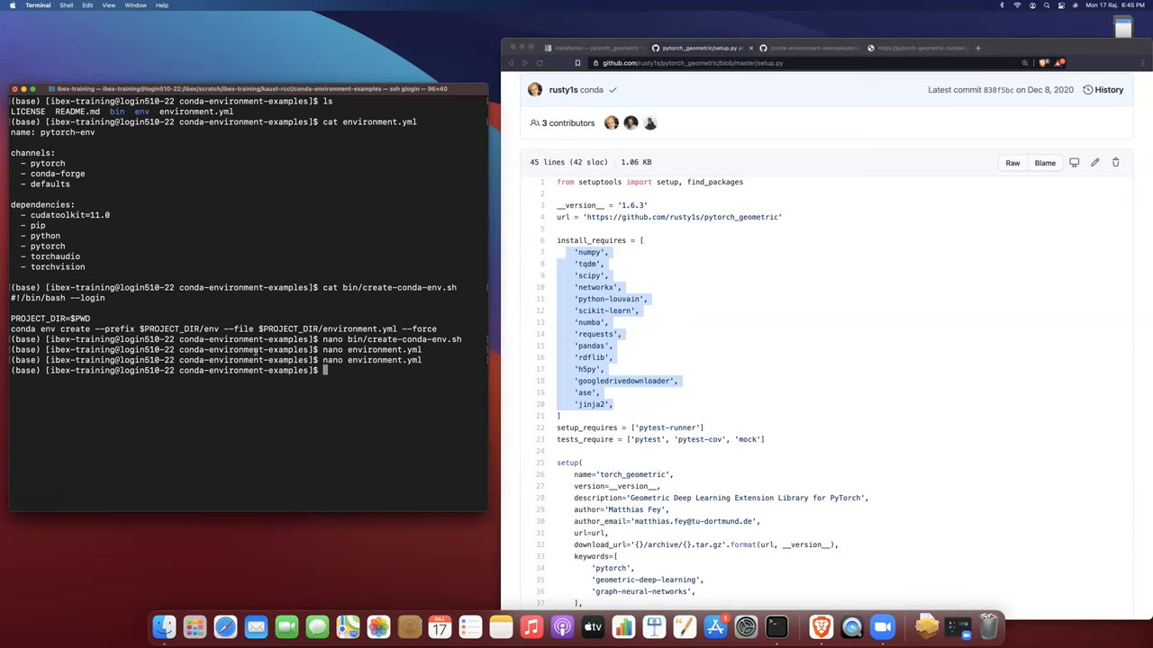
pyautogui.write('./bin/create-conda-env.sh')
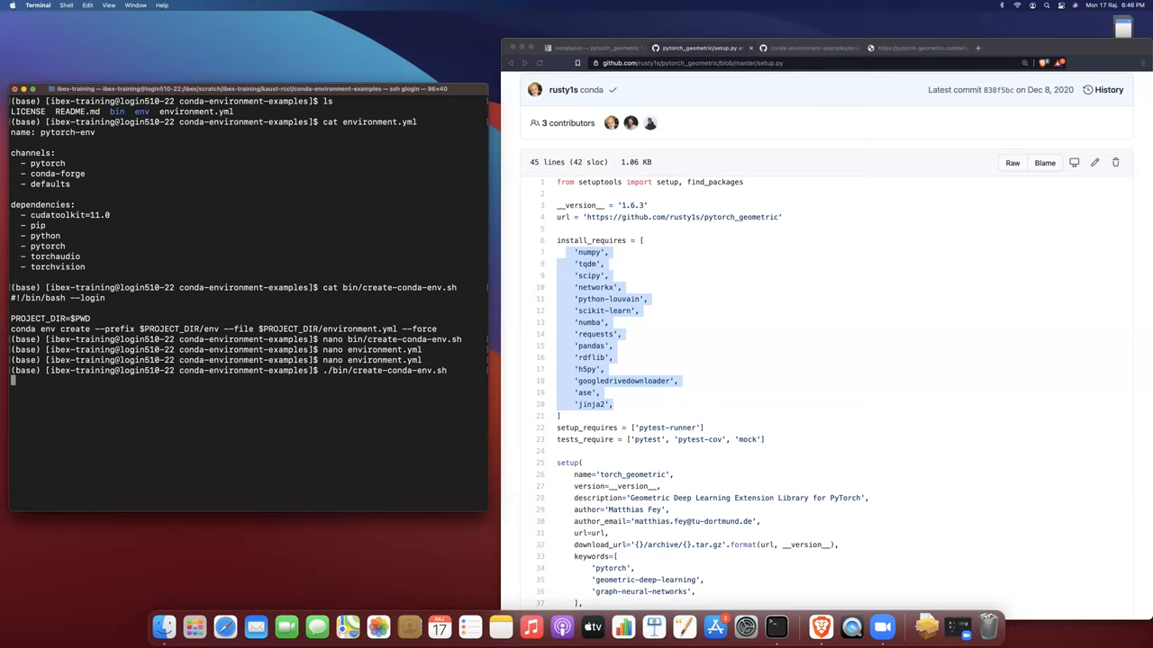
# Run ./bin/create-conda-env.sh and shrink the Terminal back to the left half.
pyautogui.press('Return')
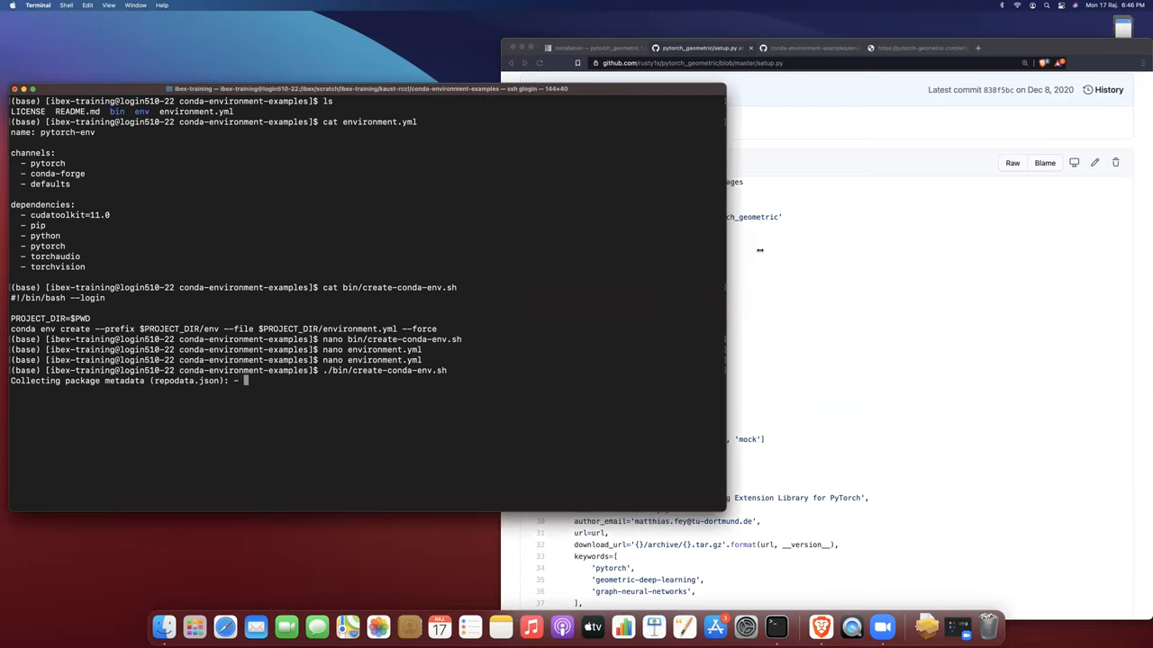
pyautogui.moveTo(720, 279); pyautogui.dragTo(801, 279)
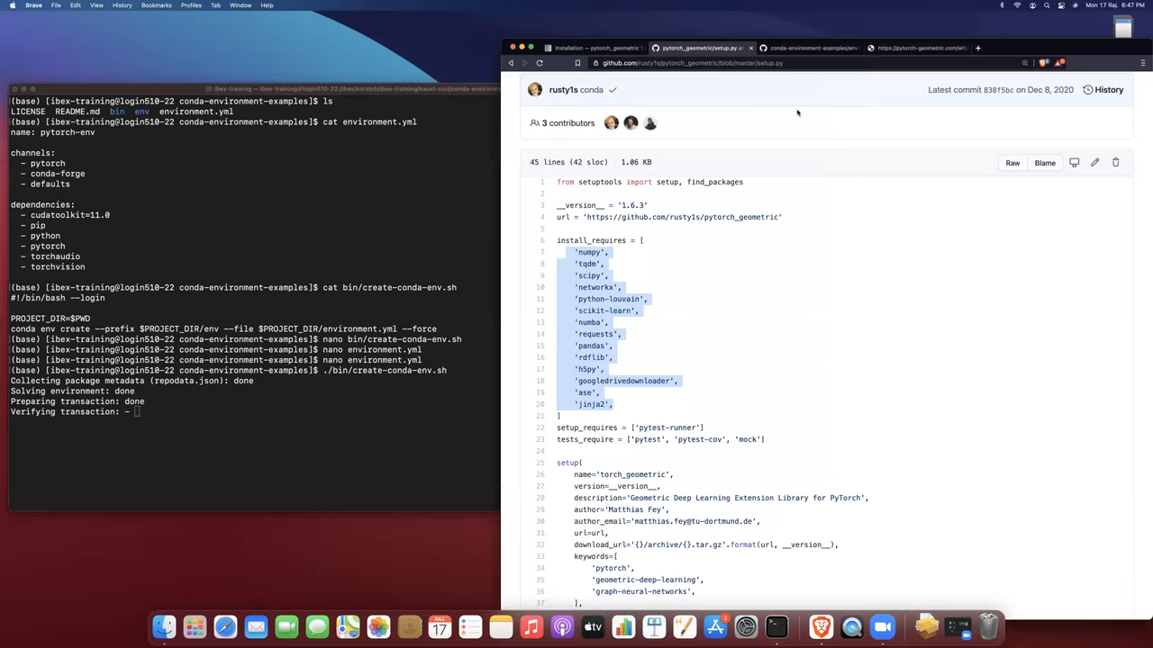
# Review the PyTorch Geometric installation guide's binary-wheel and from-source sections.
pyautogui.click(592, 47)
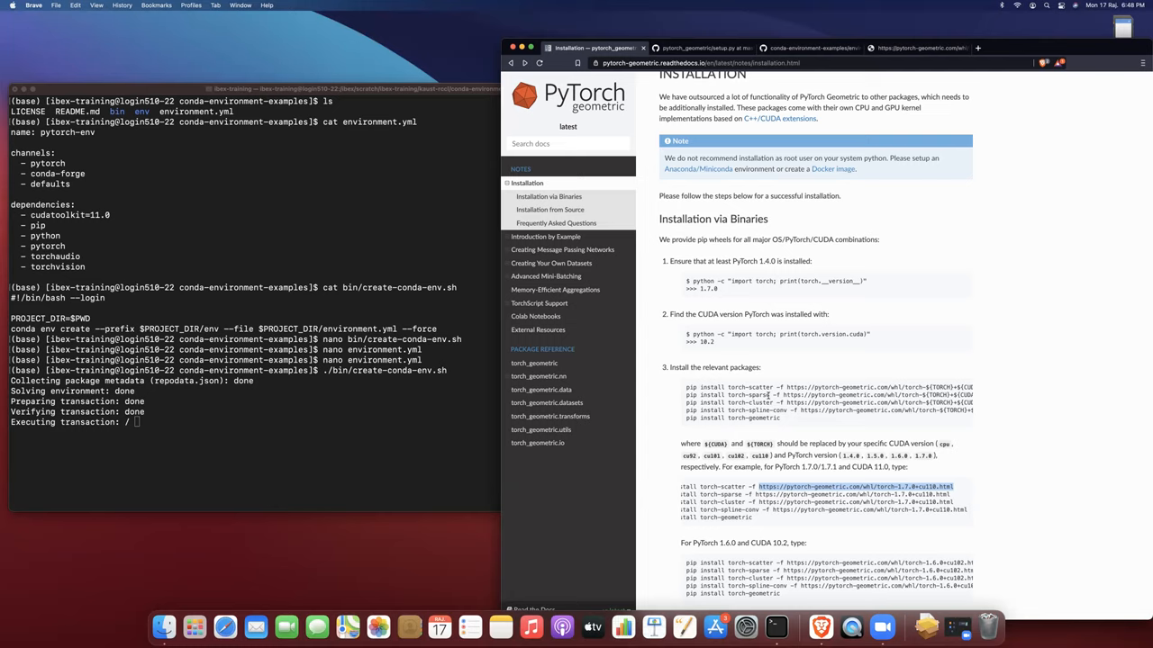
pyautogui.moveTo(746, 423)
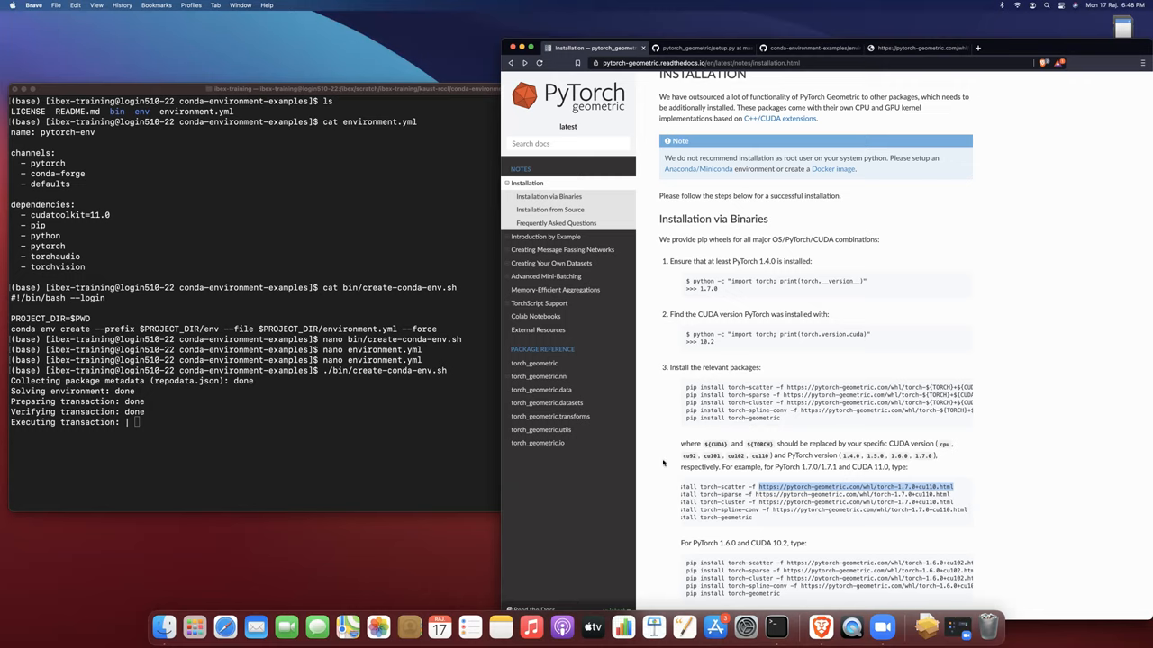
pyautogui.scroll(-3)
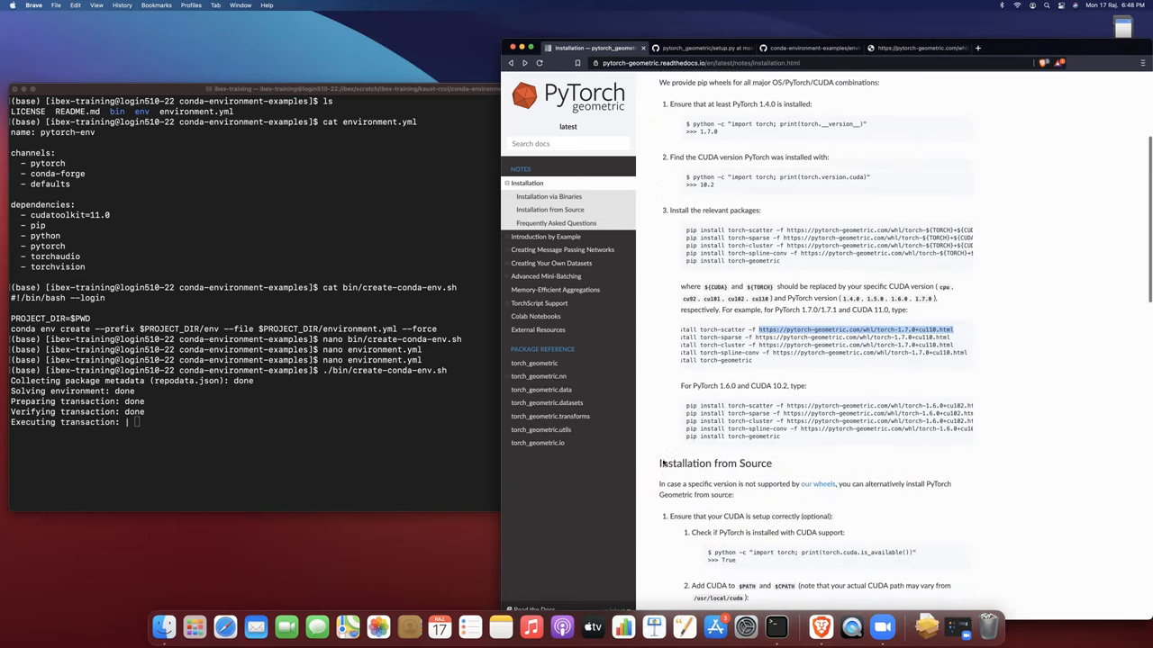
pyautogui.scroll(-3)
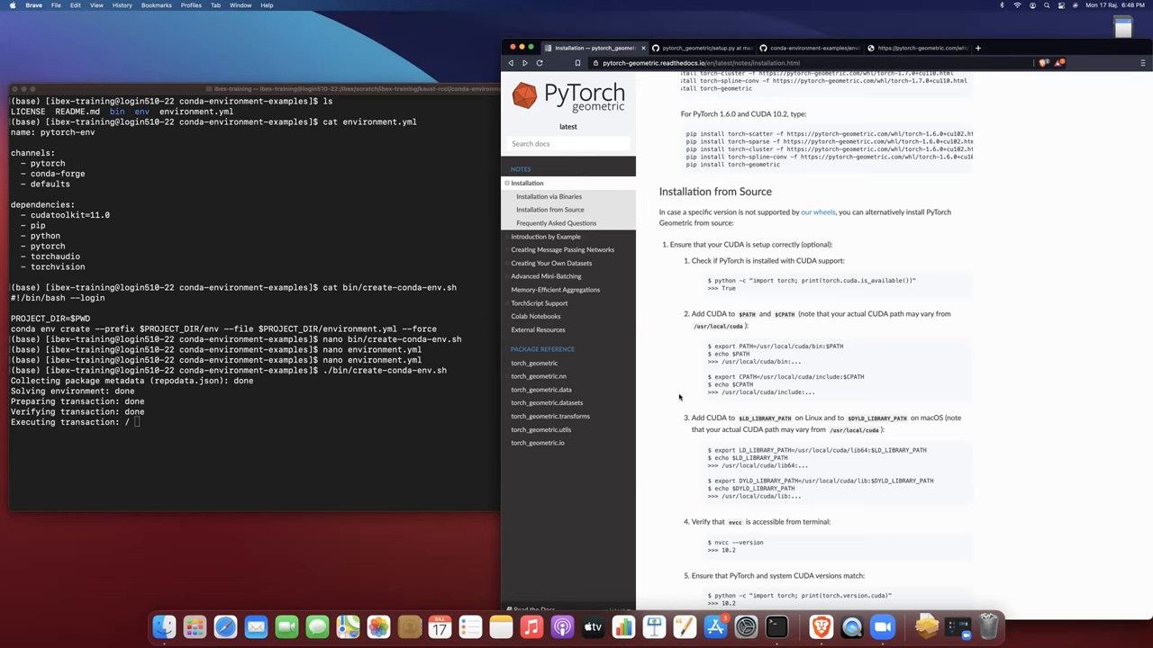
pyautogui.scroll(3)
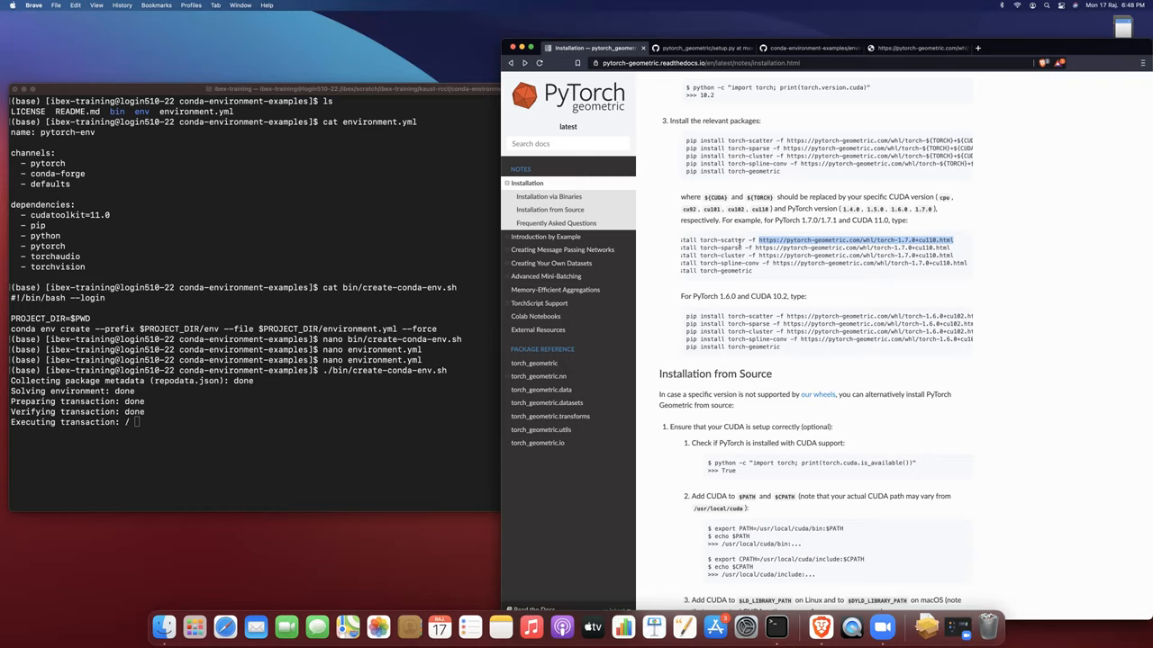
pyautogui.moveTo(711, 321)
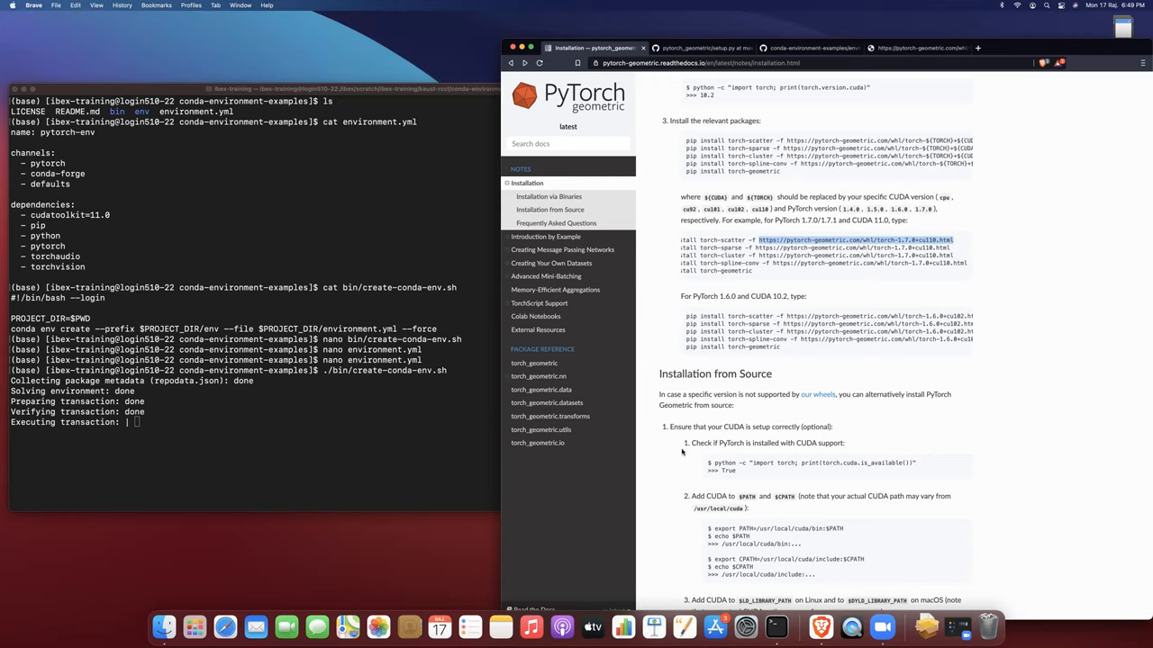
pyautogui.moveTo(665, 455)
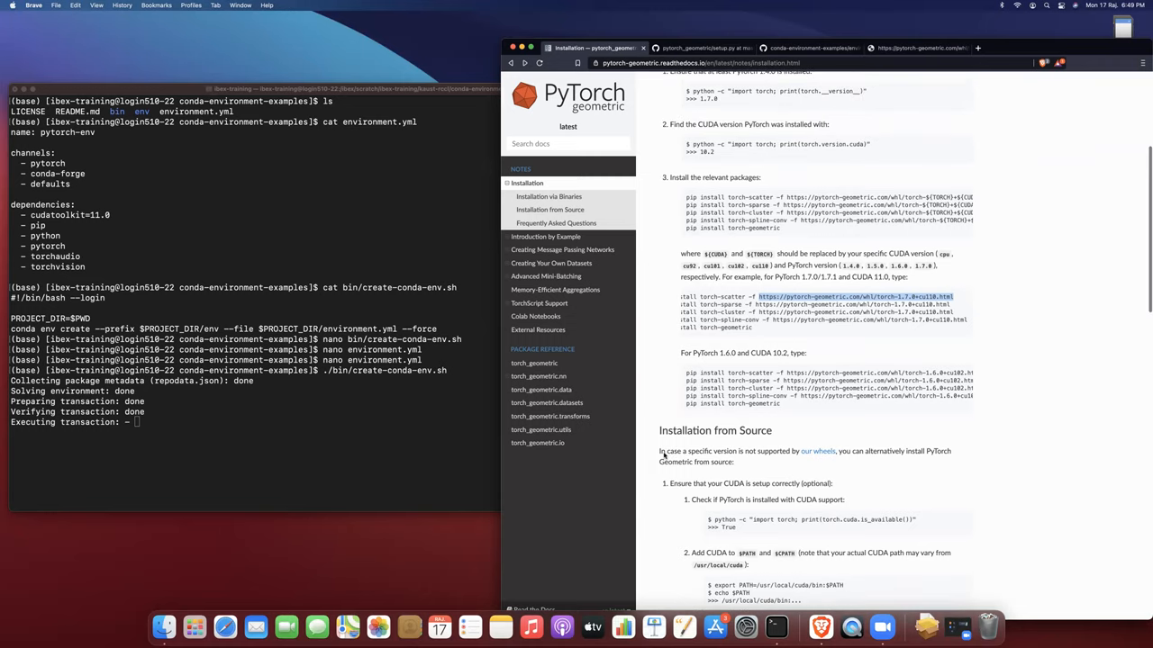
pyautogui.scroll(3)
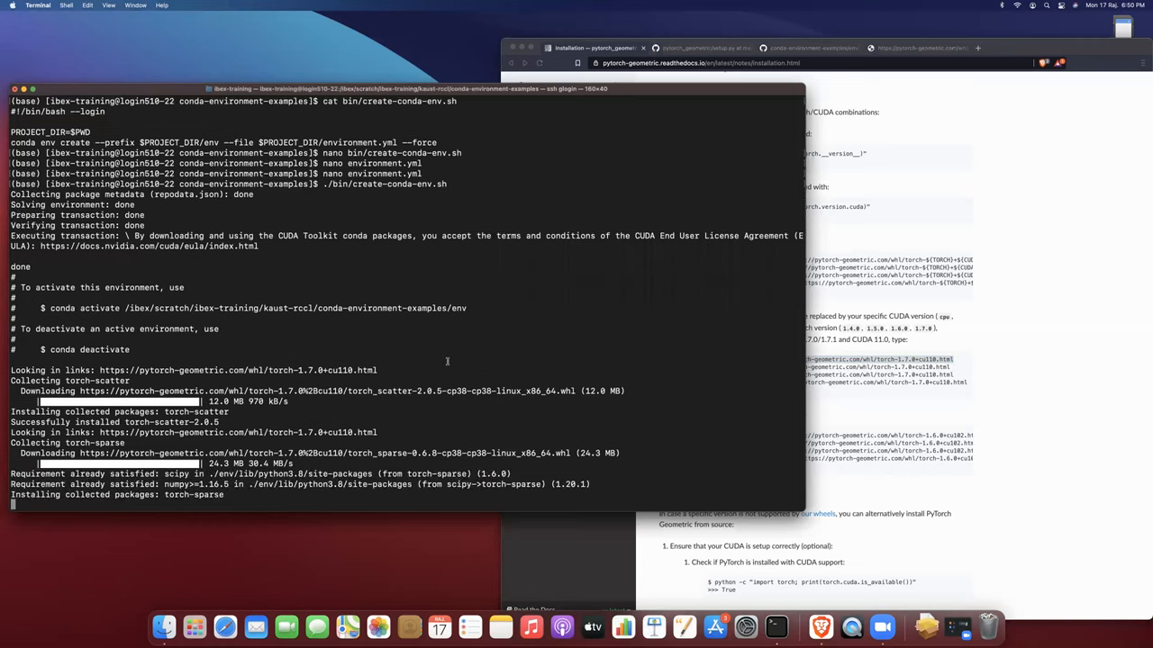
pyautogui.moveTo(286, 338)
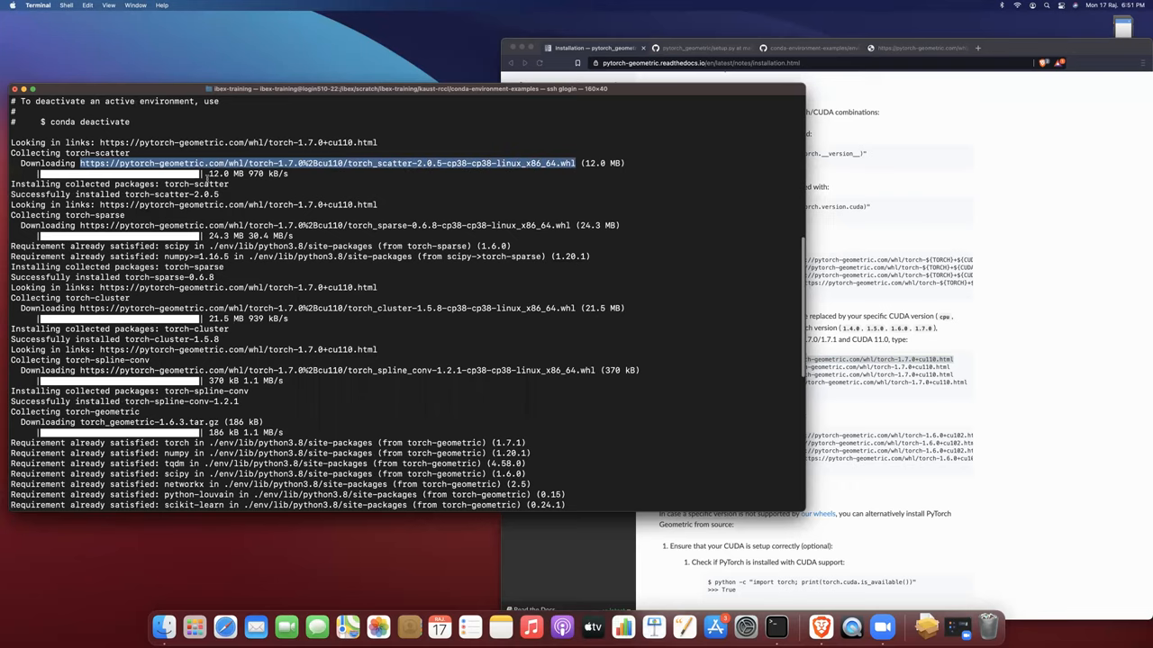
# Scroll through the pip output as torch-sparse, torch-cluster, torch-spline-conv and torch-geometric 1.6.3 install.
pyautogui.scroll(-3)
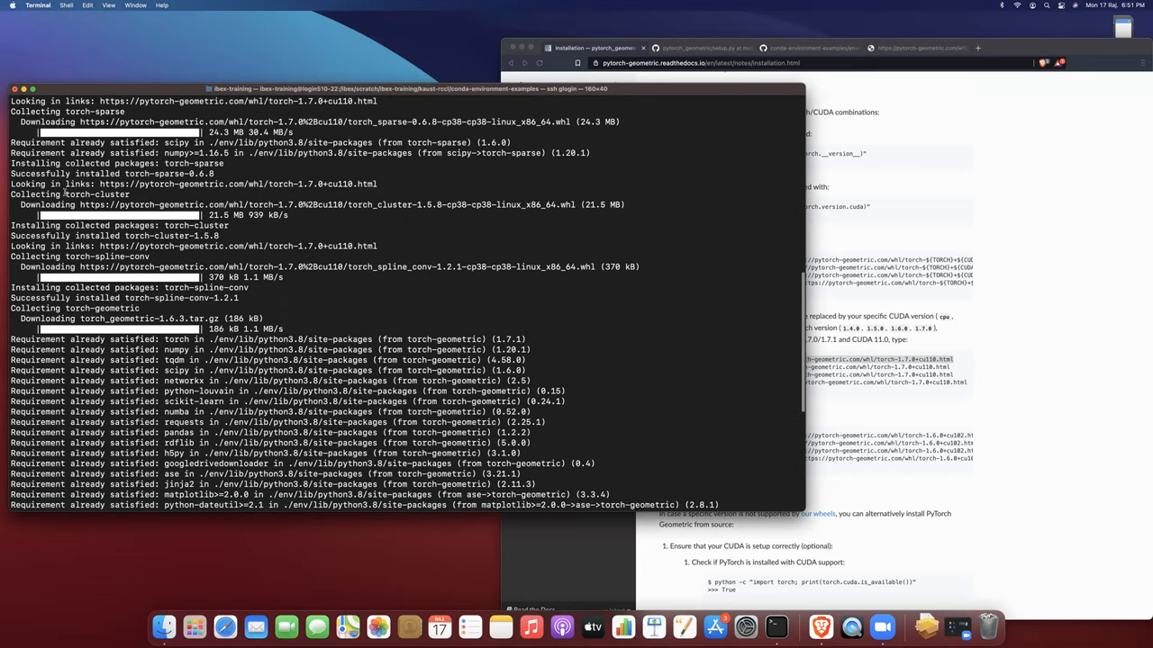
pyautogui.scroll(-3)
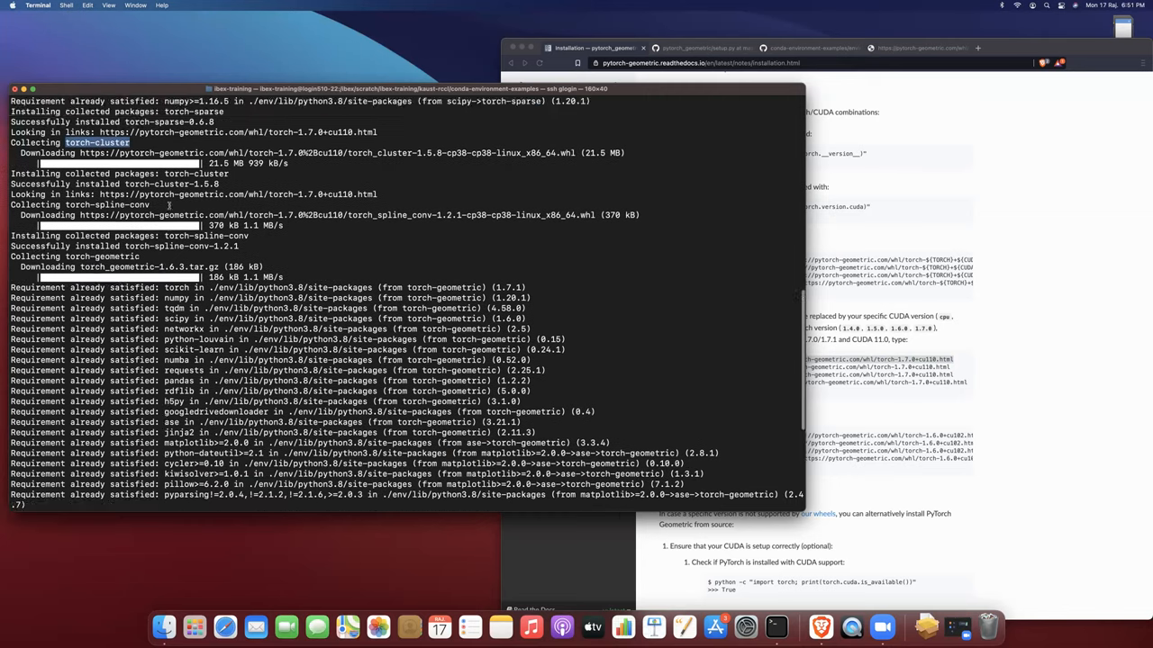
pyautogui.scroll(-3)
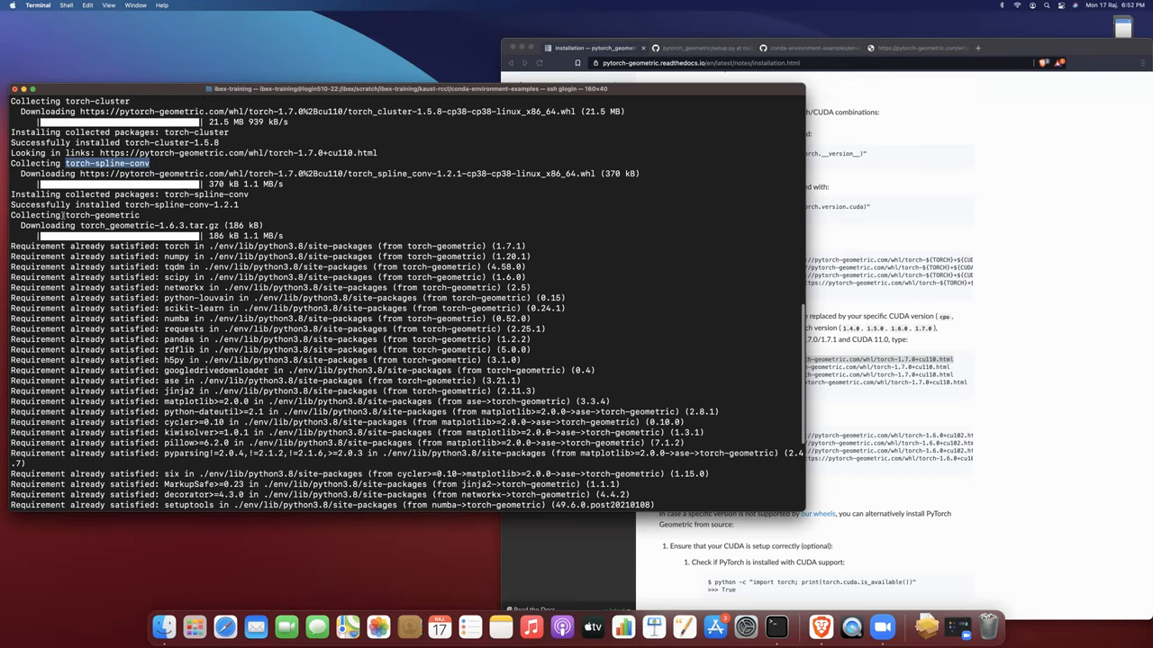
pyautogui.scroll(-3)
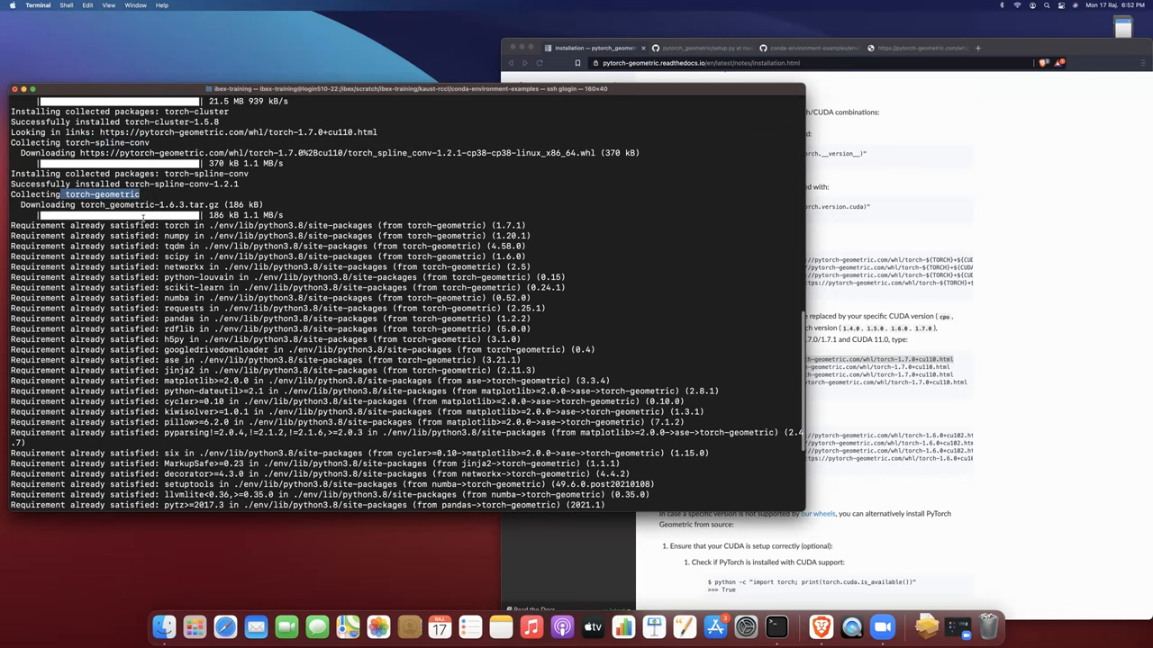
pyautogui.scroll(-3)
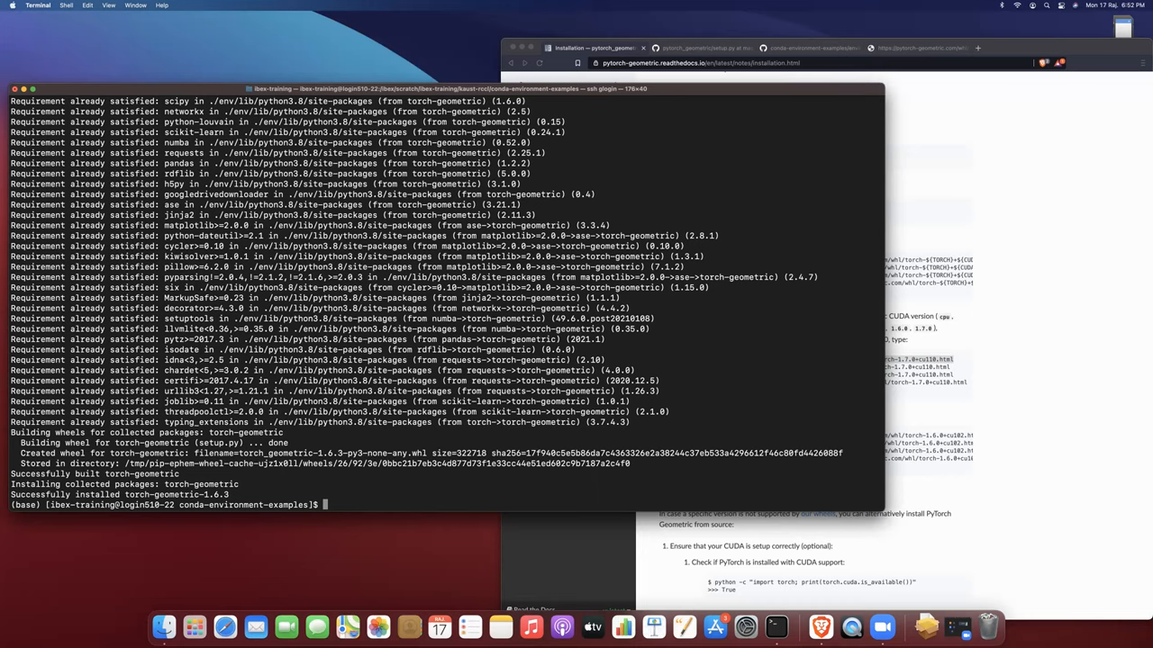
# Activate the conda env, start Python and import torch.
pyautogui.write('conda activate ./env')
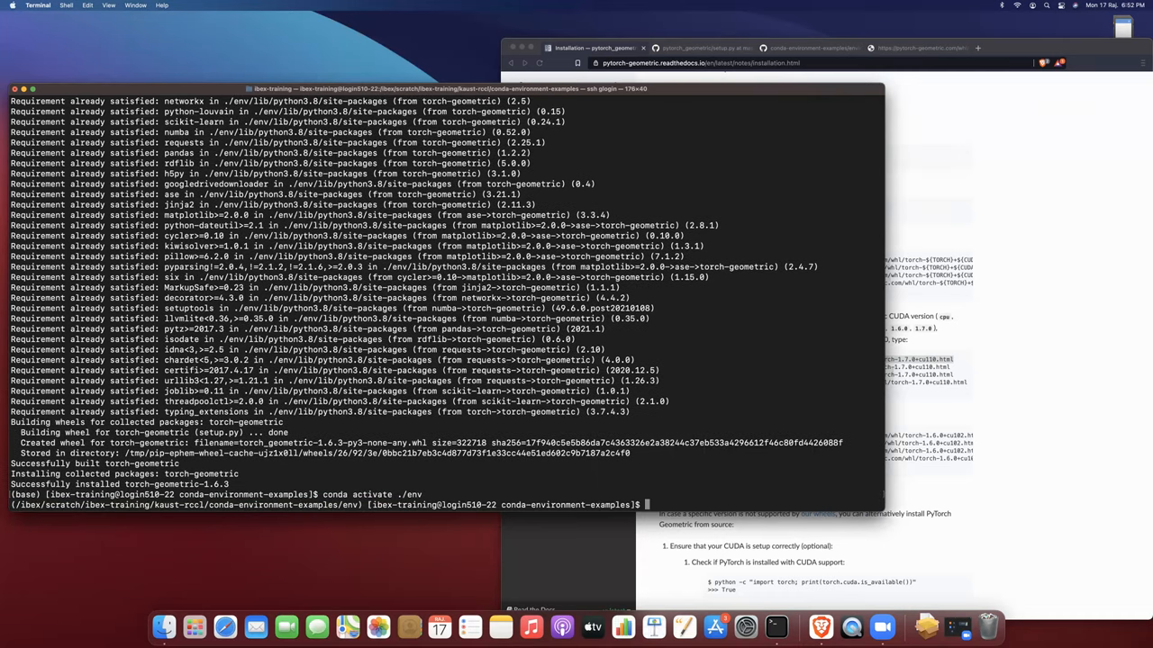
pyautogui.write('python')
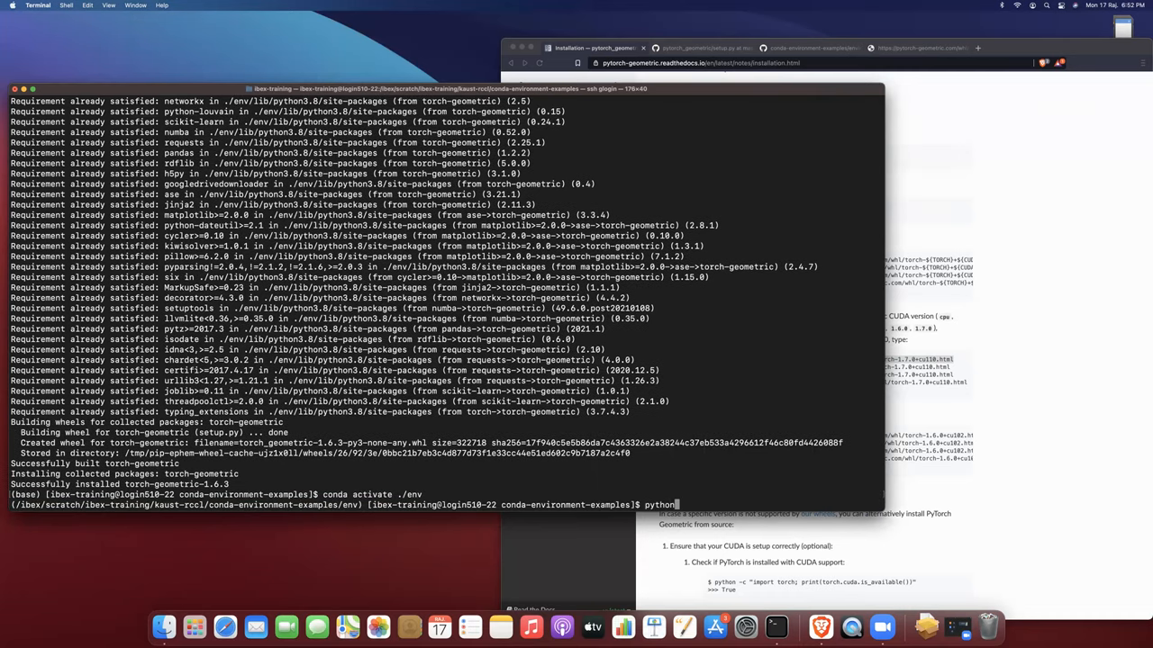
pyautogui.press('Return')
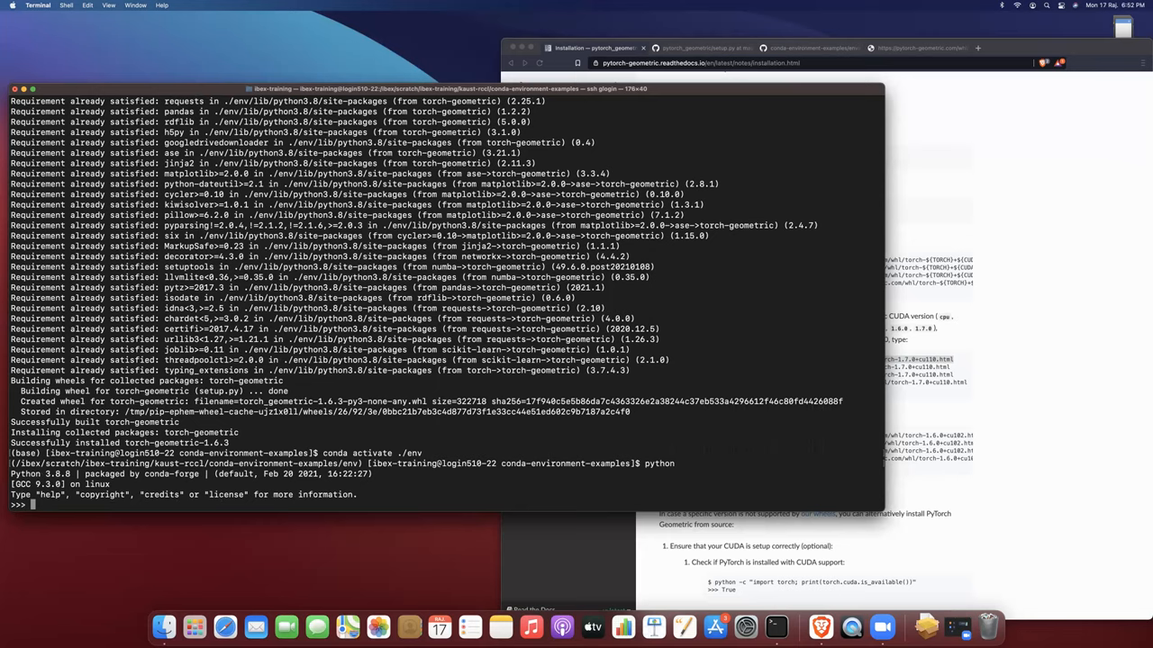
pyautogui.write('import torch')
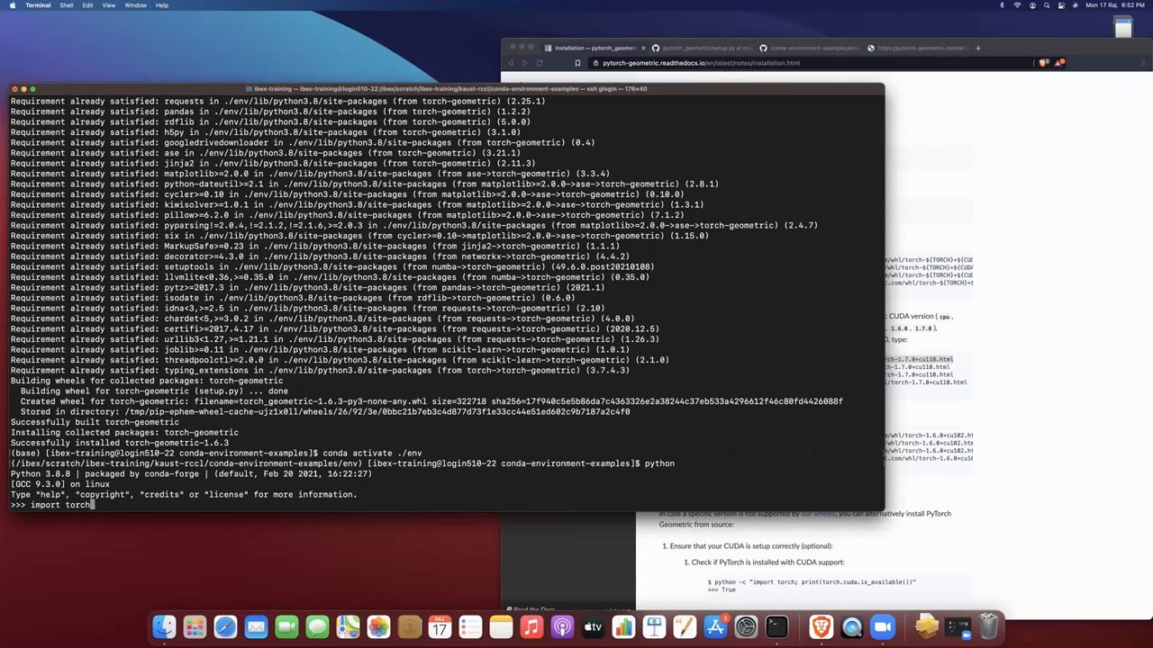
pyautogui.press('Return')
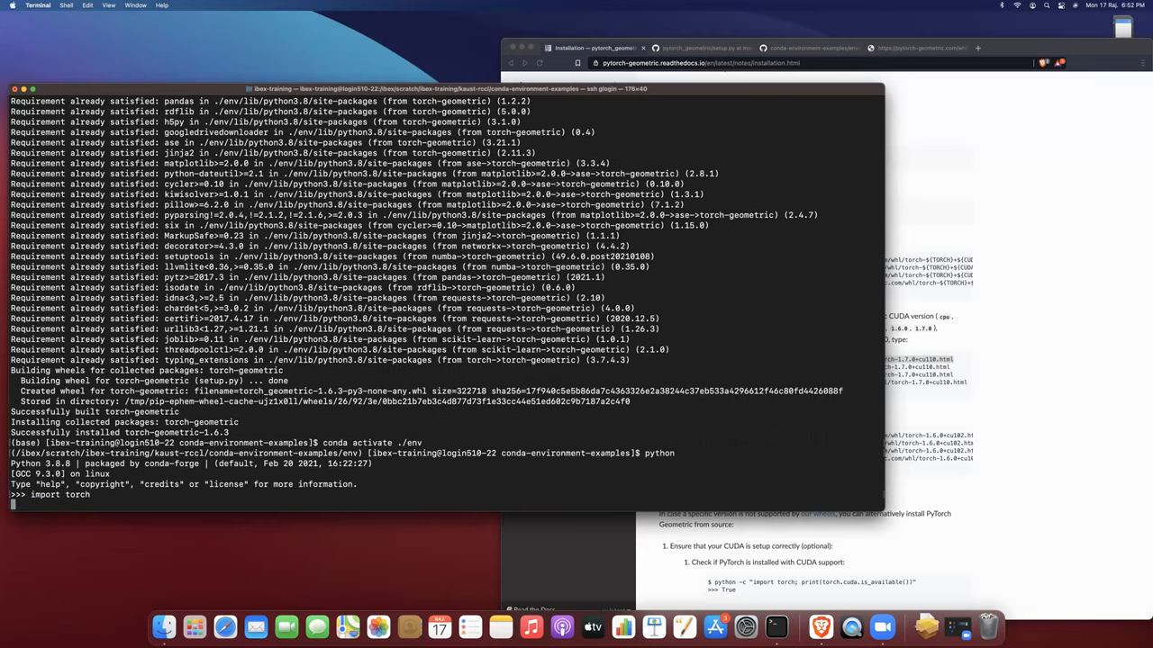
# Run torch.cuda.is_available() and confirm it returns True.
pyautogui.write('to')
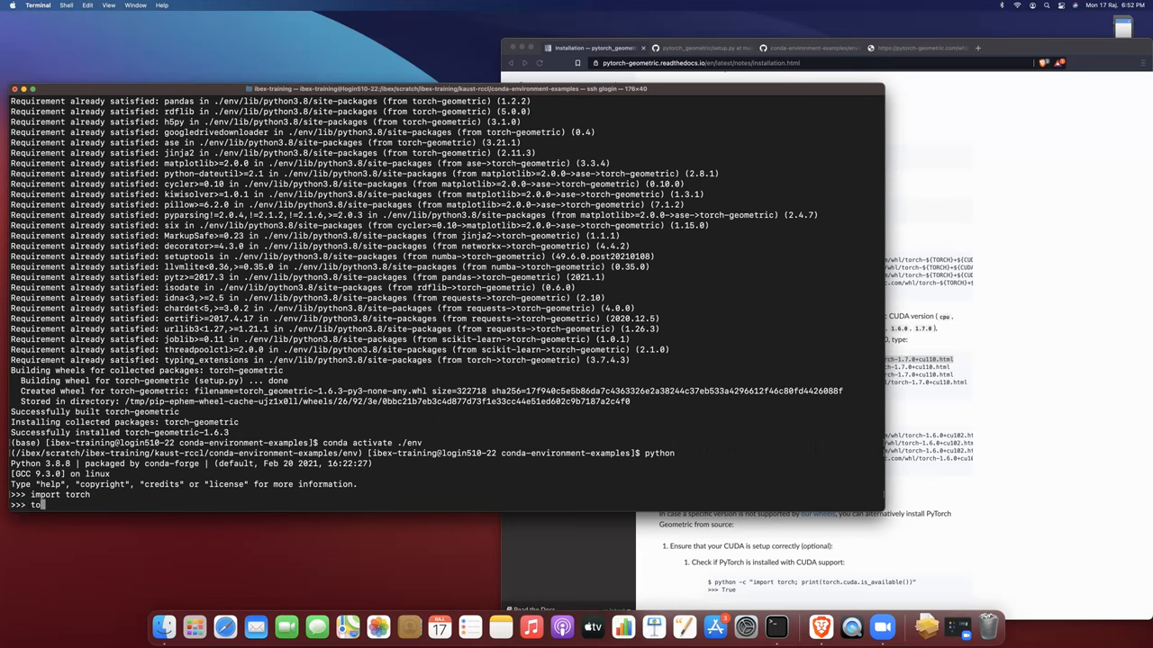
pyautogui.write('rch')
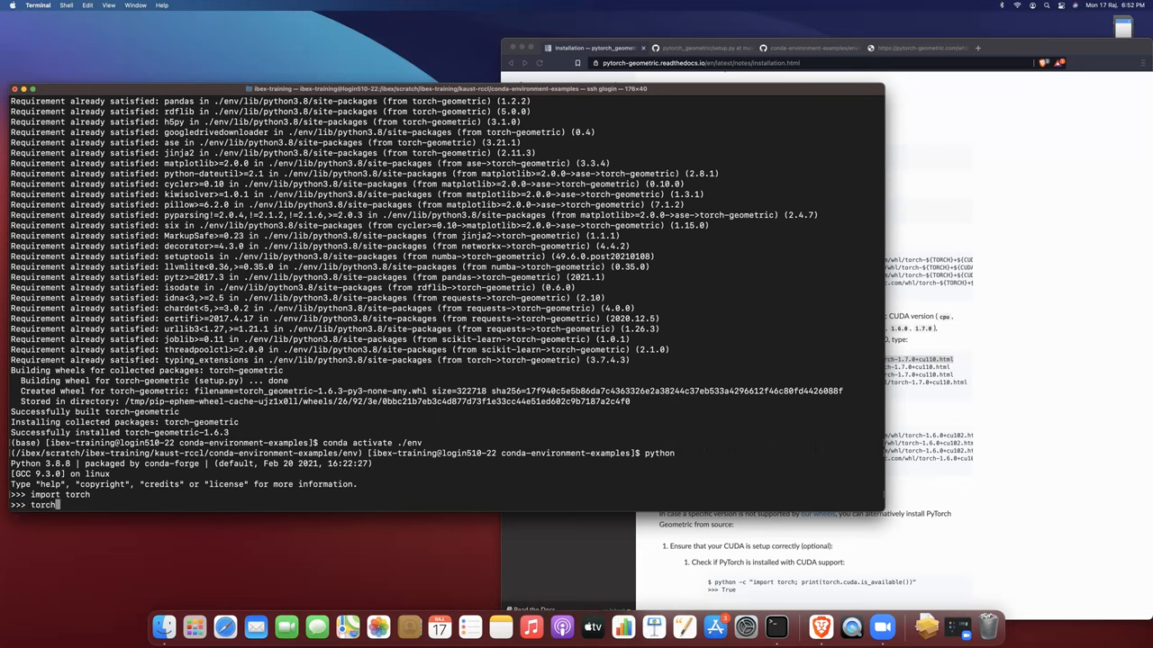
pyautogui.write('.cuda.is')
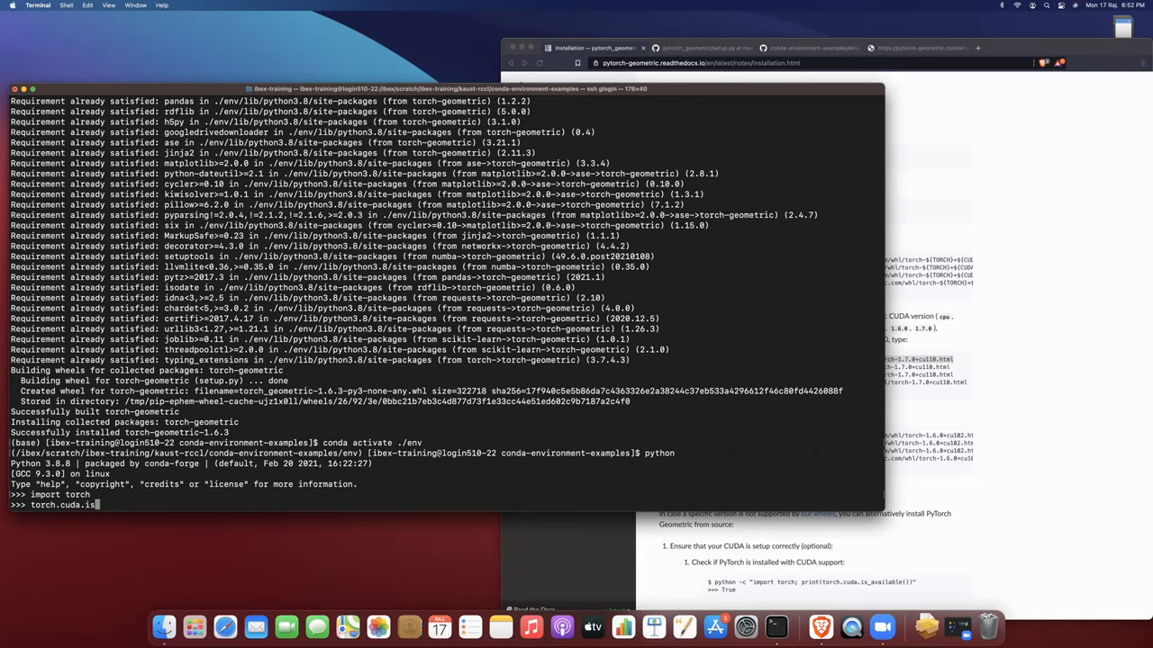
pyautogui.write('_available')
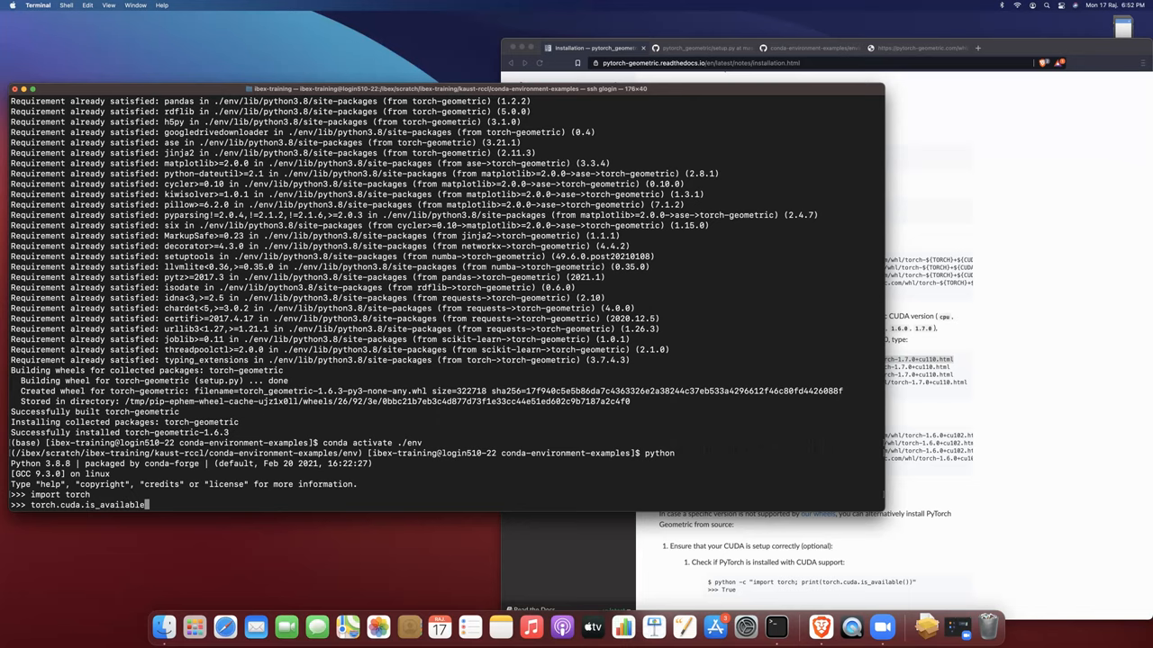
pyautogui.press('Return')
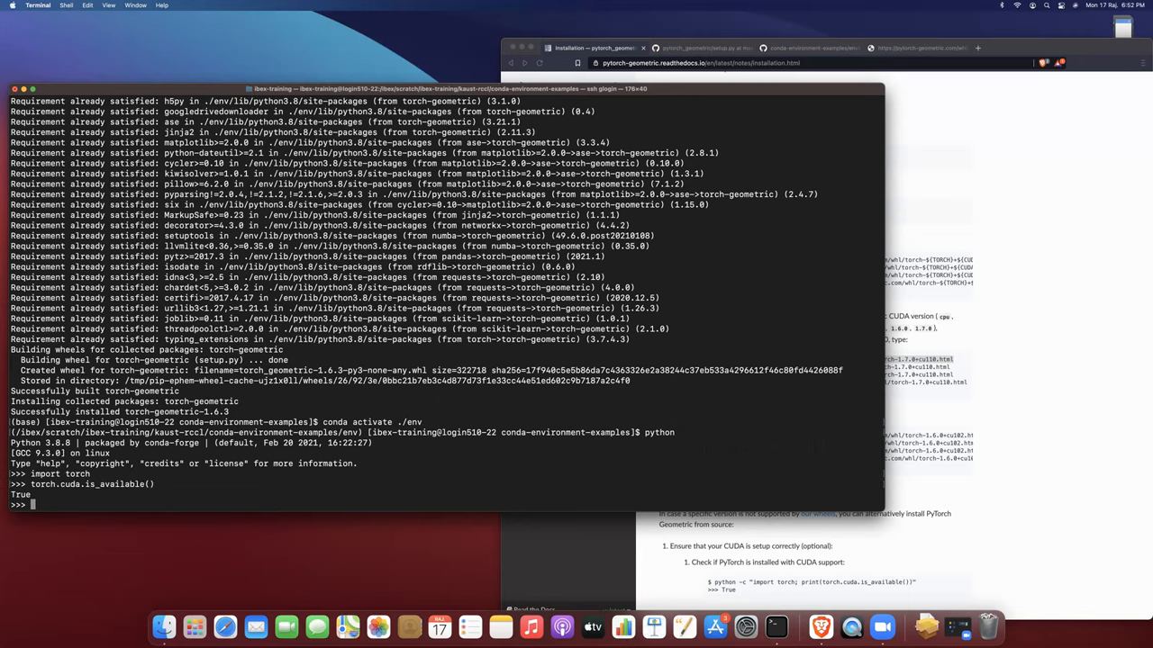
# Import torch_geometric, torch_cluster, torch_scatter and torch_sparse without errors.
pyautogui.write('impot')
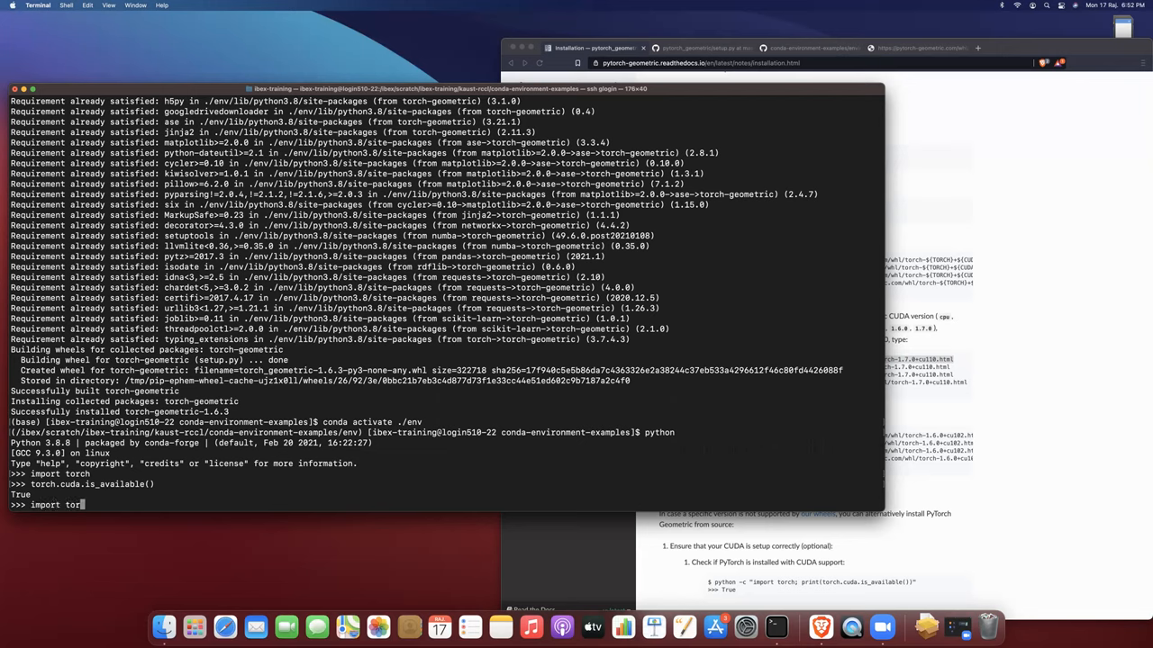
pyautogui.write('ch_gr')
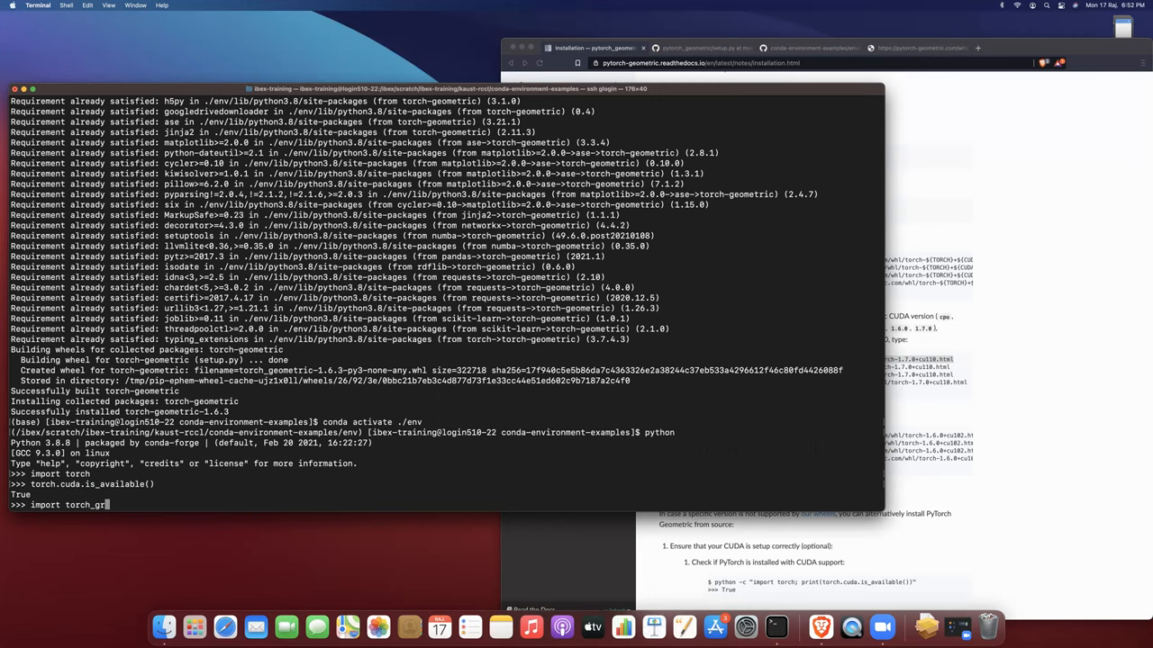
pyautogui.write('c')
pyautogui.write('m')
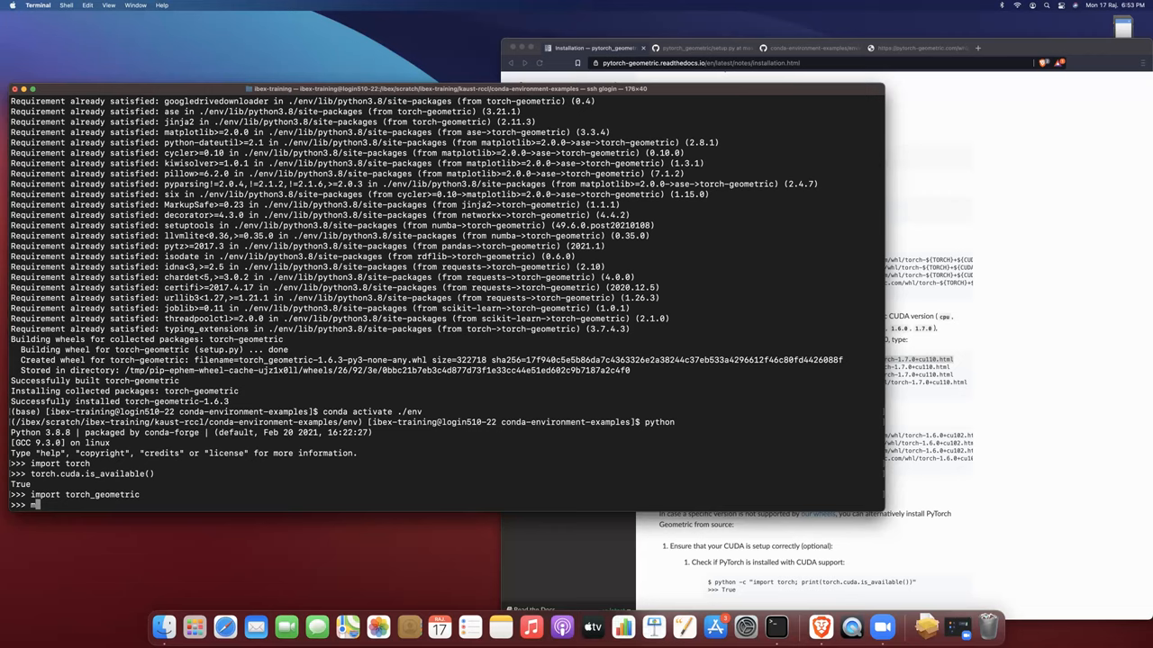
pyautogui.write('import')
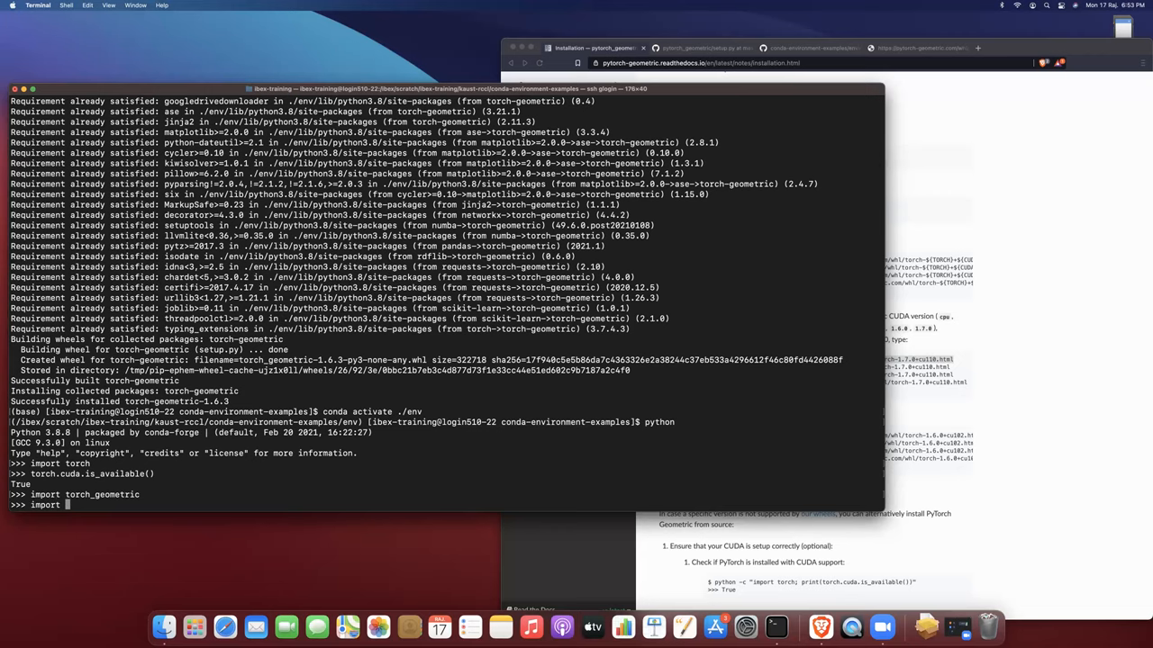
pyautogui.write('torch_cluster')
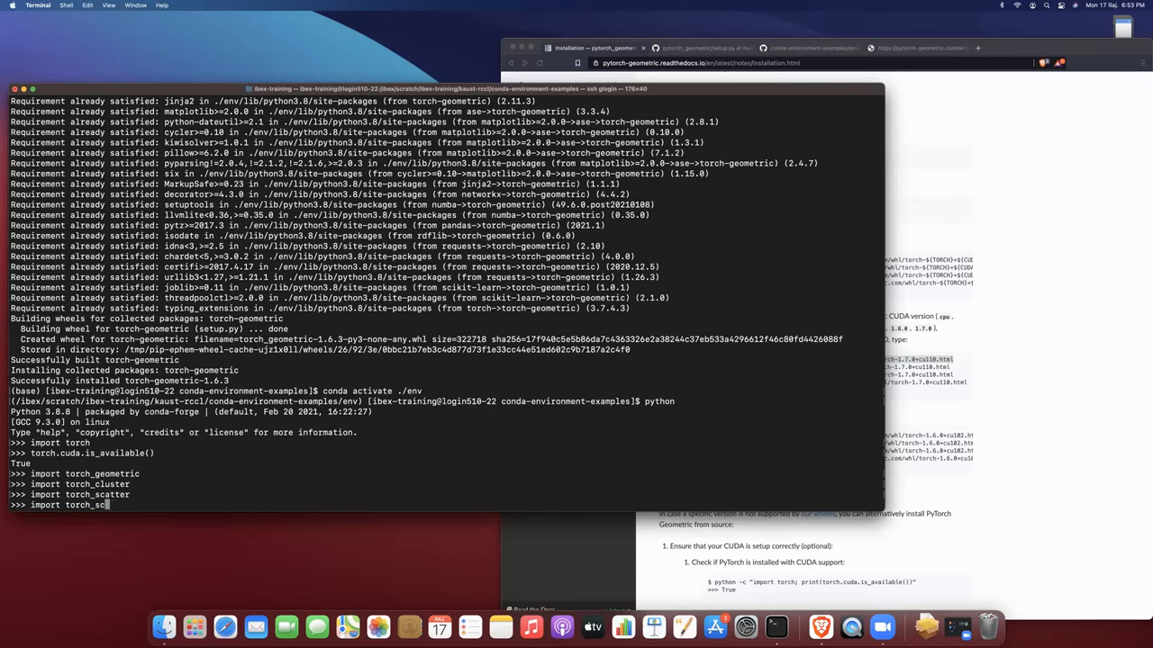
pyautogui.press('Return')
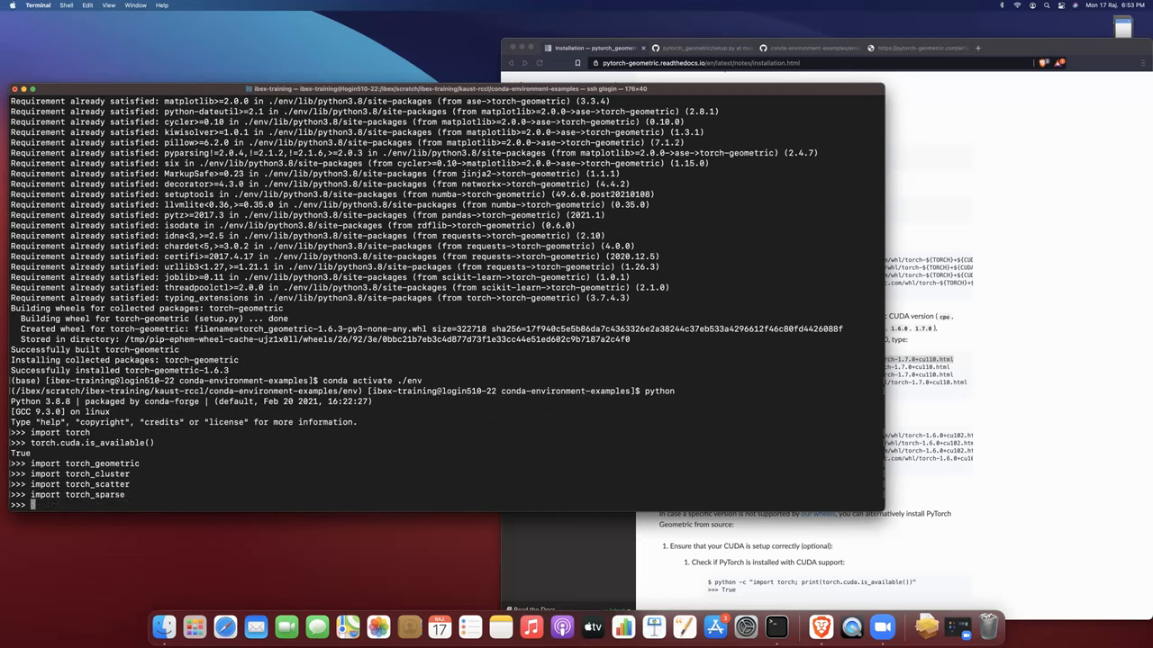
# Import torch_spline_conv successfully and quit the Python session.
pyautogui.write('import torch_spl')
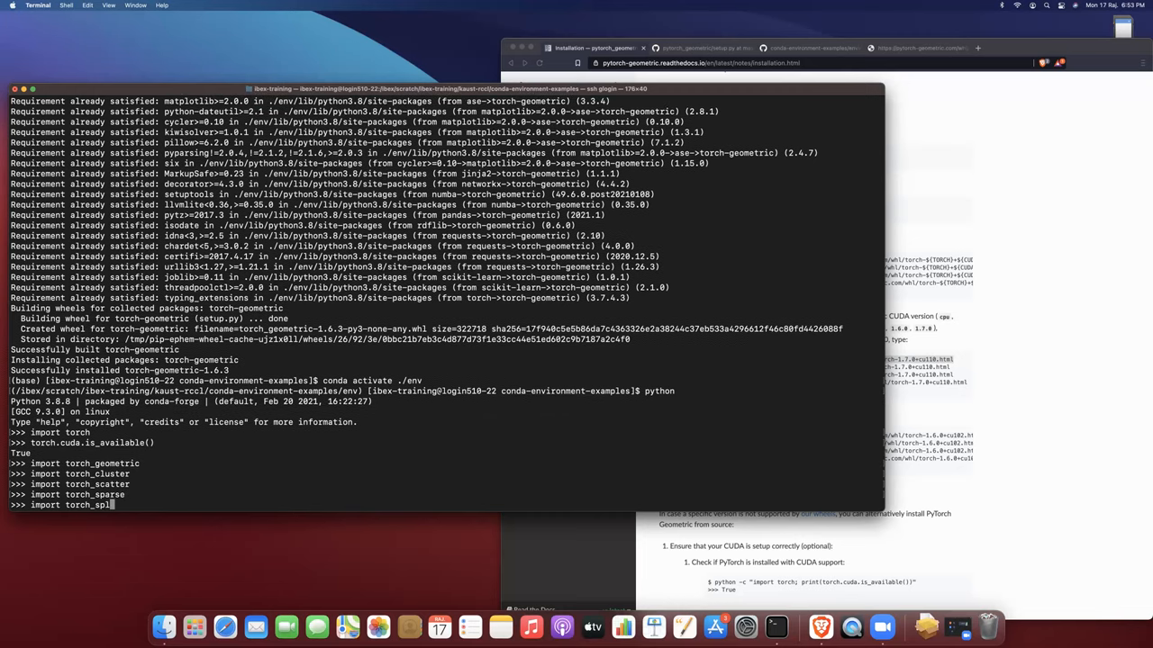
pyautogui.write('ine_conv')
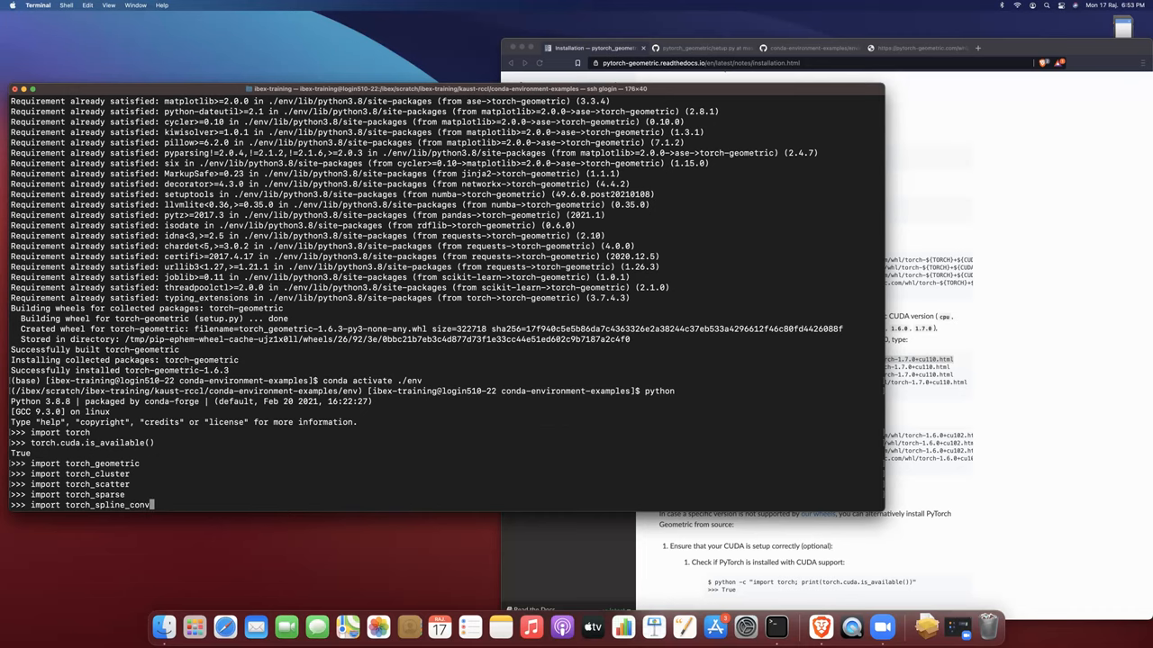
pyautogui.press('Return')
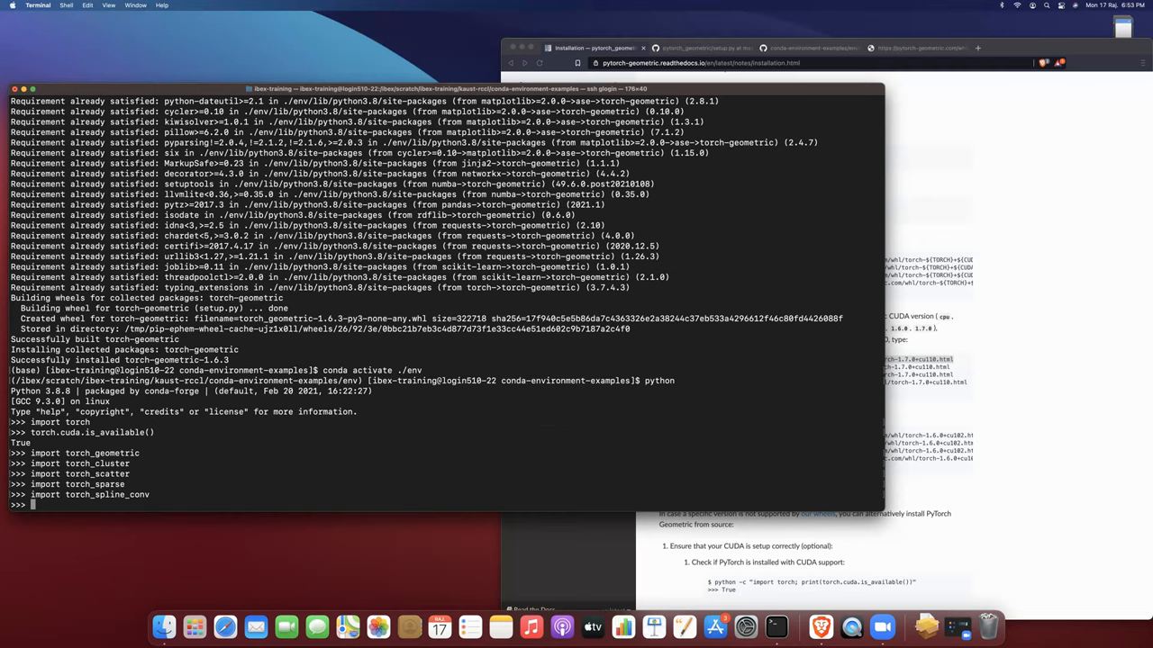
pyautogui.write('quit()')
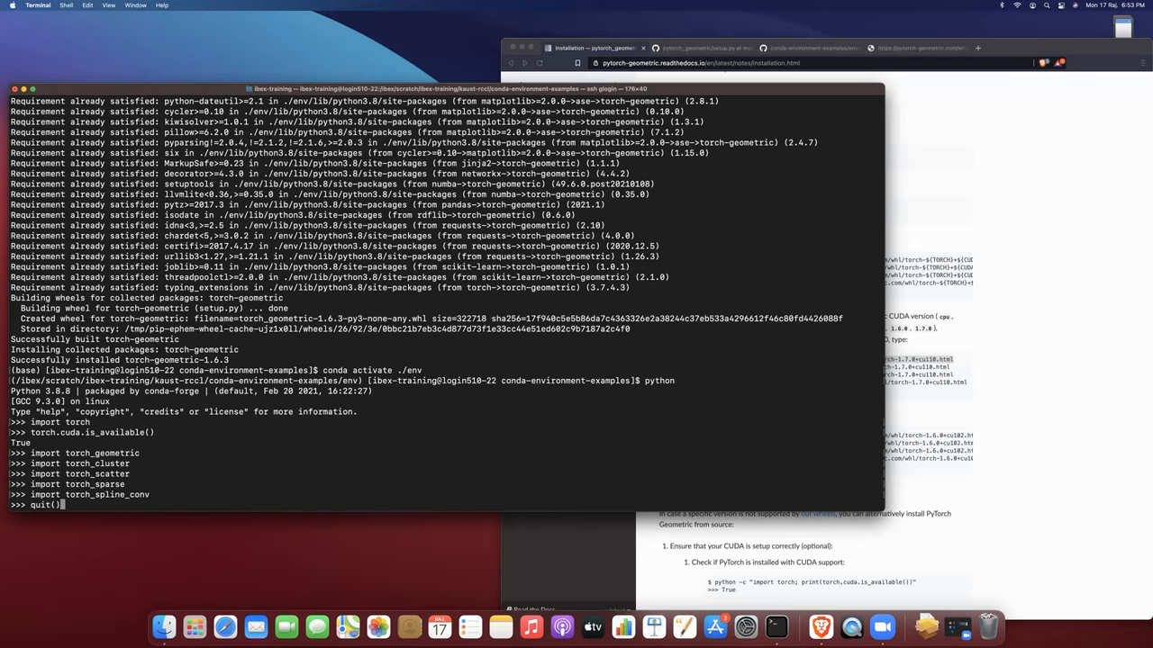
# Exit Python, deactivate the conda environment and check git status for changed files.
pyautogui.press('Return')
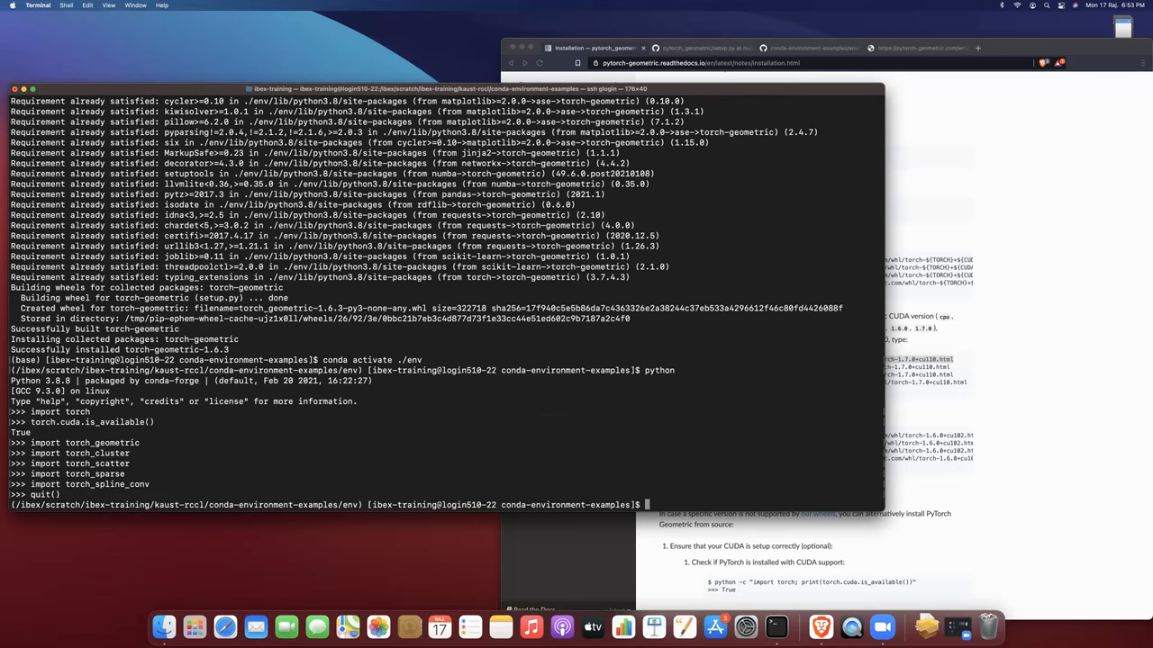
pyautogui.write('conda deactivate')
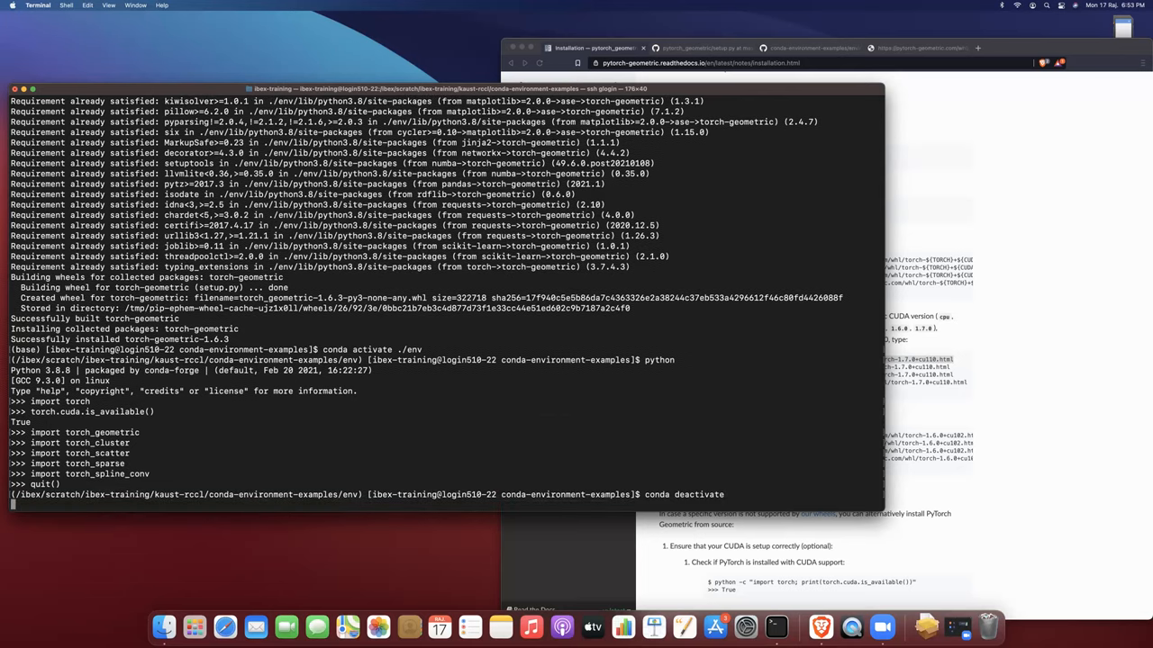
pyautogui.press('Return')
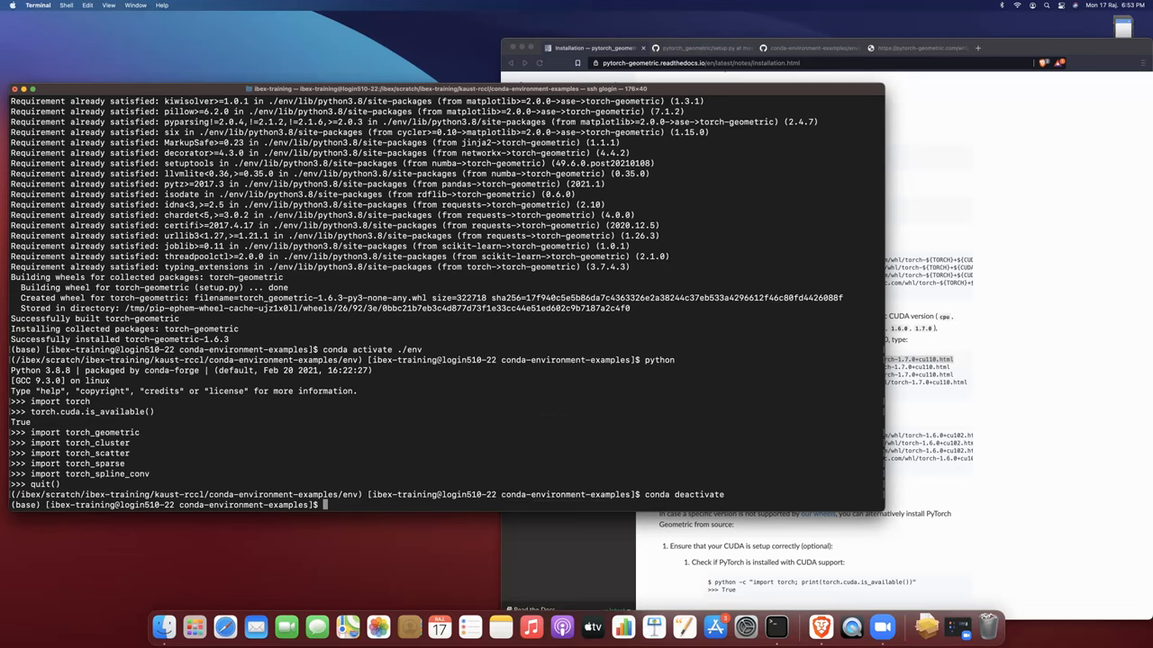
pyautogui.write('git status')
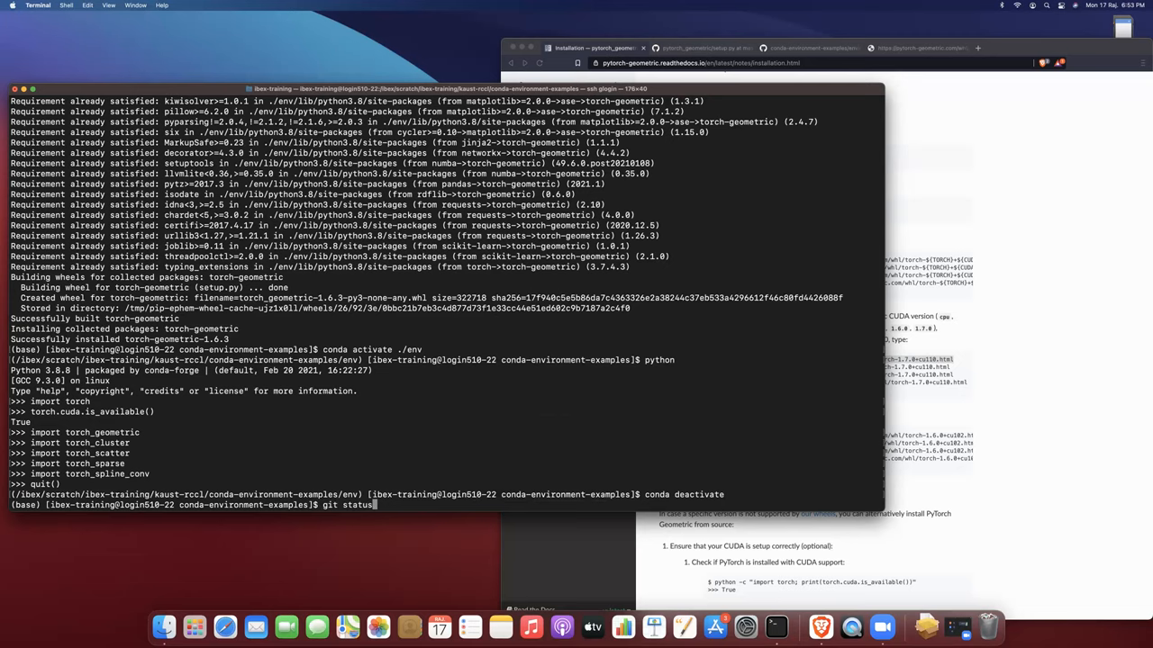
pyautogui.press('Return')
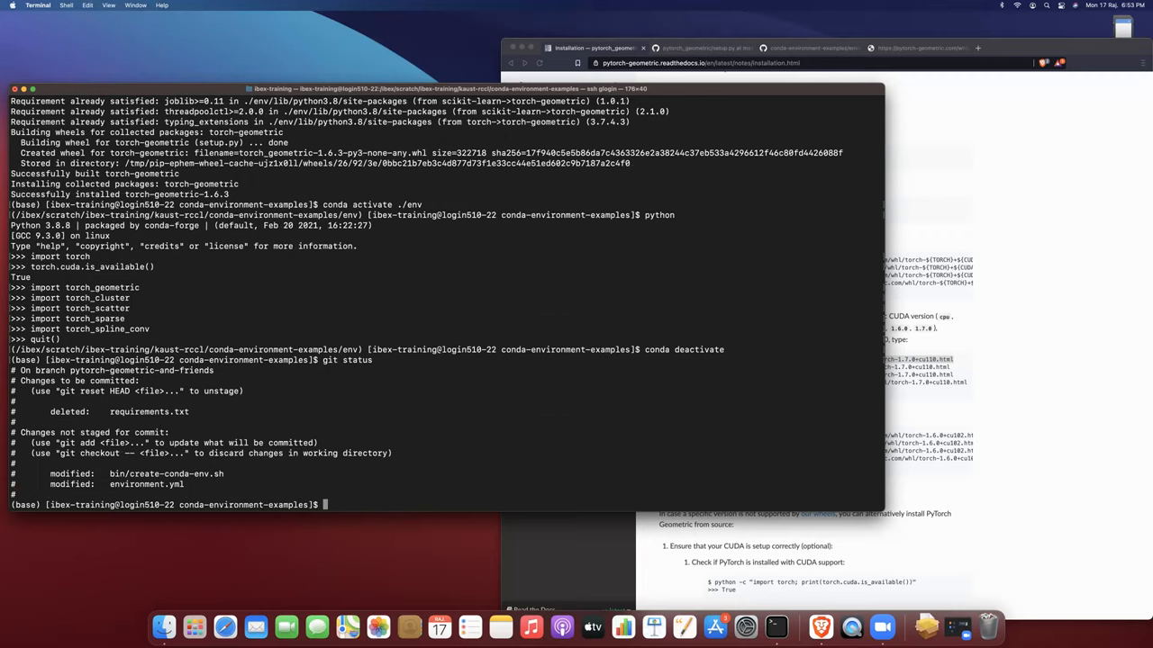
# Stage bin/create-conda-env.sh with git add and start another git status.
pyautogui.write('git add b')
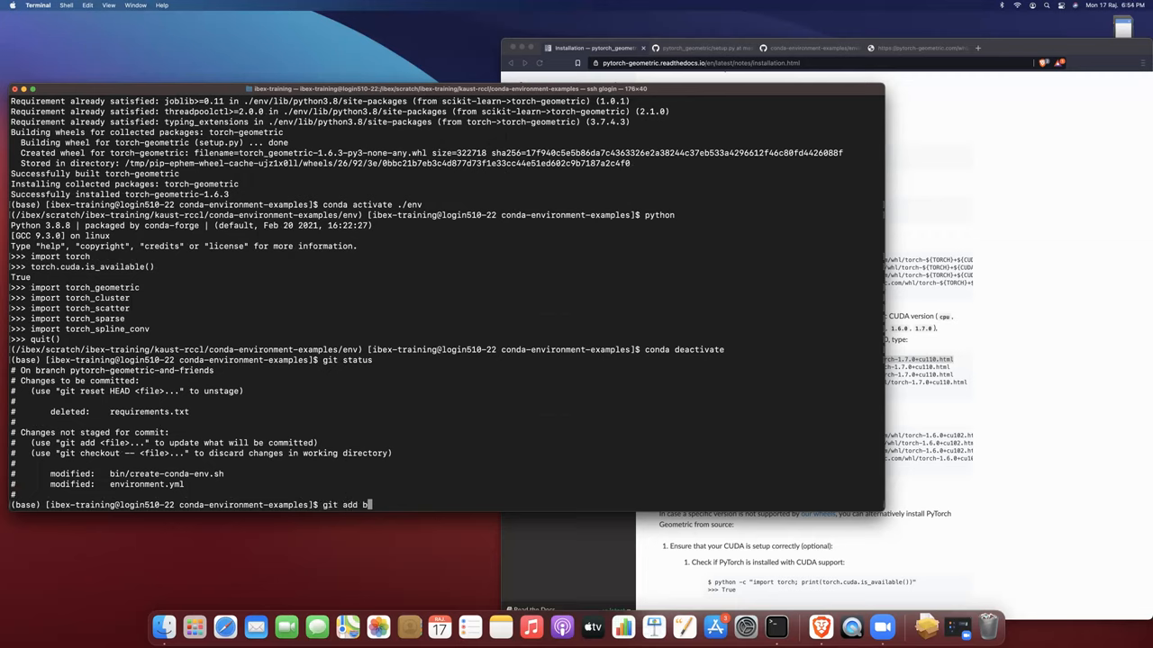
pyautogui.write('in/create-conda-env.sh')
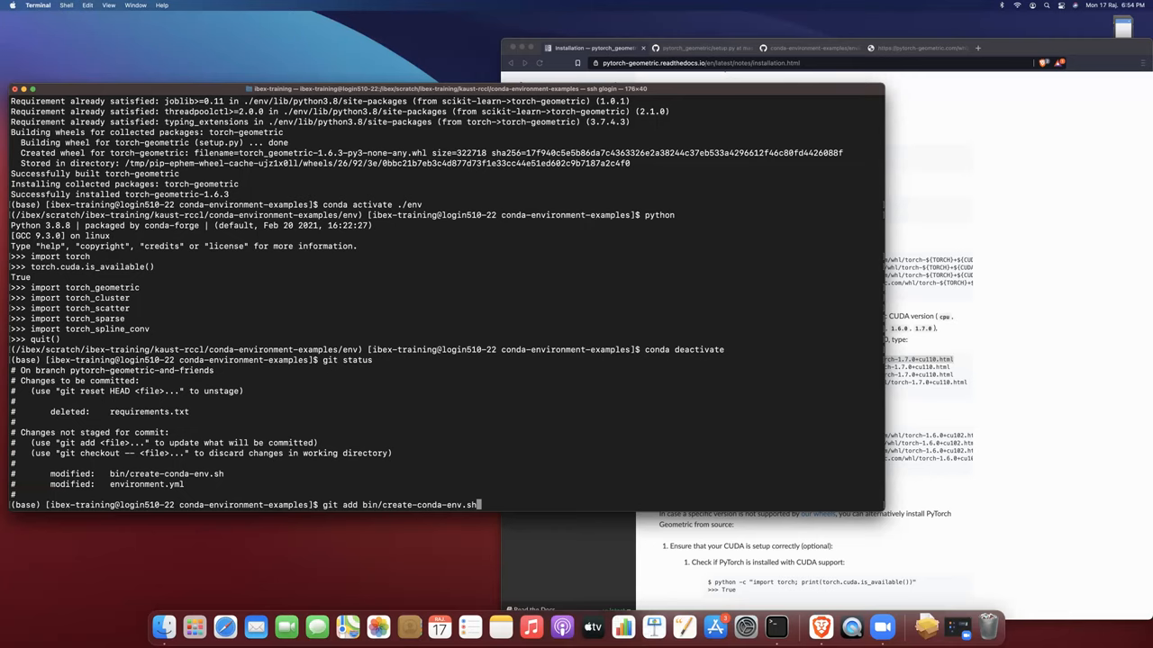
pyautogui.press('Return')
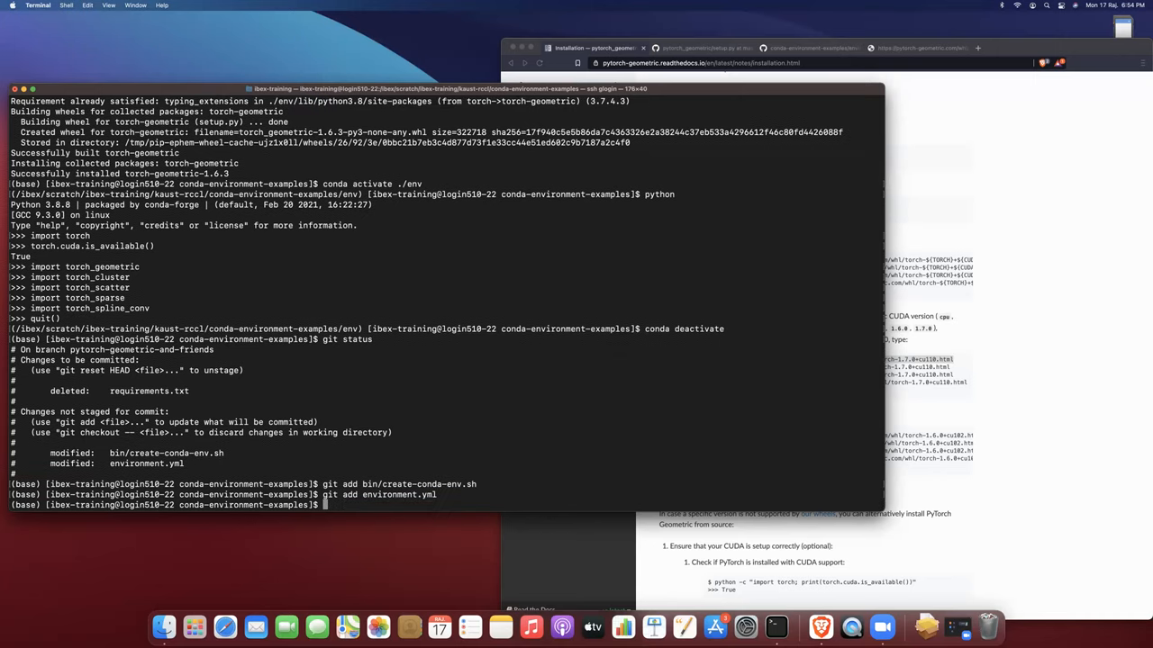
pyautogui.write('git stat')
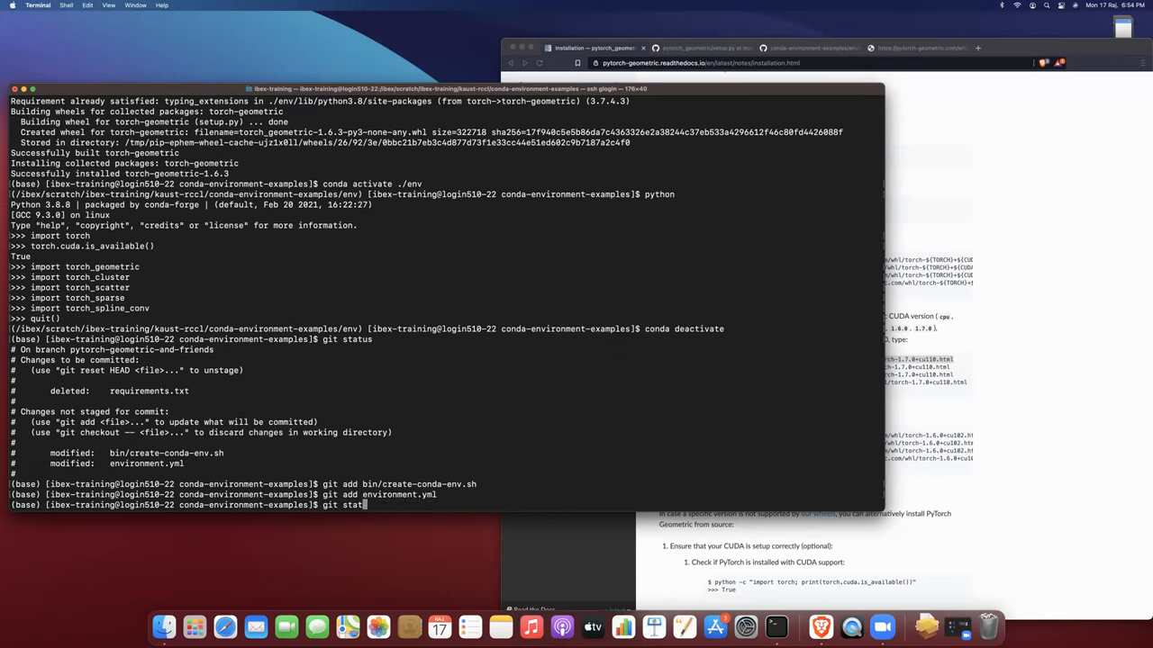
# Recheck git status to confirm create-conda-env.sh, environment.yml and deleted requirements.txt are staged.
pyautogui.press('Return')
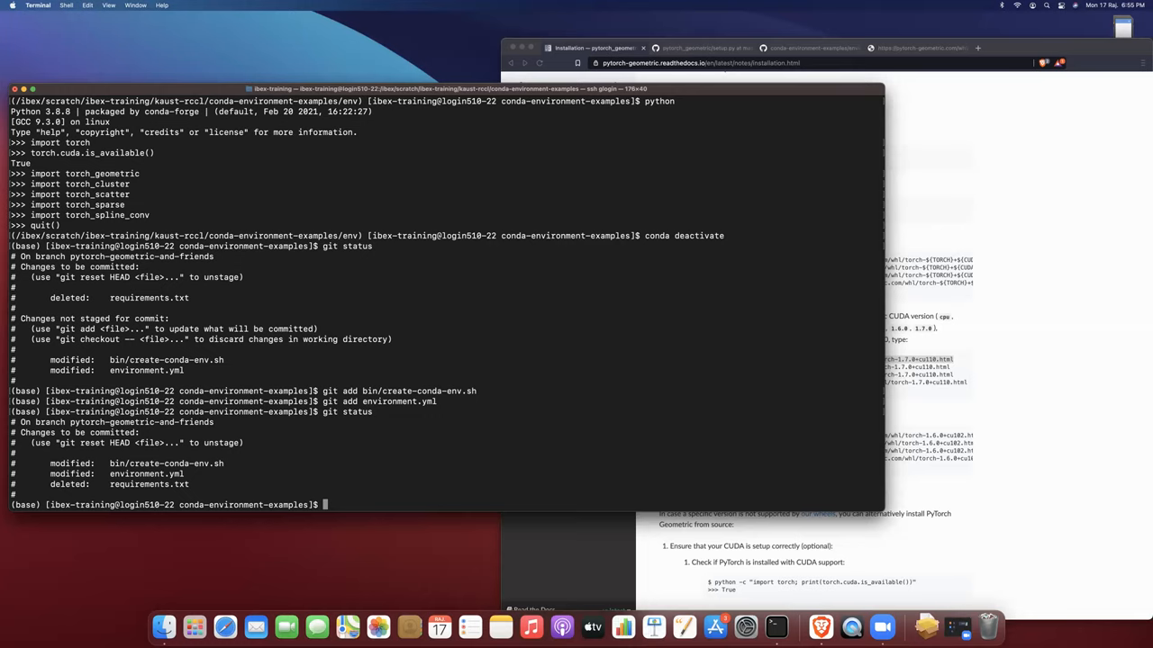
pyautogui.moveTo(695, 75)
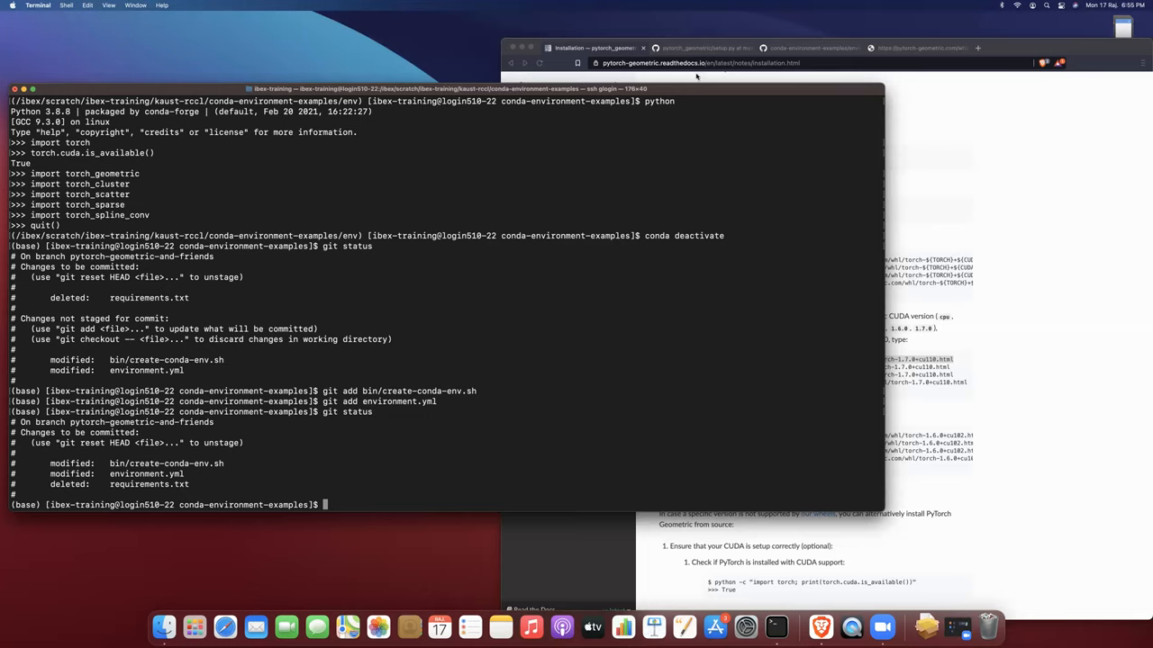